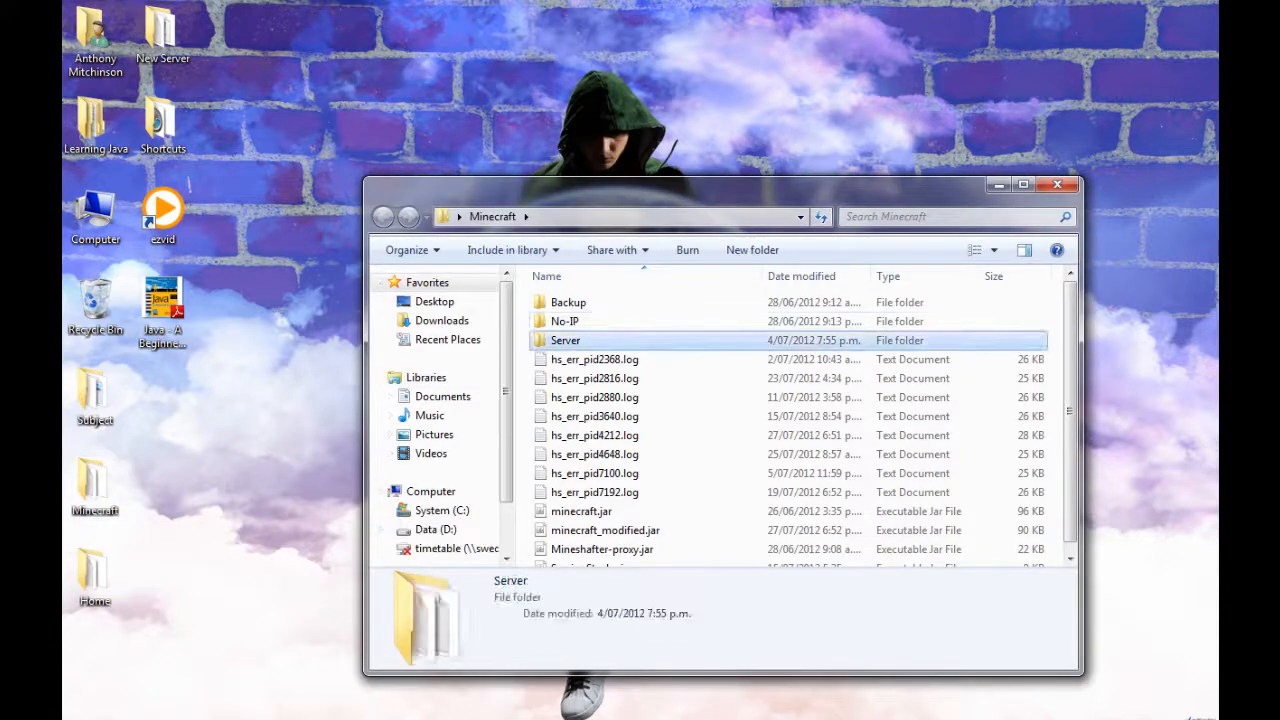
Enter the Server folder and open server.properties in Notepad
{"action": "double_click", "coordinate": [565, 340]}
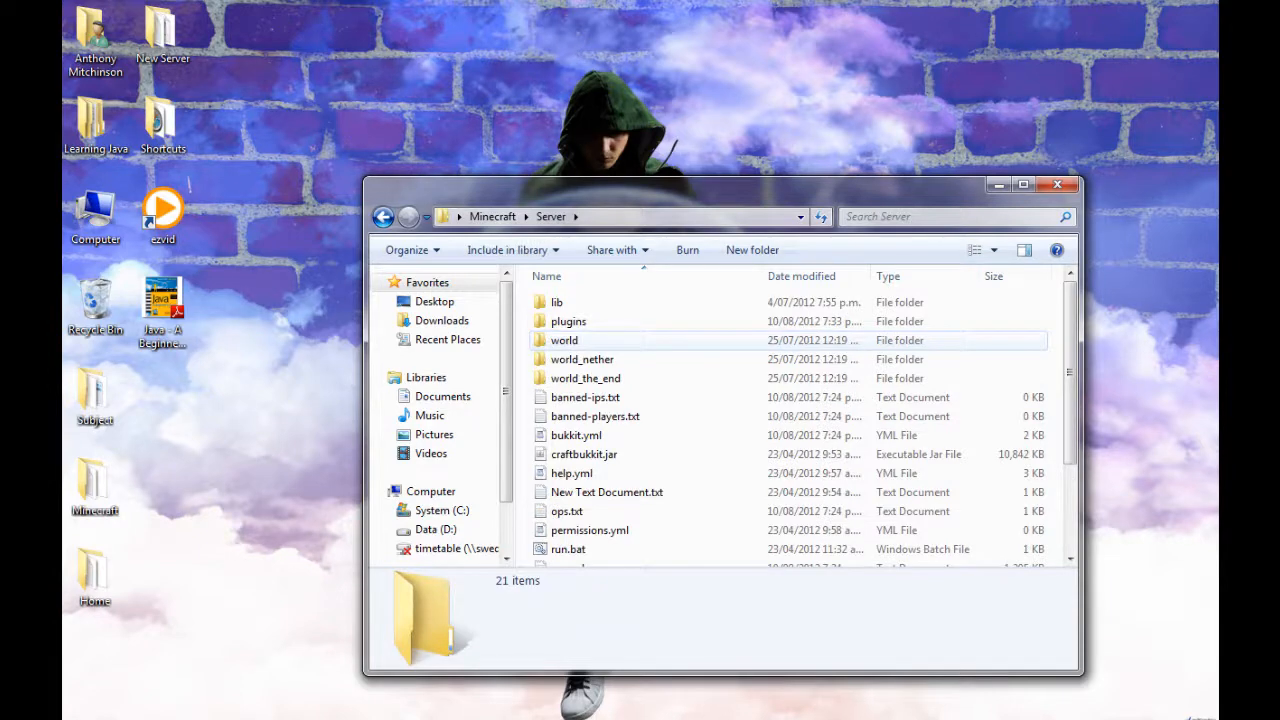
{"action": "left_click", "coordinate": [590, 518]}
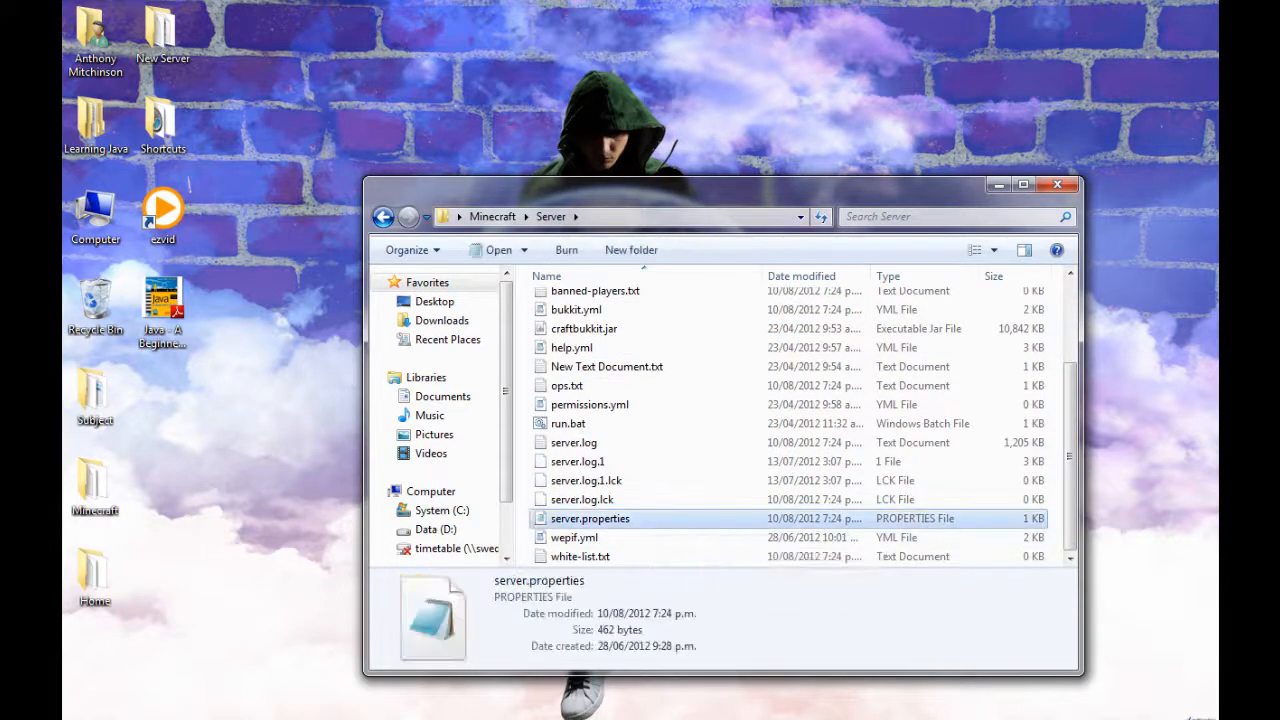
{"action": "double_click", "coordinate": [590, 518]}
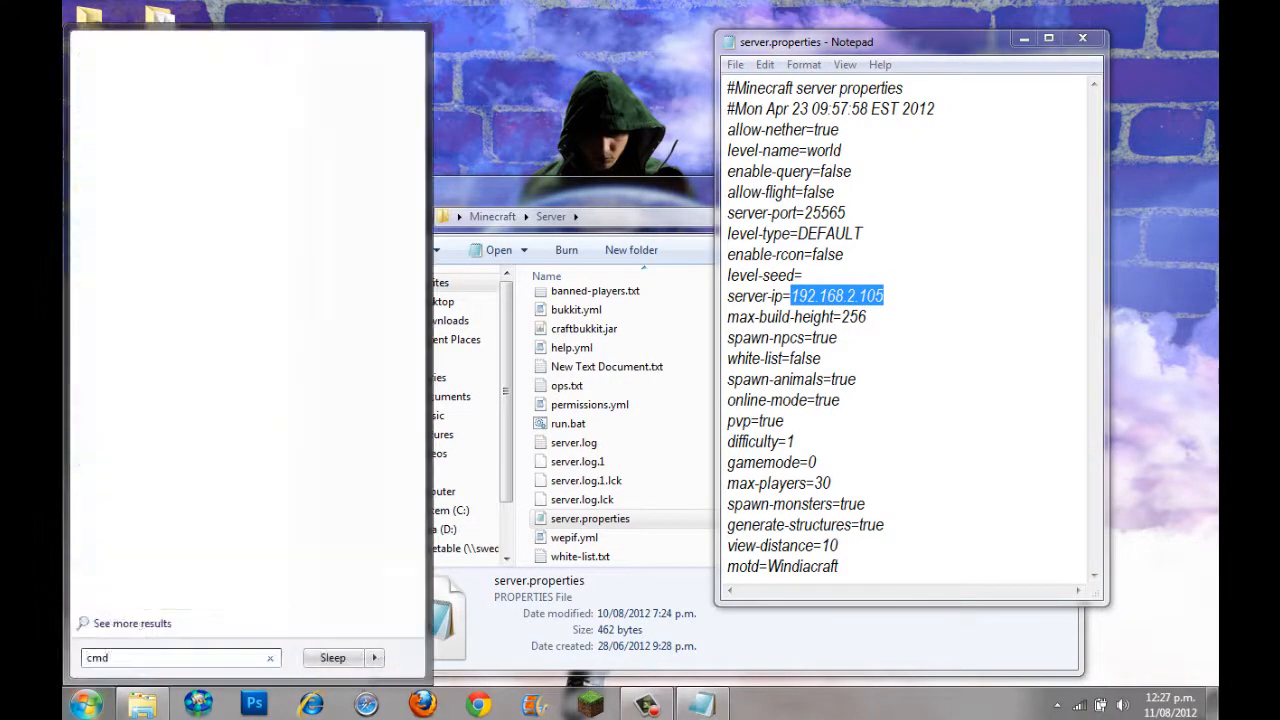
Run ipconfig in Command Prompt to confirm IPv4 192.168.2.105, then close it
{"action": "type", "text": "cmd"}
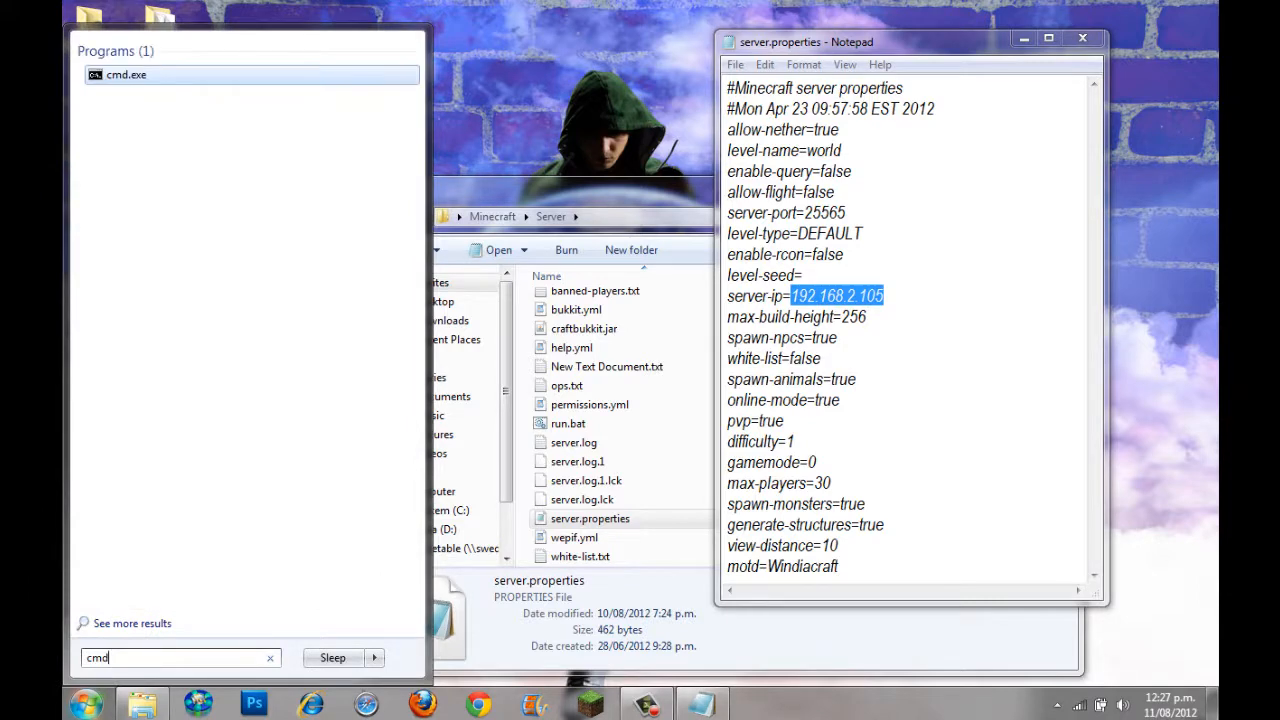
{"action": "left_click", "coordinate": [126, 74]}
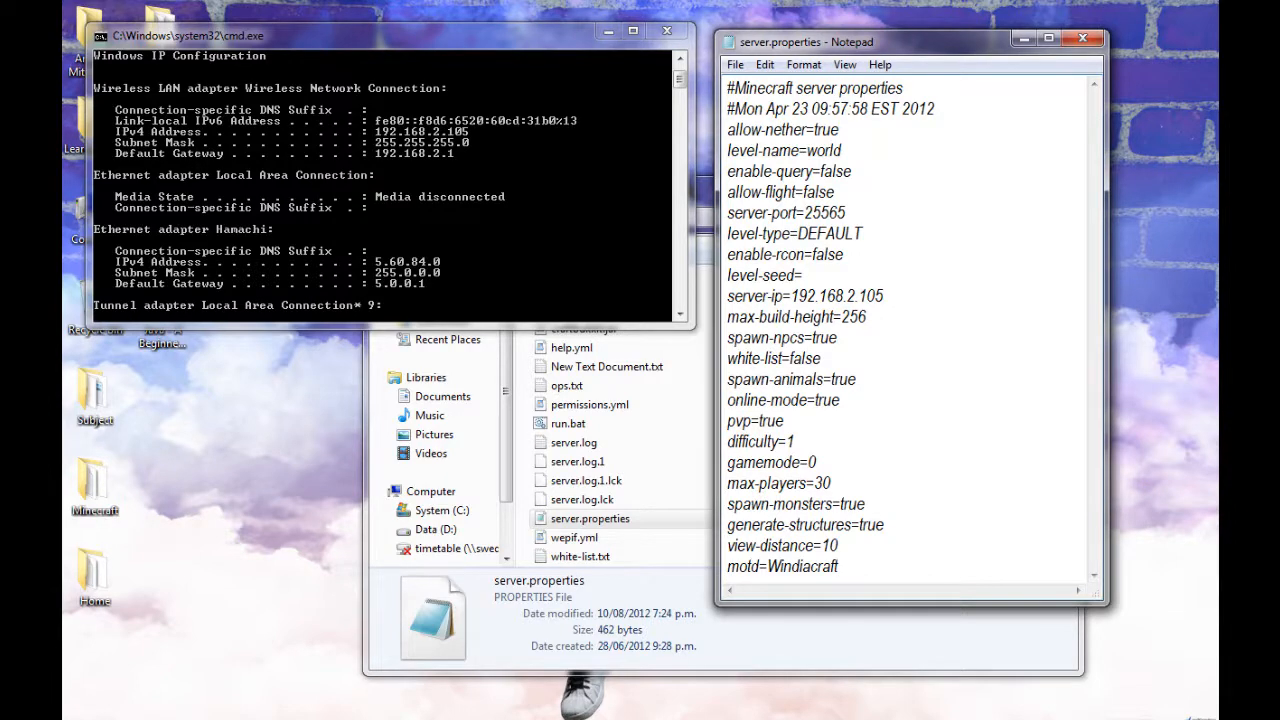
{"action": "left_click", "coordinate": [734, 64]}
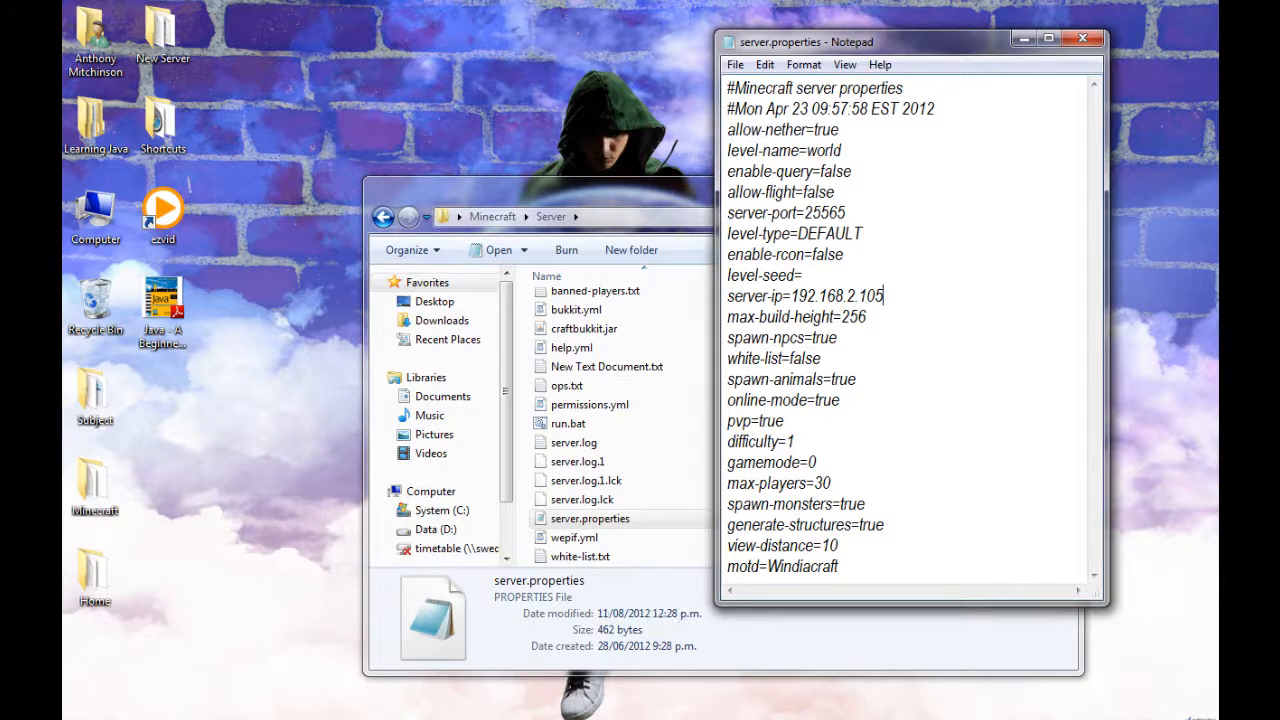
{"action": "double_click", "coordinate": [832, 171]}
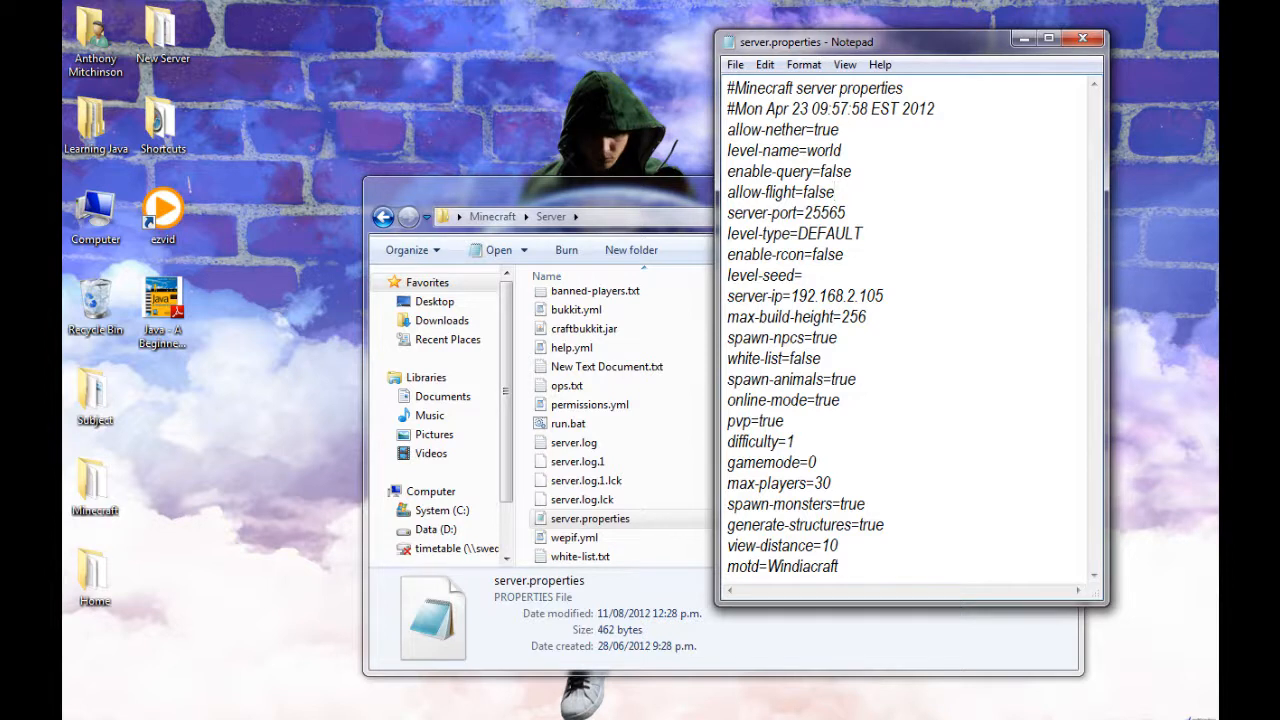
{"action": "double_click", "coordinate": [806, 462]}
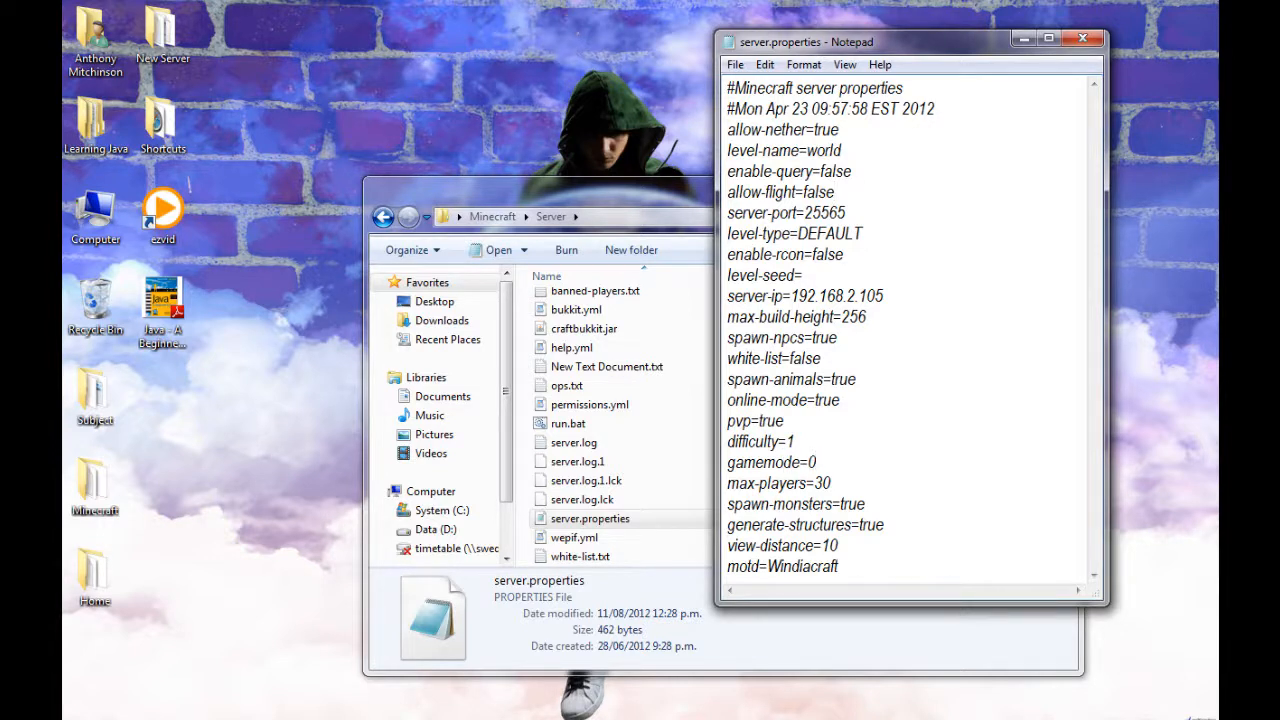
{"action": "double_click", "coordinate": [811, 461]}
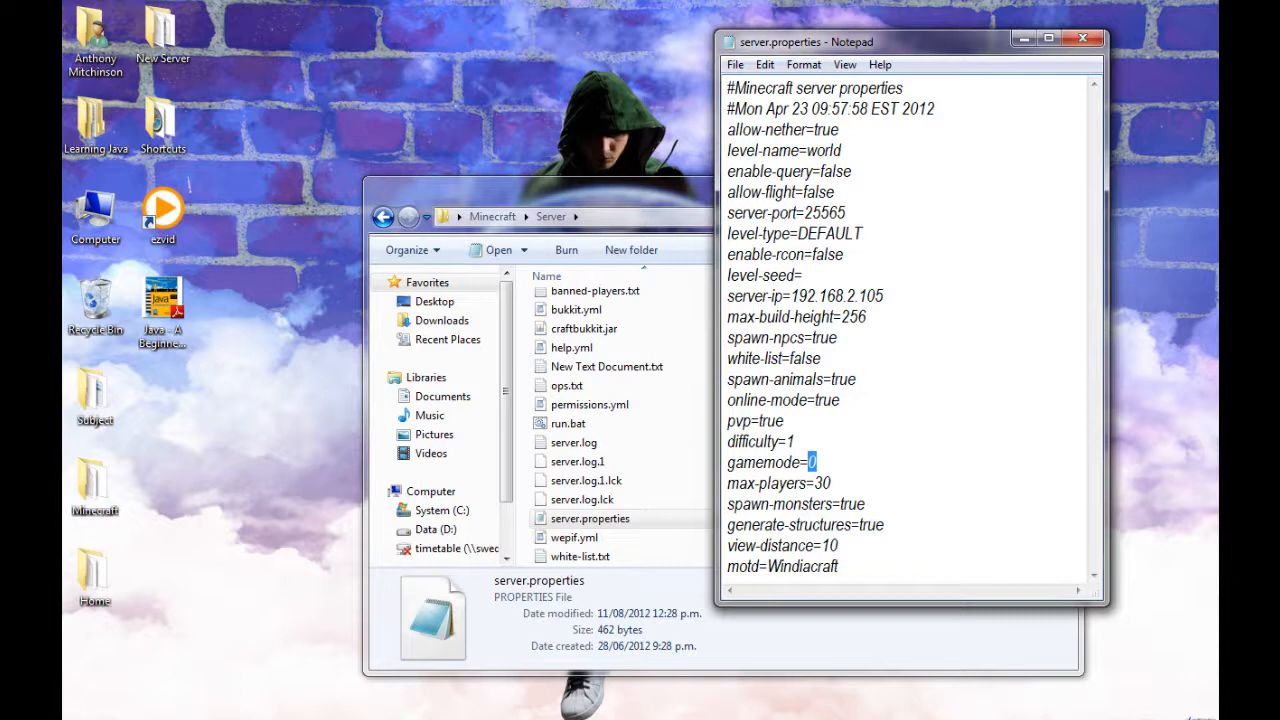
{"action": "type", "text": "1"}
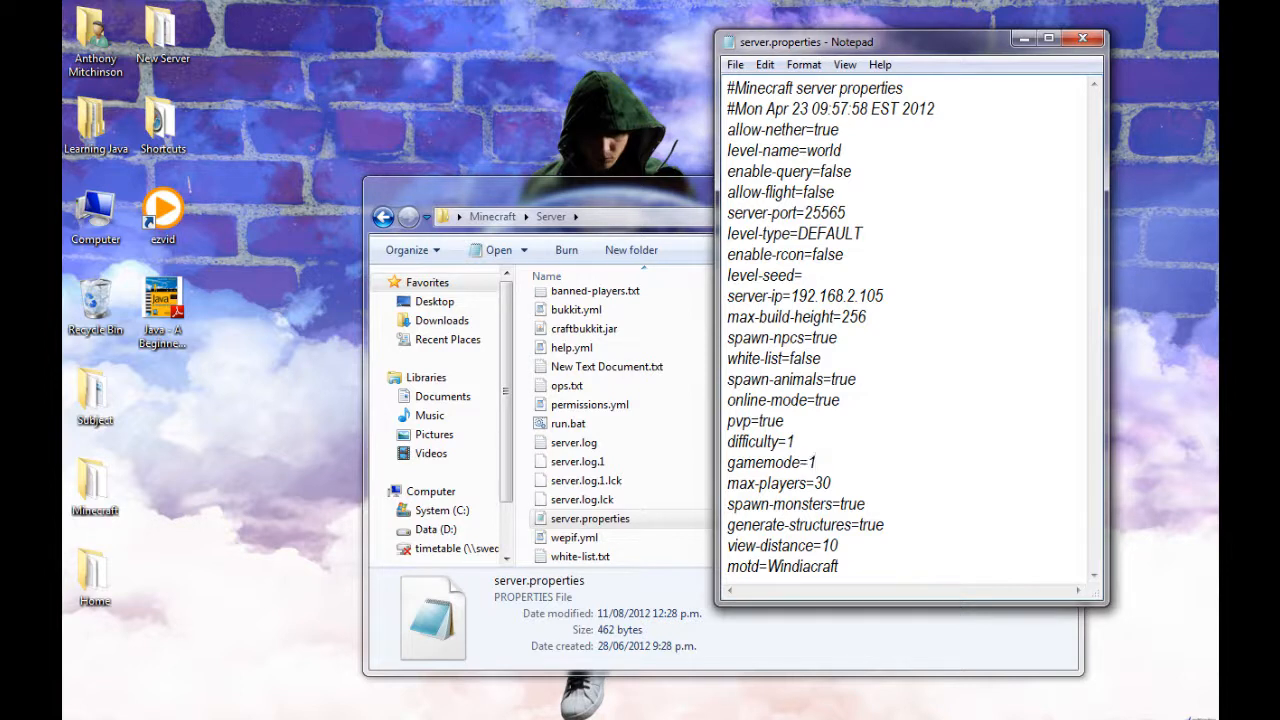
{"action": "type", "text": "0"}
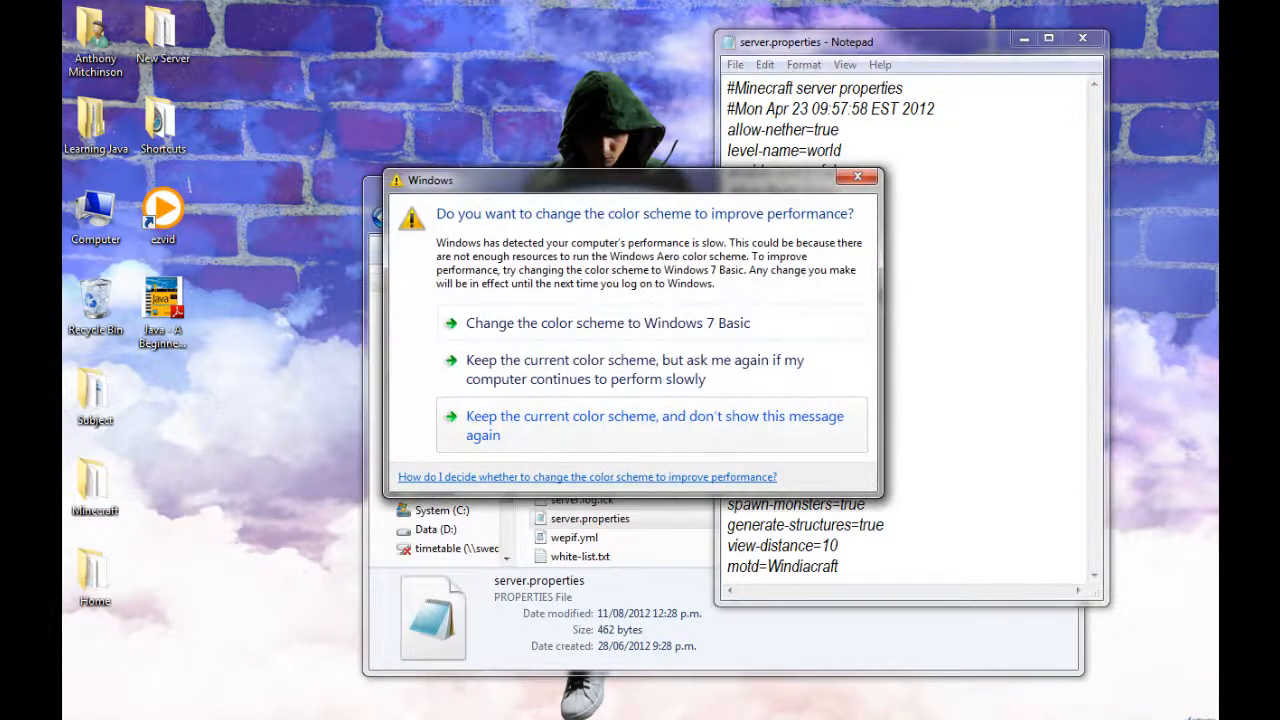
Choose 'Keep the current color scheme, and don't show this message again'
{"action": "left_click", "coordinate": [646, 425]}
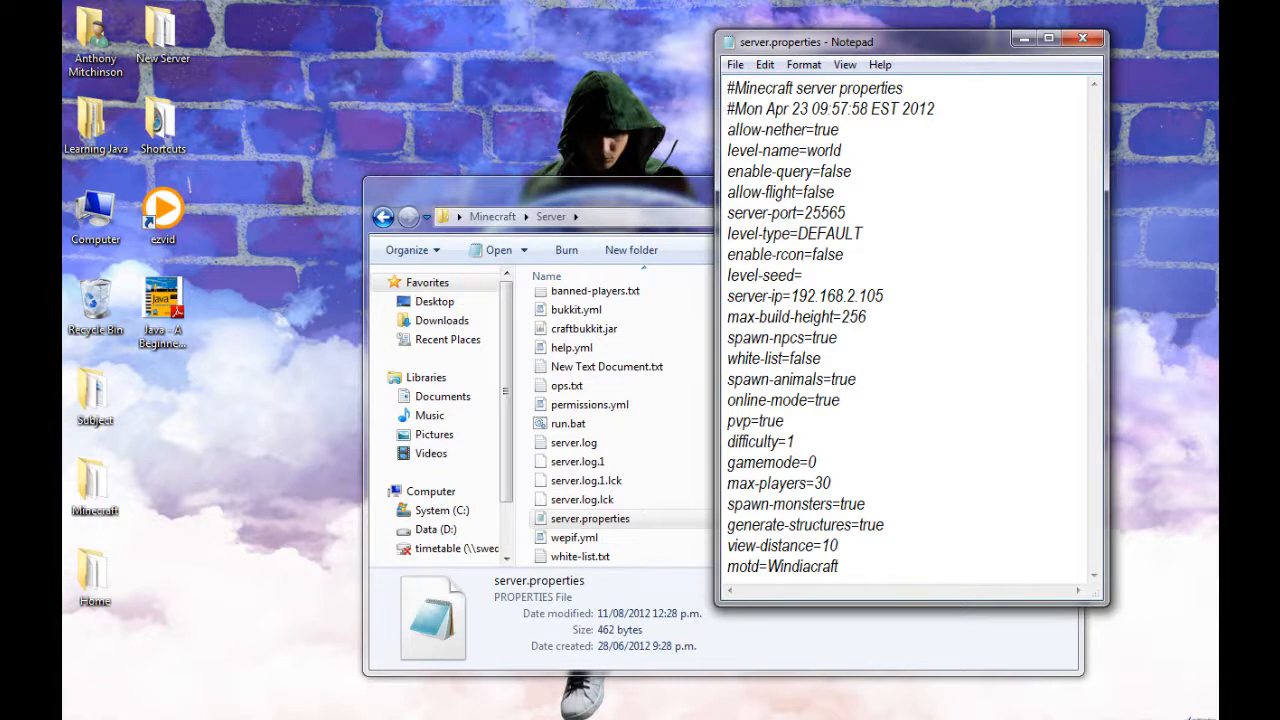
Change max-players from 30 to 100 and close the saved file
{"action": "double_click", "coordinate": [778, 483]}
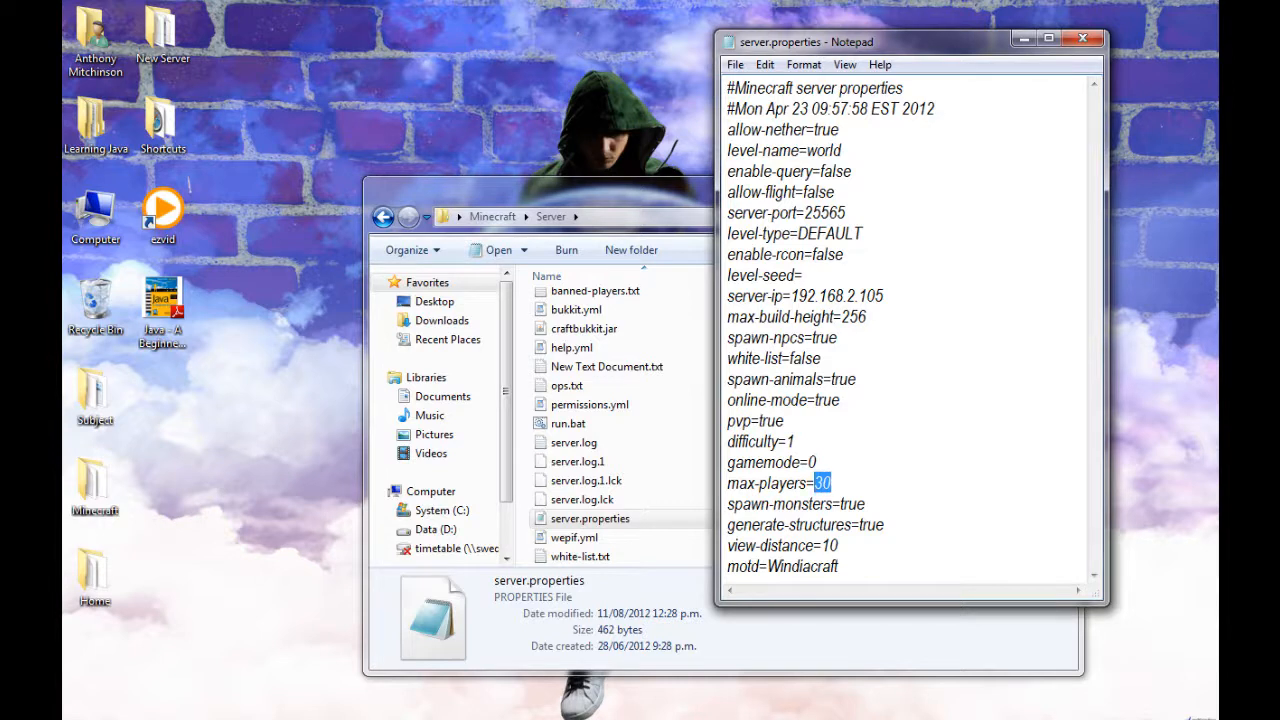
{"action": "type", "text": "100"}
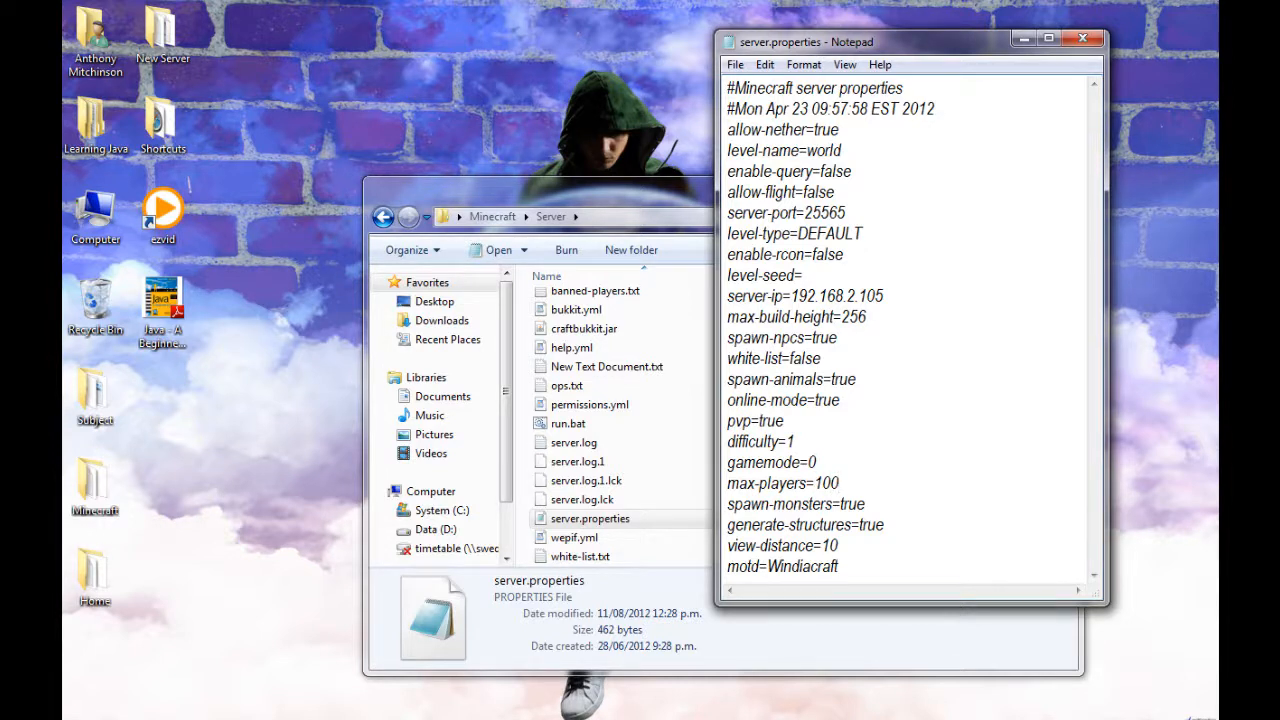
{"action": "left_click", "coordinate": [735, 64]}
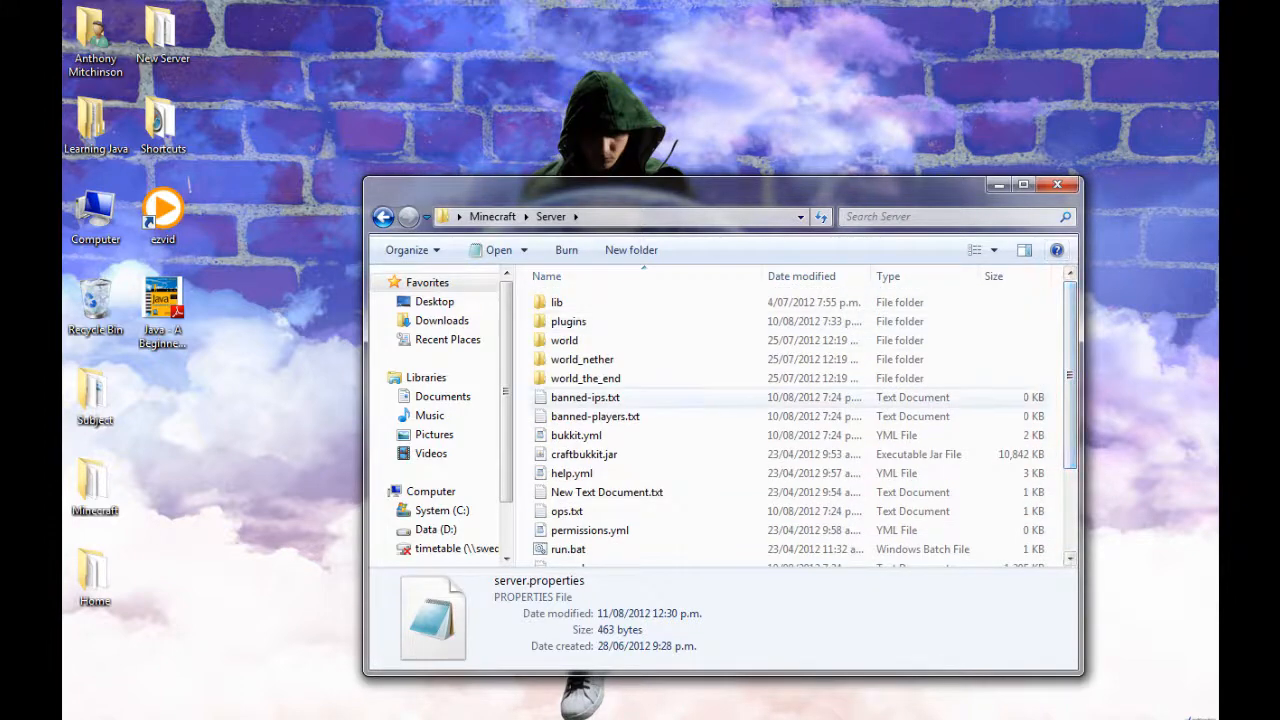
Launch the Bukkit server by running run.bat from the Server folder
{"action": "left_click", "coordinate": [568, 548]}
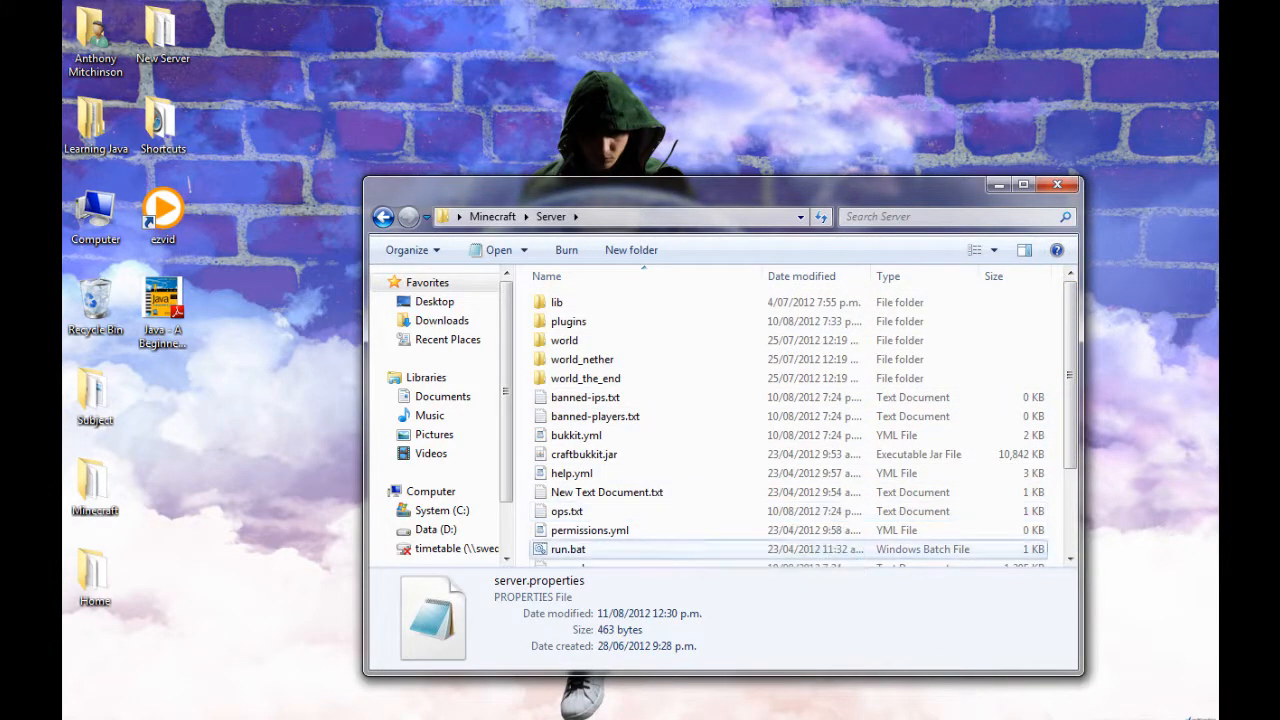
{"action": "left_click", "coordinate": [568, 549]}
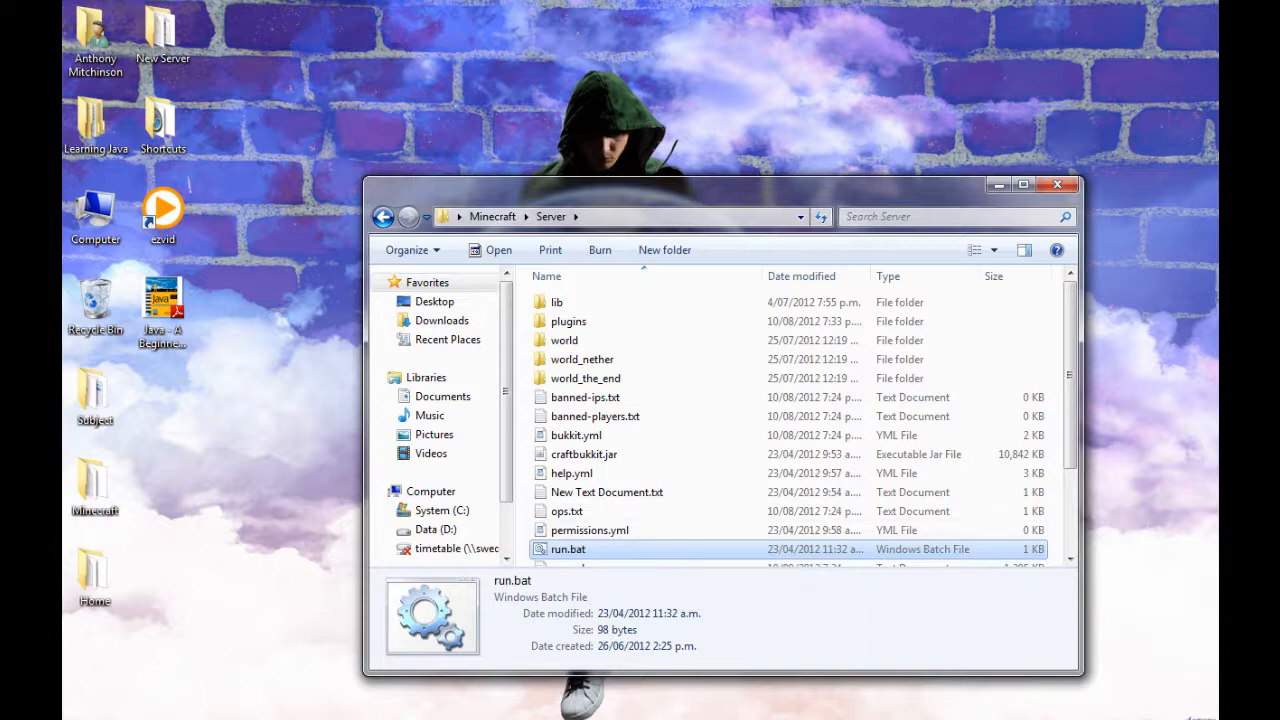
{"action": "double_click", "coordinate": [568, 549]}
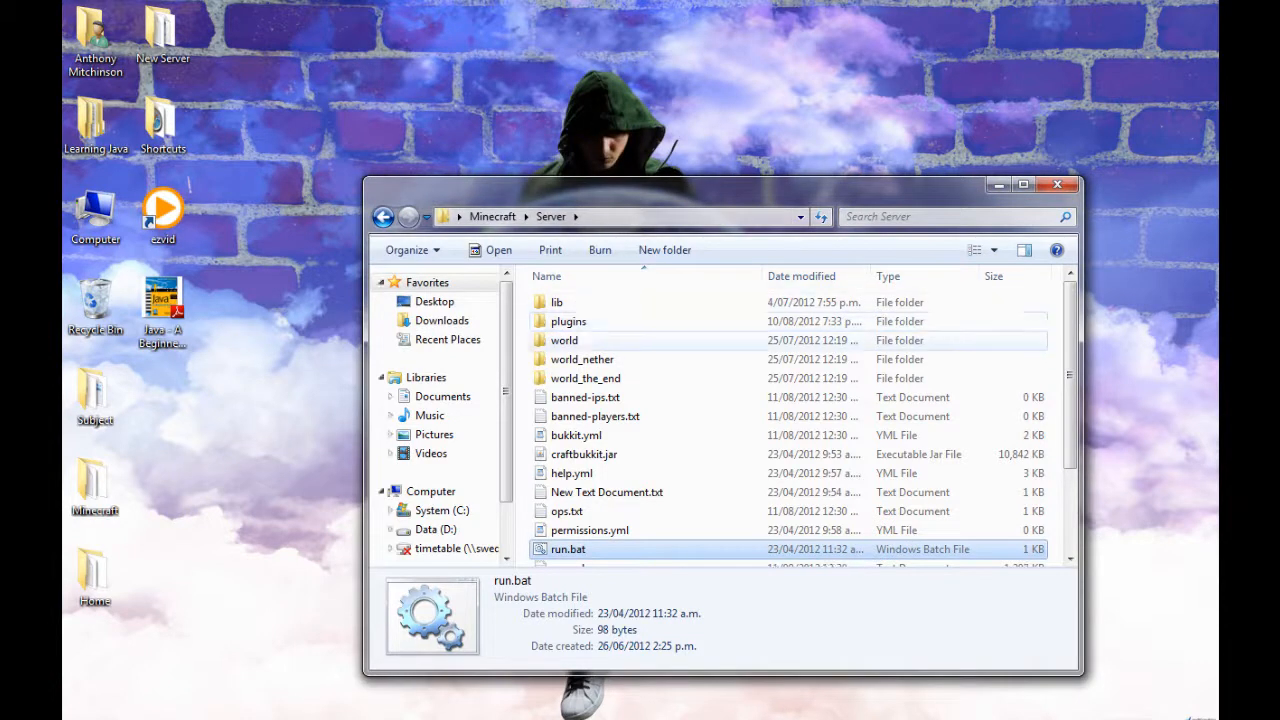
Open the plugins folder and a second Explorer window on Downloads
{"action": "left_click", "coordinate": [568, 321]}
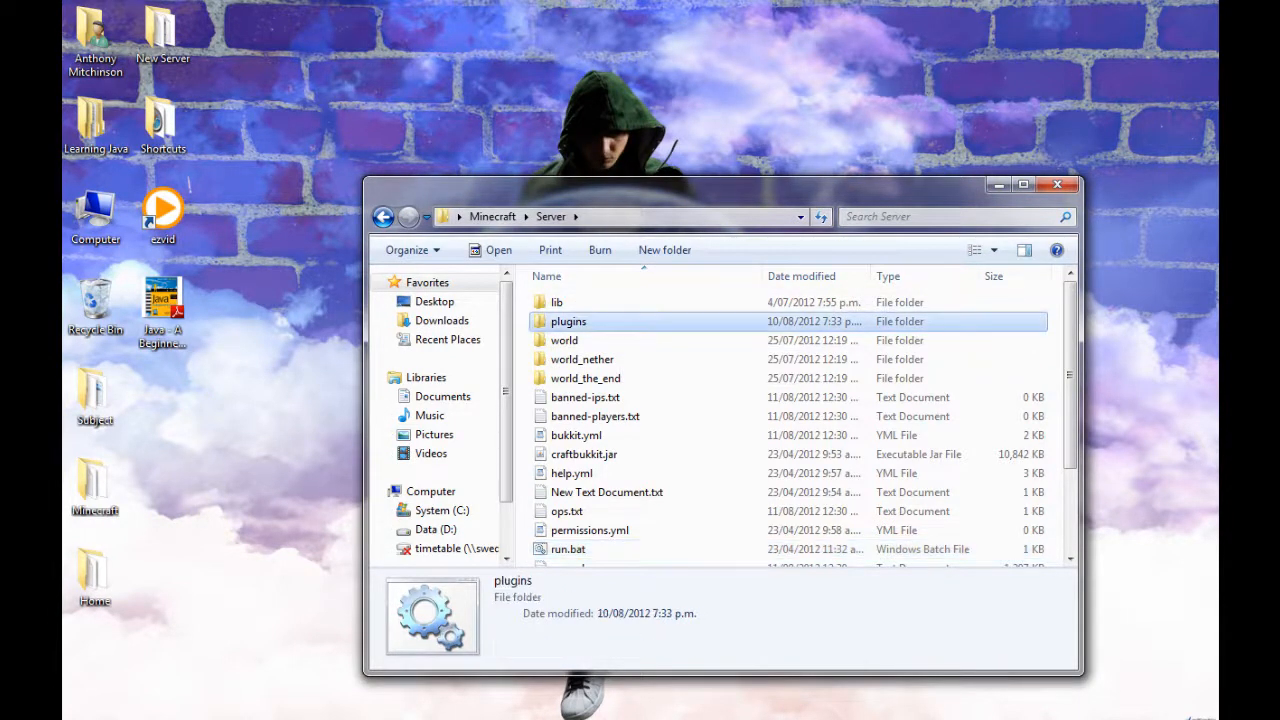
{"action": "double_click", "coordinate": [568, 321]}
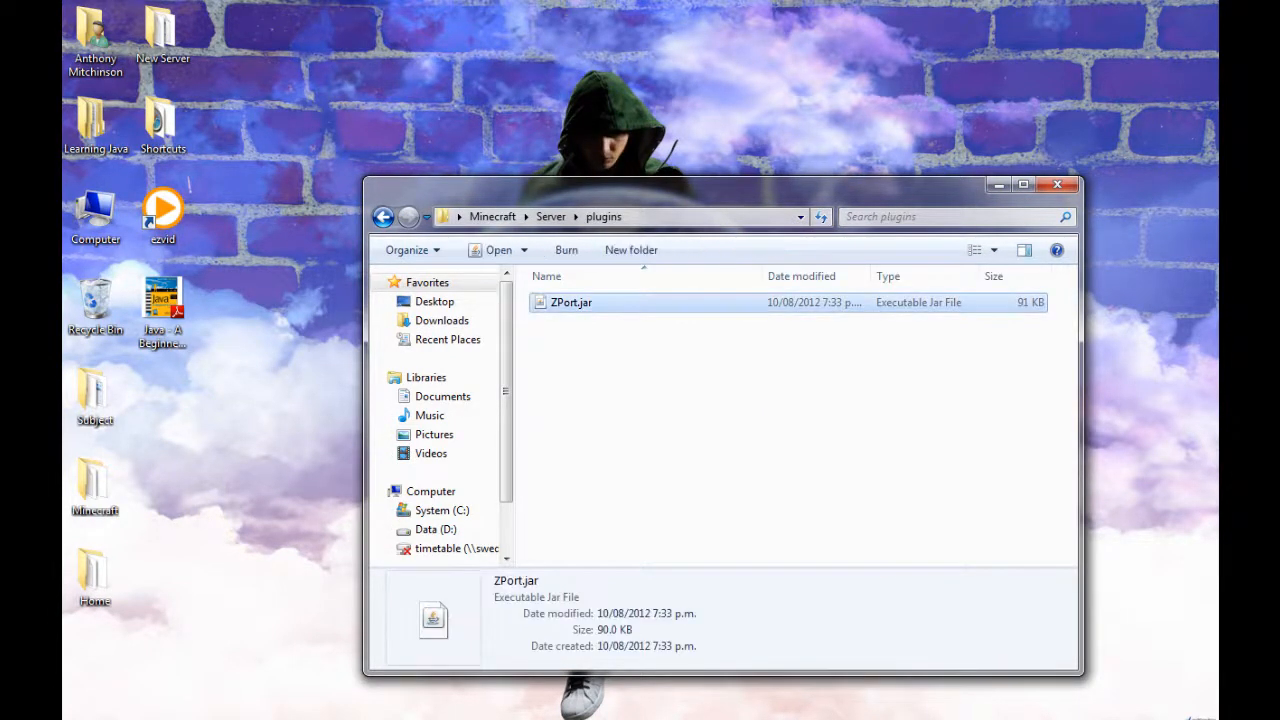
{"action": "right_click", "coordinate": [142, 703]}
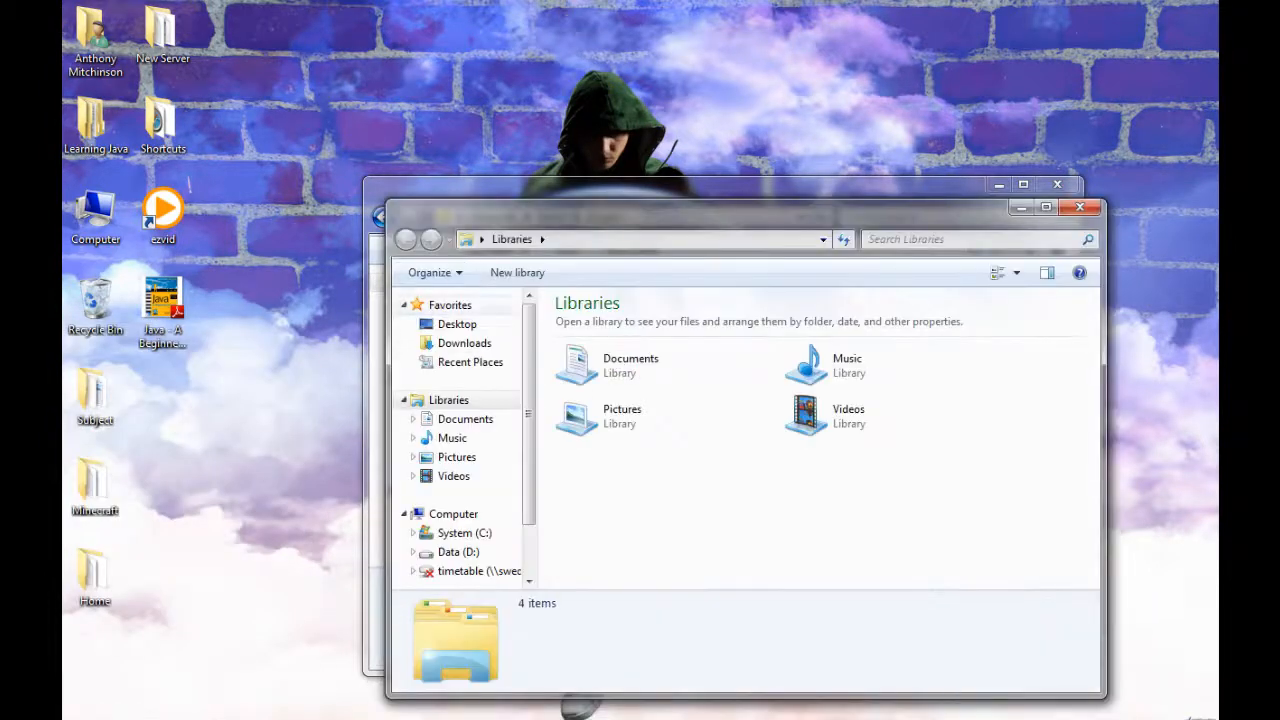
{"action": "left_click", "coordinate": [464, 343]}
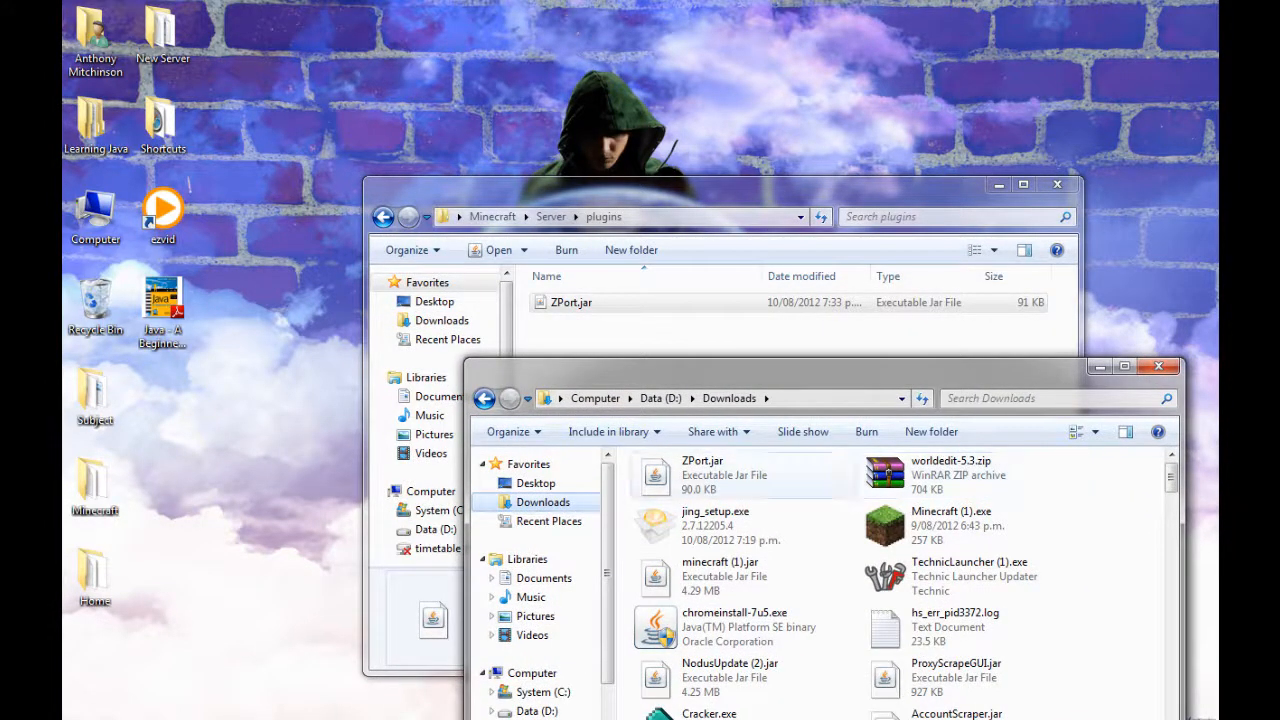
{"action": "mouse_move", "coordinate": [703, 475]}
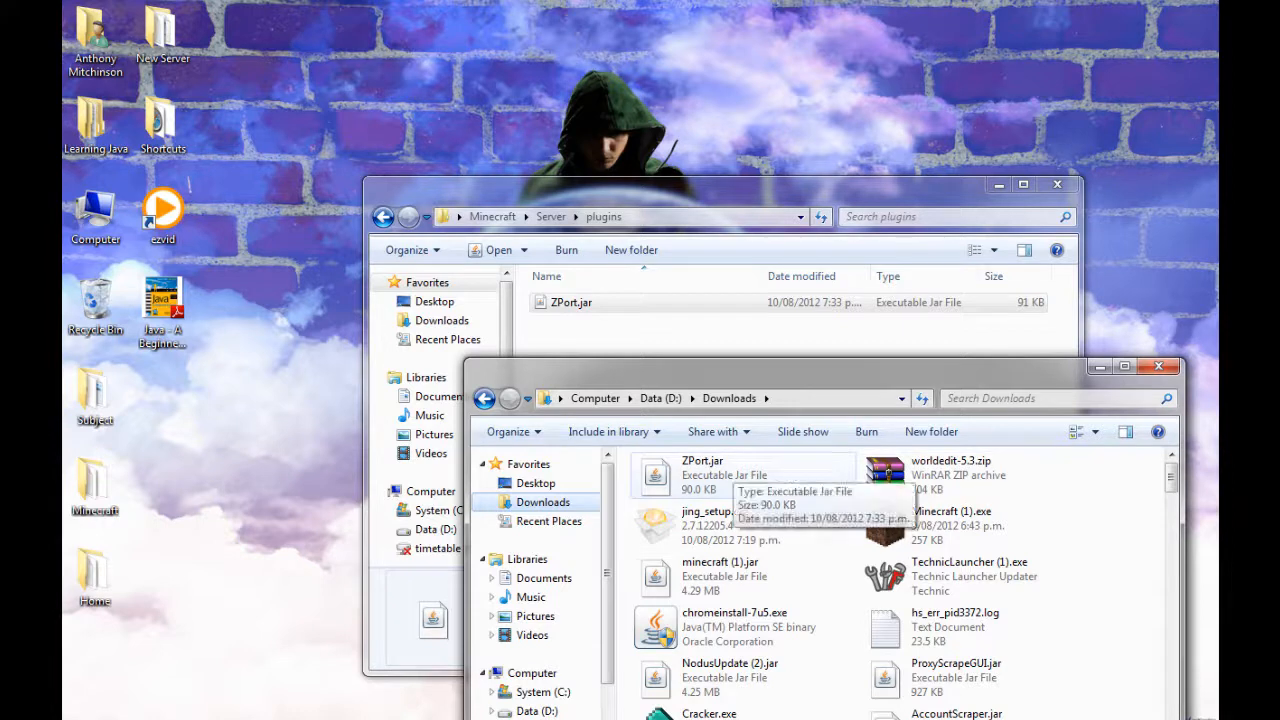
Return to the Server plugins folder and open the worldedit-5.3.zip archive
{"action": "left_click", "coordinate": [702, 475]}
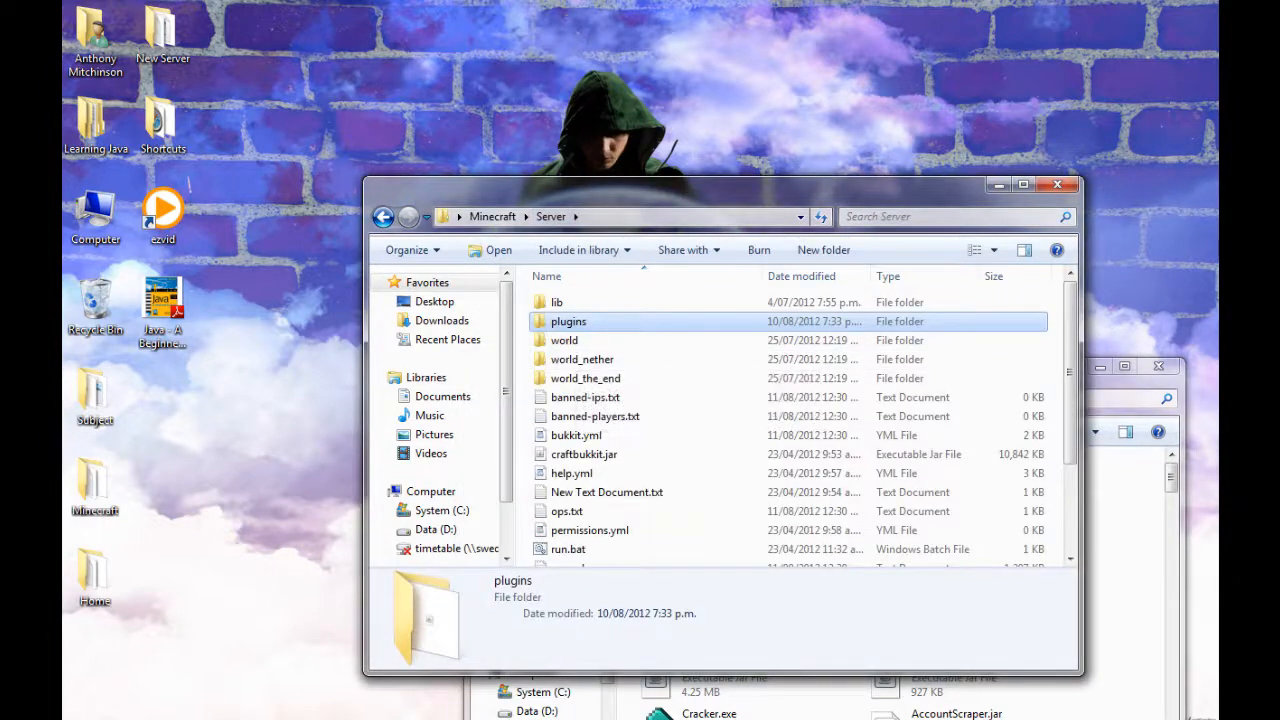
{"action": "double_click", "coordinate": [568, 321]}
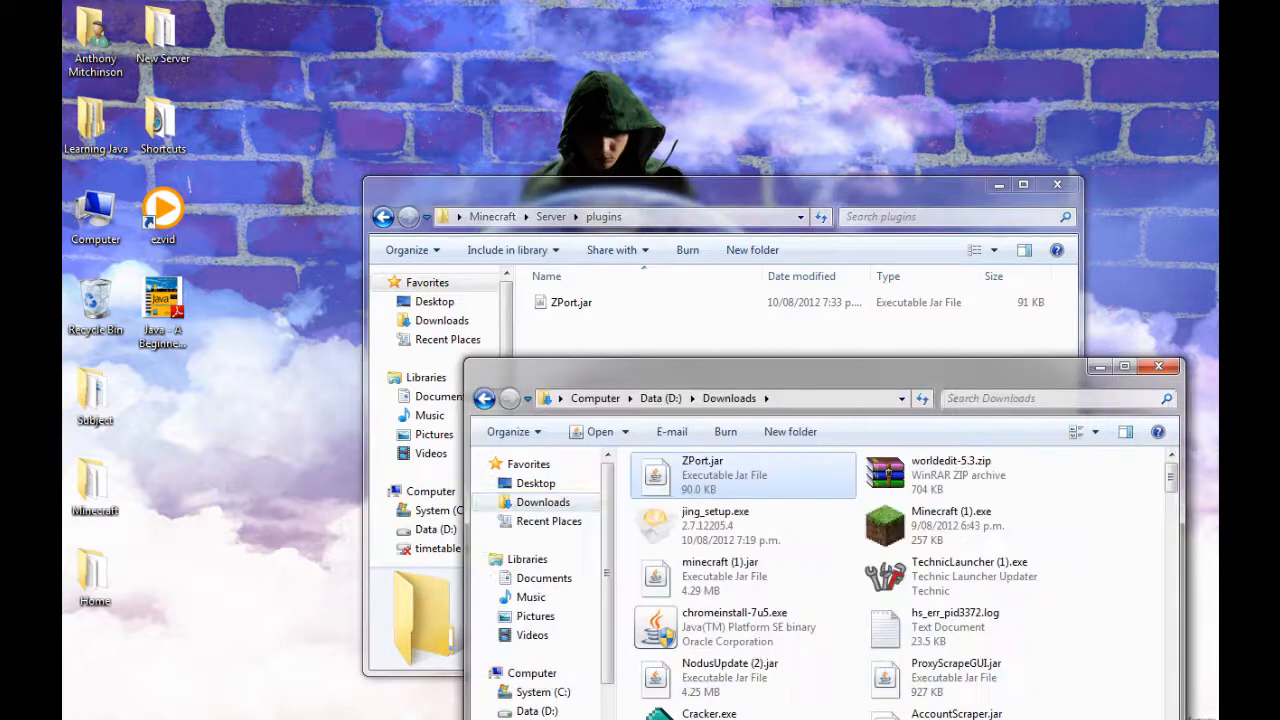
{"action": "double_click", "coordinate": [950, 470]}
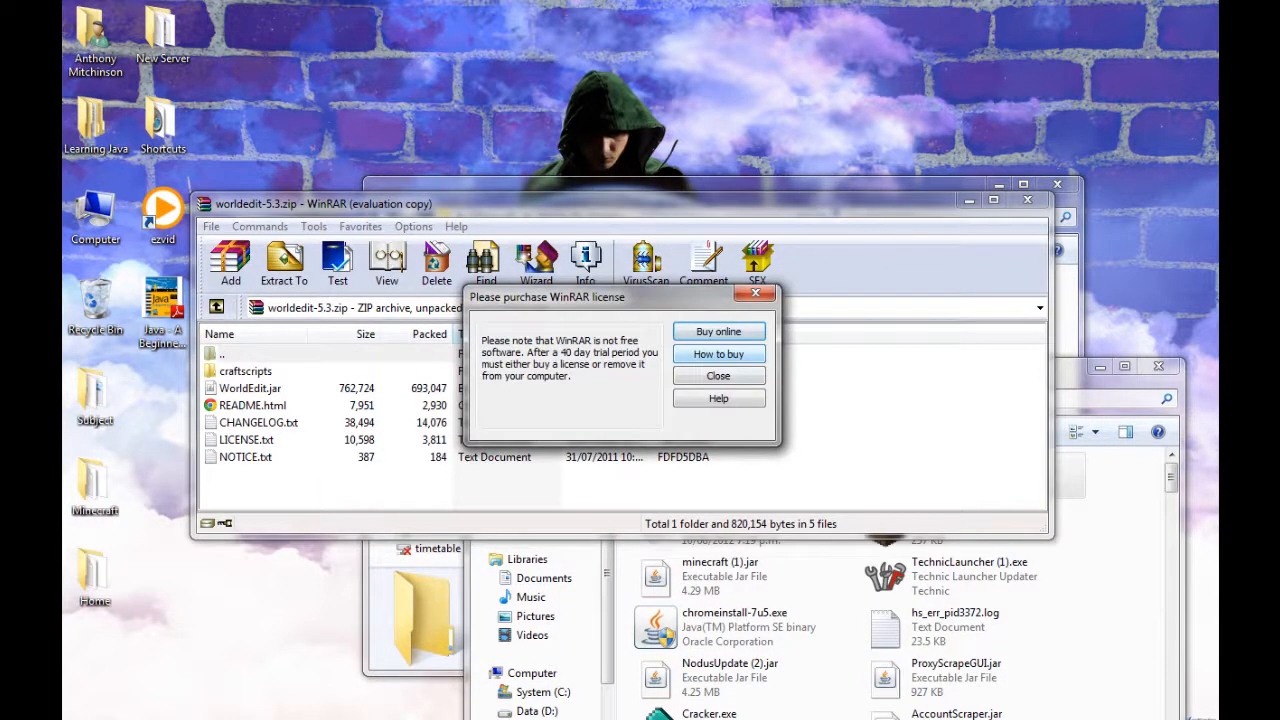
Extract WorldEdit.jar and the craftscripts folder into Minecraft\Server\plugins
{"action": "left_click", "coordinate": [717, 375]}
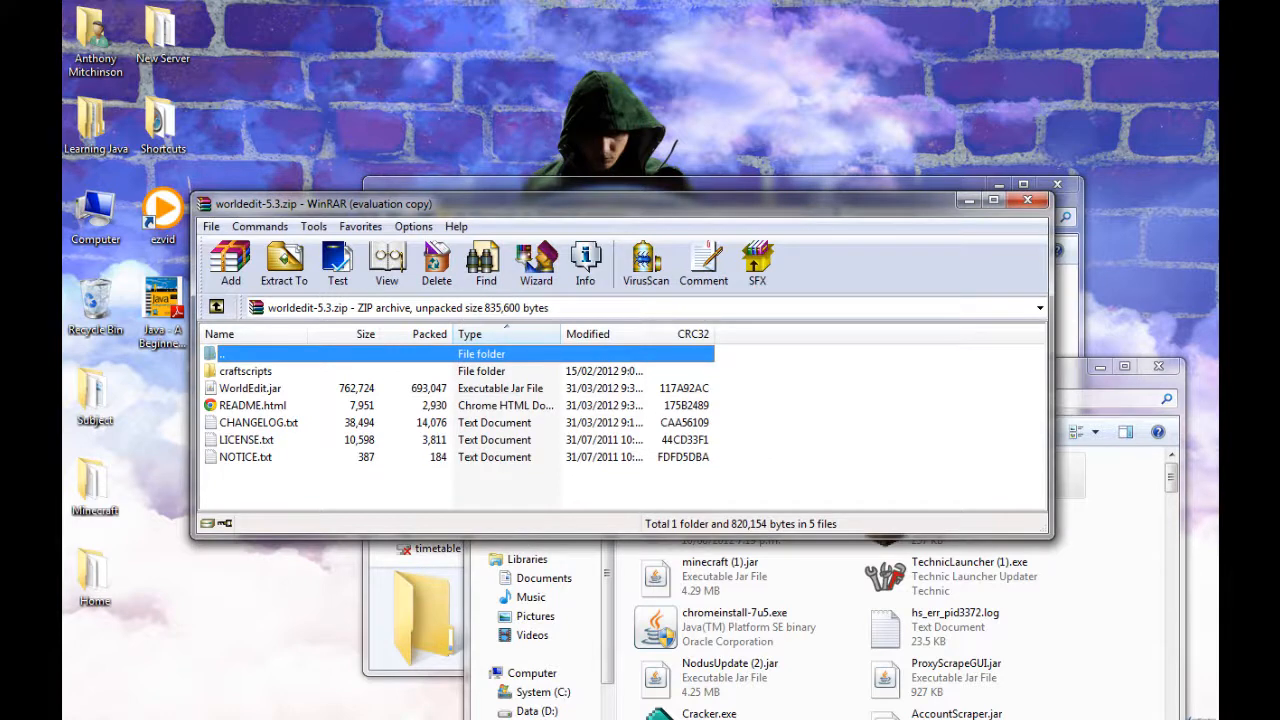
{"action": "left_click", "coordinate": [252, 405]}
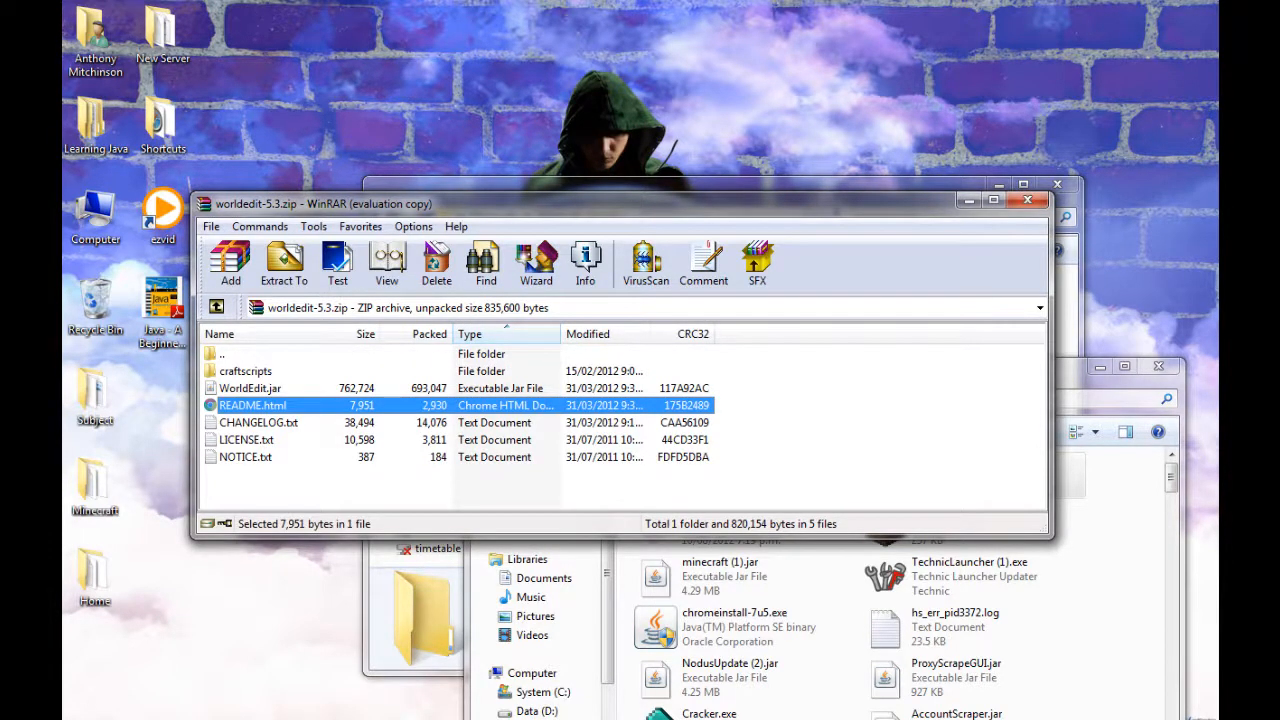
{"action": "left_click", "coordinate": [250, 388]}
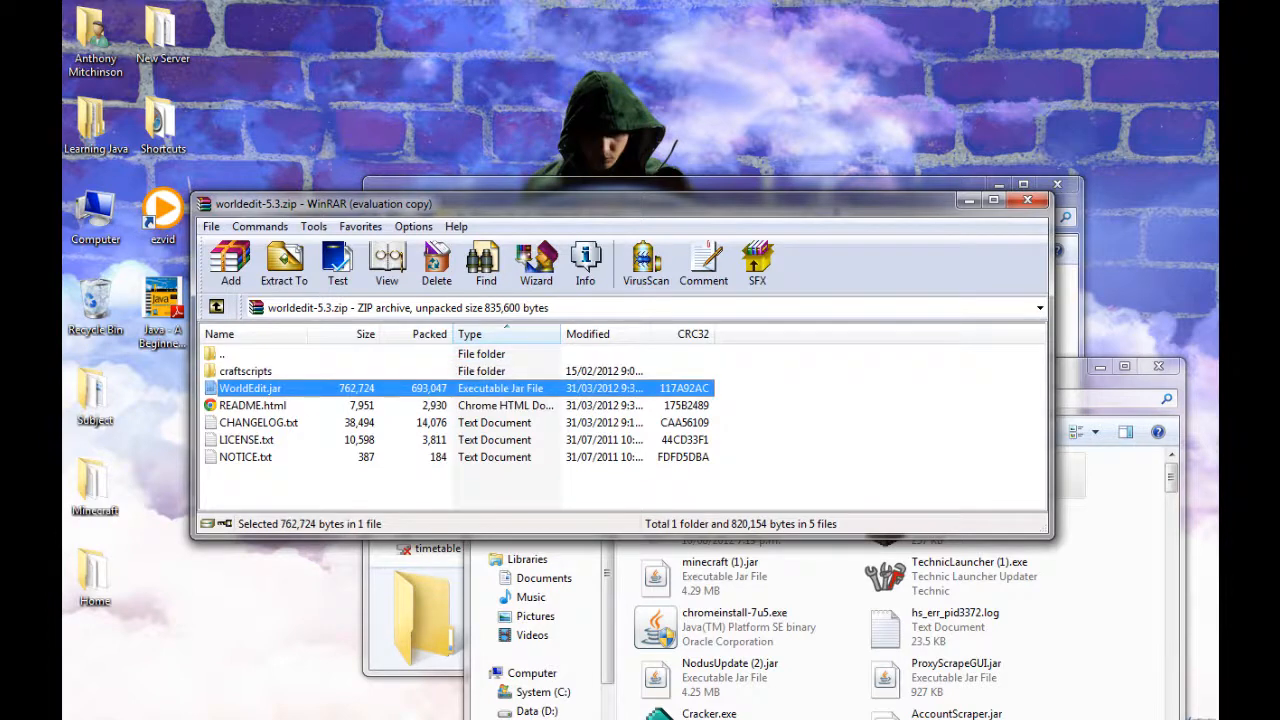
{"action": "left_click", "coordinate": [245, 371]}
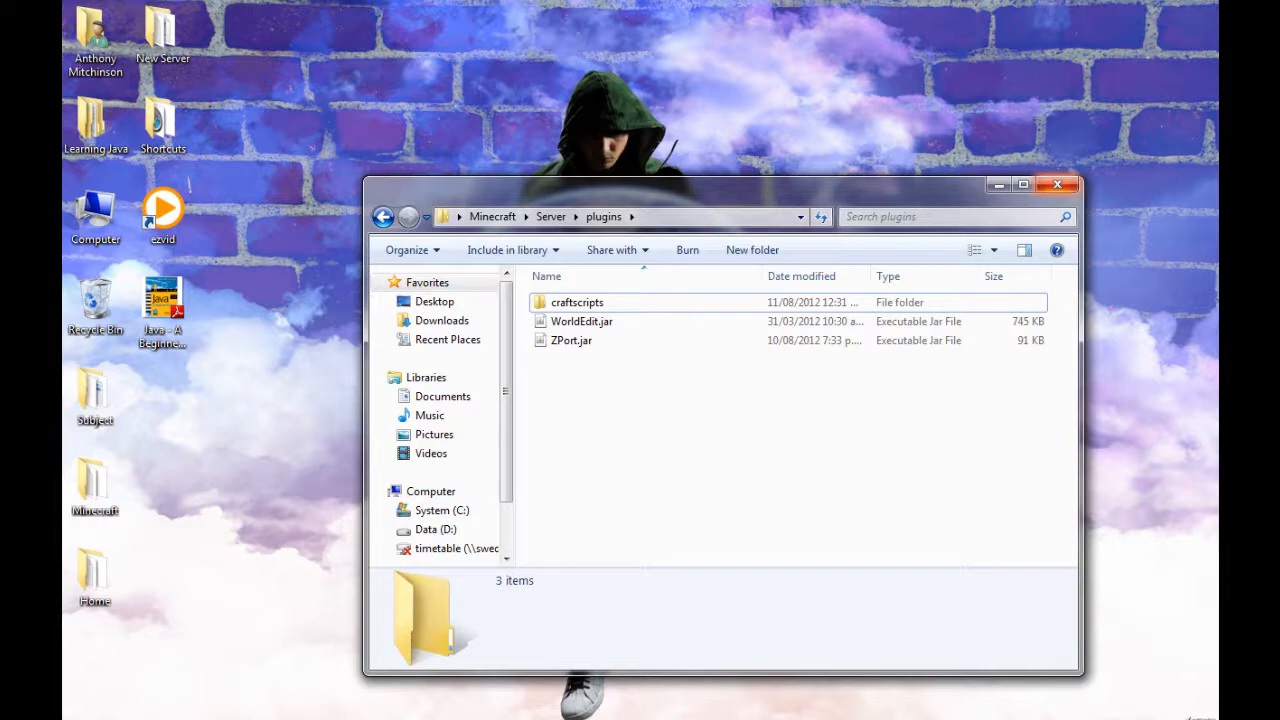
{"action": "left_click", "coordinate": [1057, 184]}
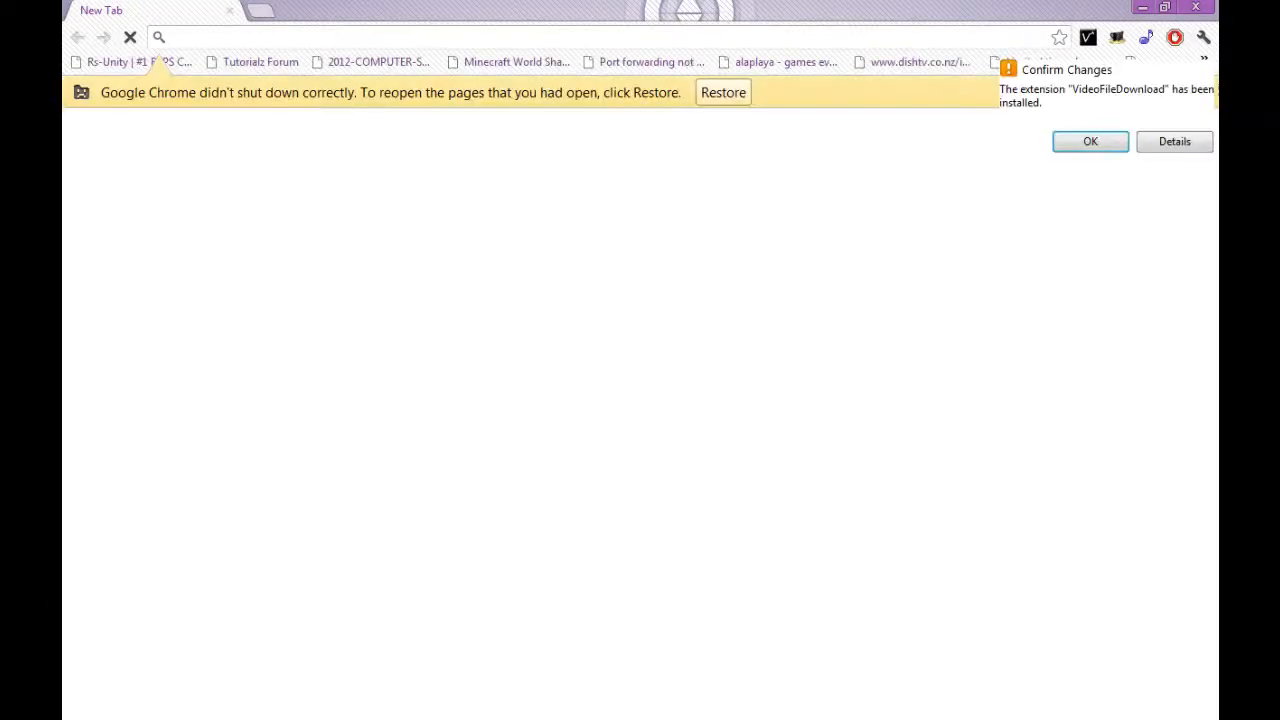
Load no-ip.com in Chrome and go to the Client Login page
{"action": "type", "text": "no-ip.com"}
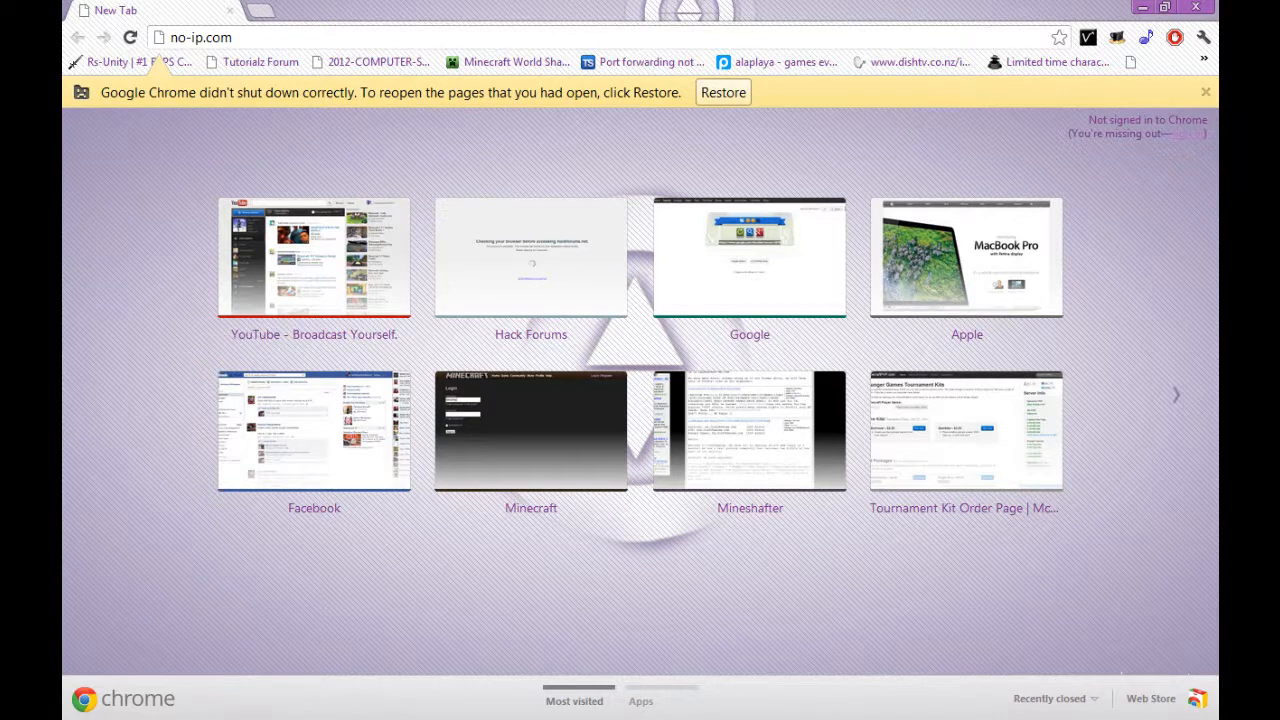
{"action": "left_click", "coordinate": [130, 37]}
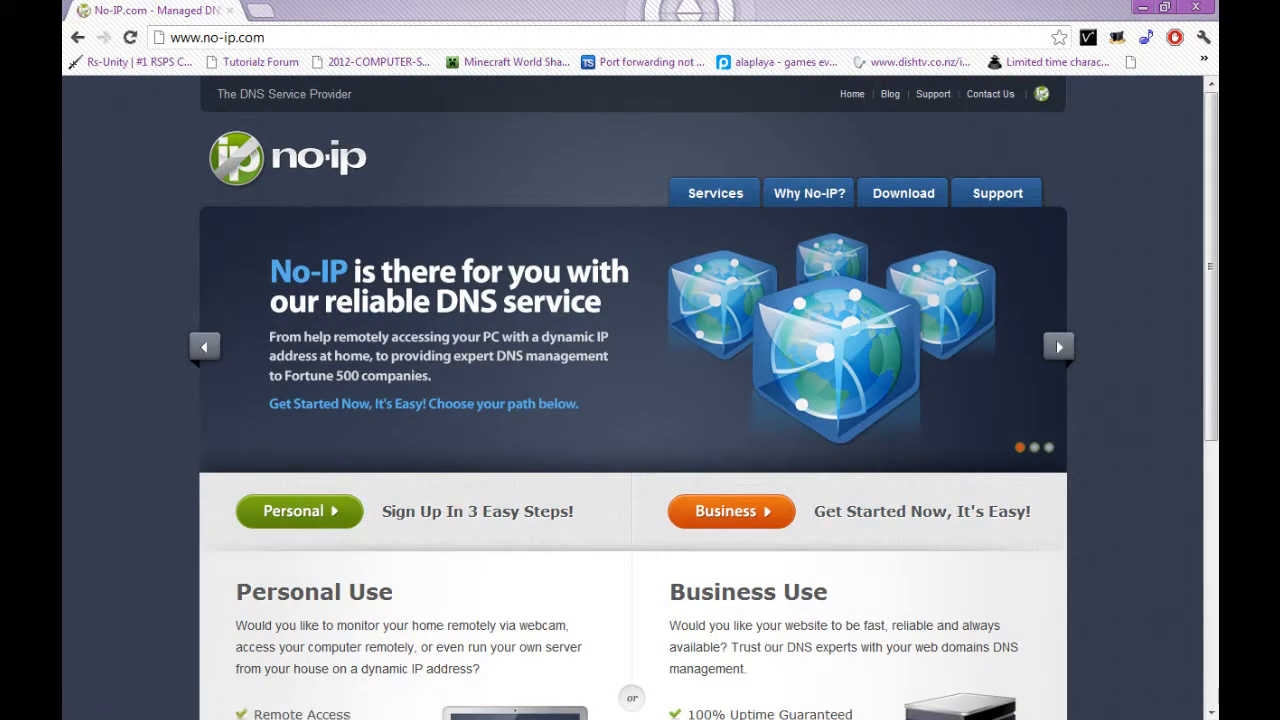
{"action": "left_click", "coordinate": [1041, 93]}
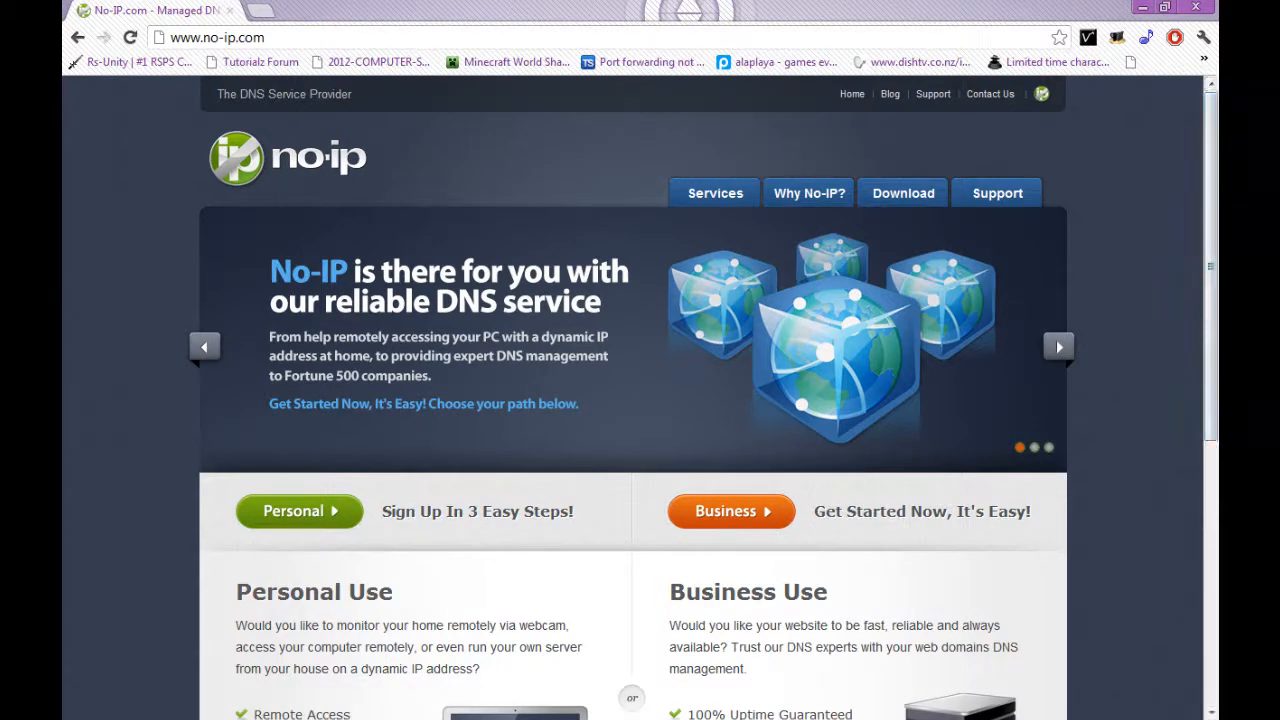
{"action": "left_click", "coordinate": [1041, 93]}
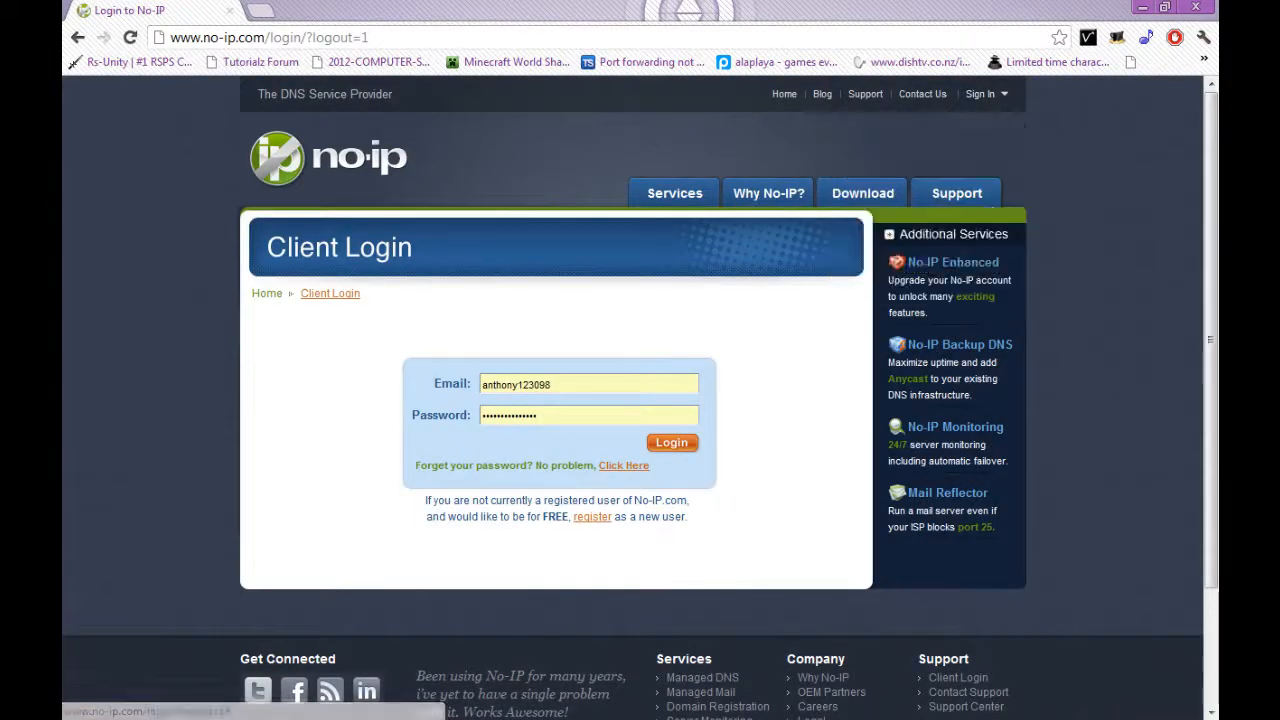
Browse the free sign-up plans, return to Client Login and log in
{"action": "left_click", "coordinate": [985, 93]}
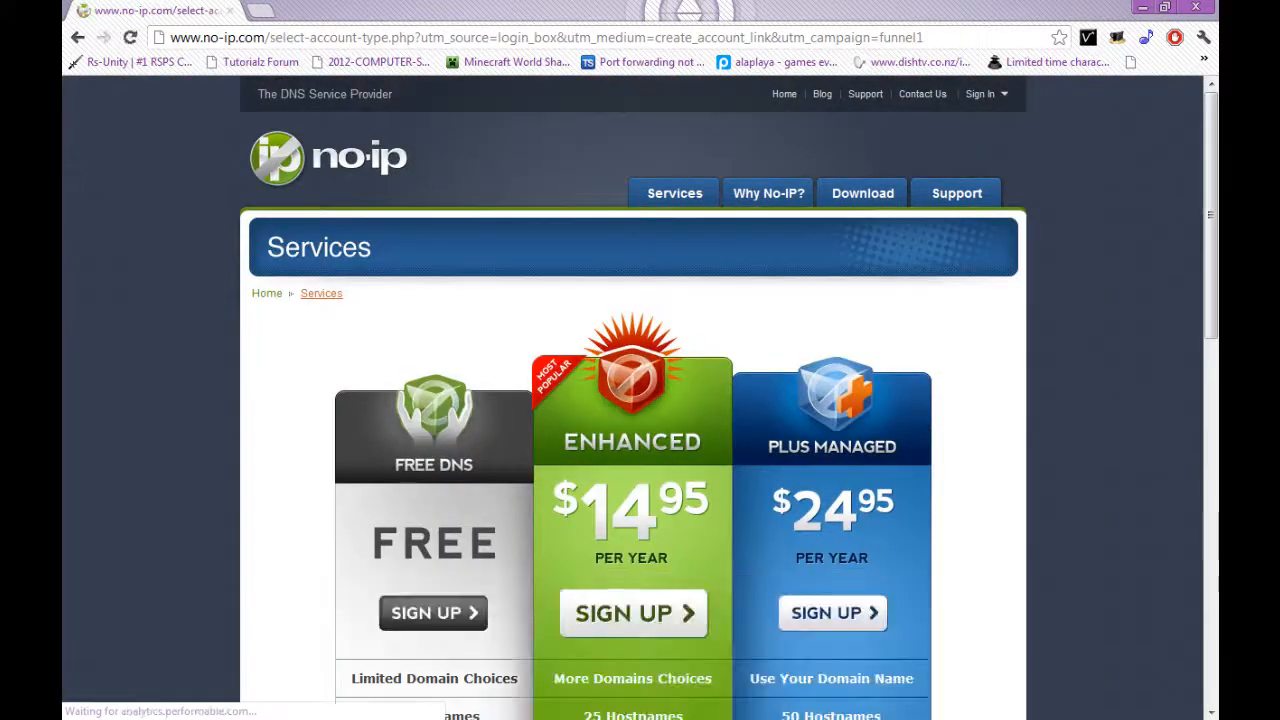
{"action": "scroll", "scroll_direction": "down", "scroll_amount": 3}
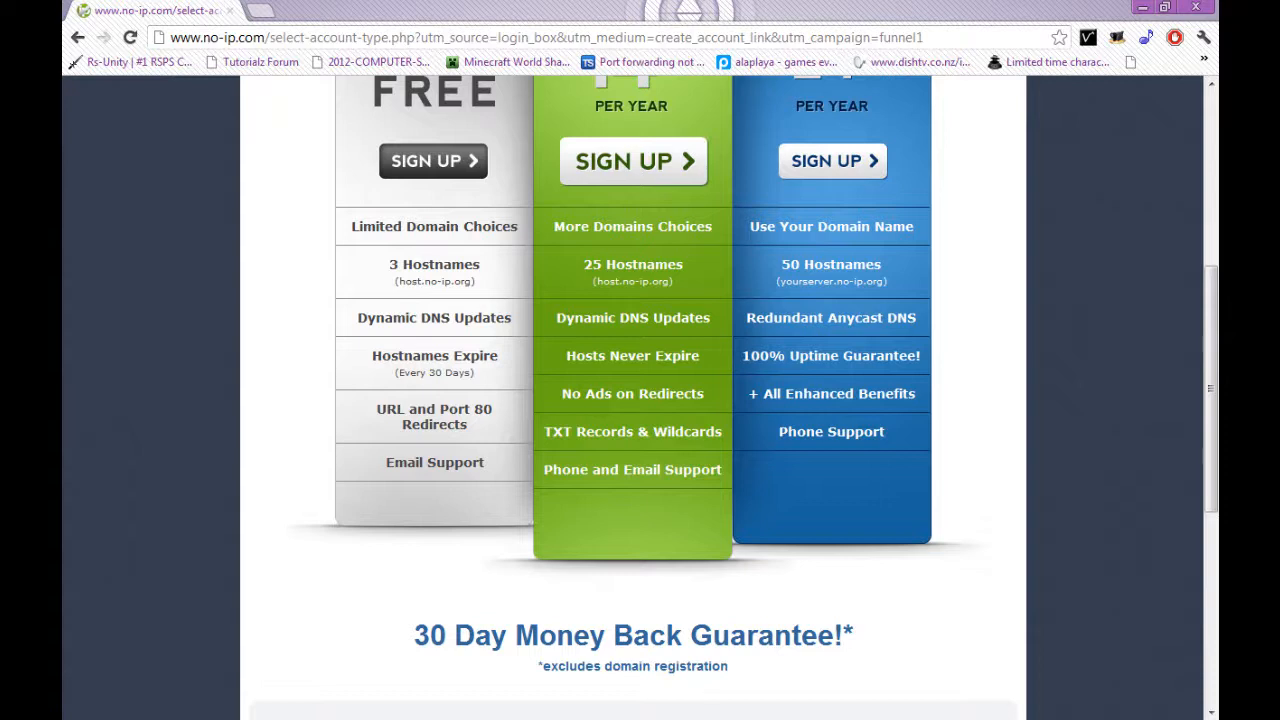
{"action": "mouse_move", "coordinate": [78, 37]}
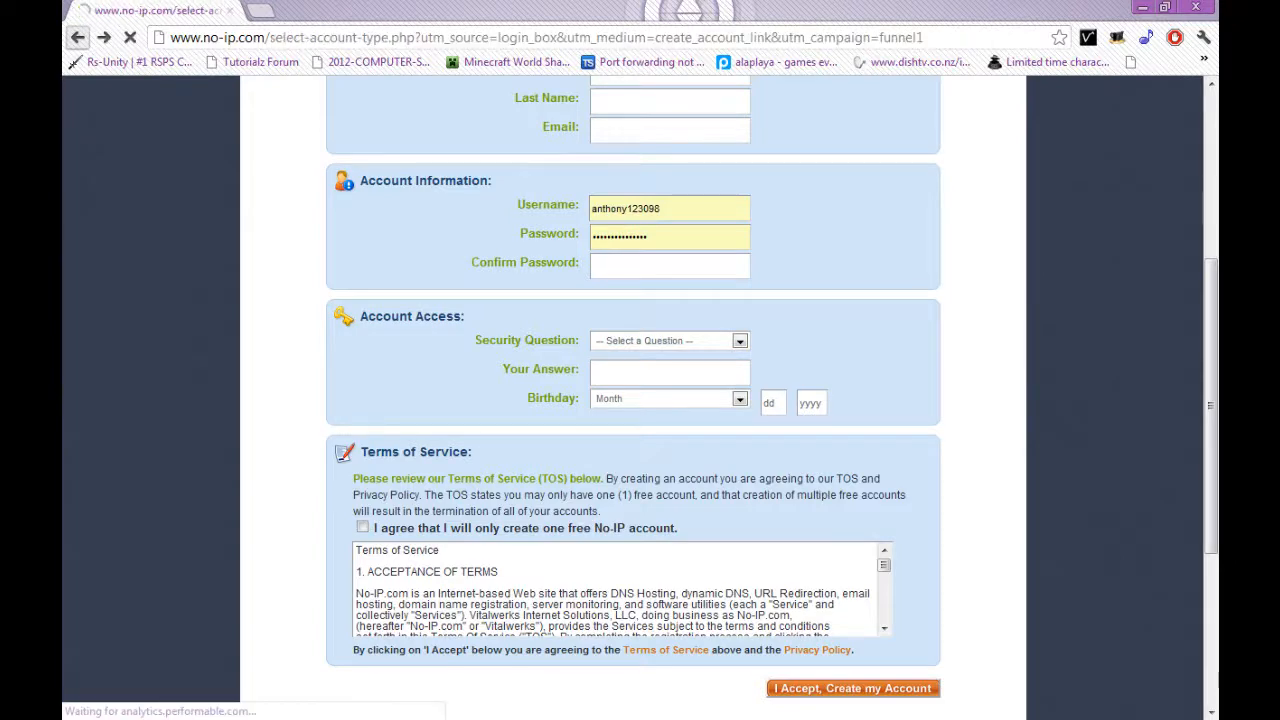
{"action": "left_click", "coordinate": [852, 688]}
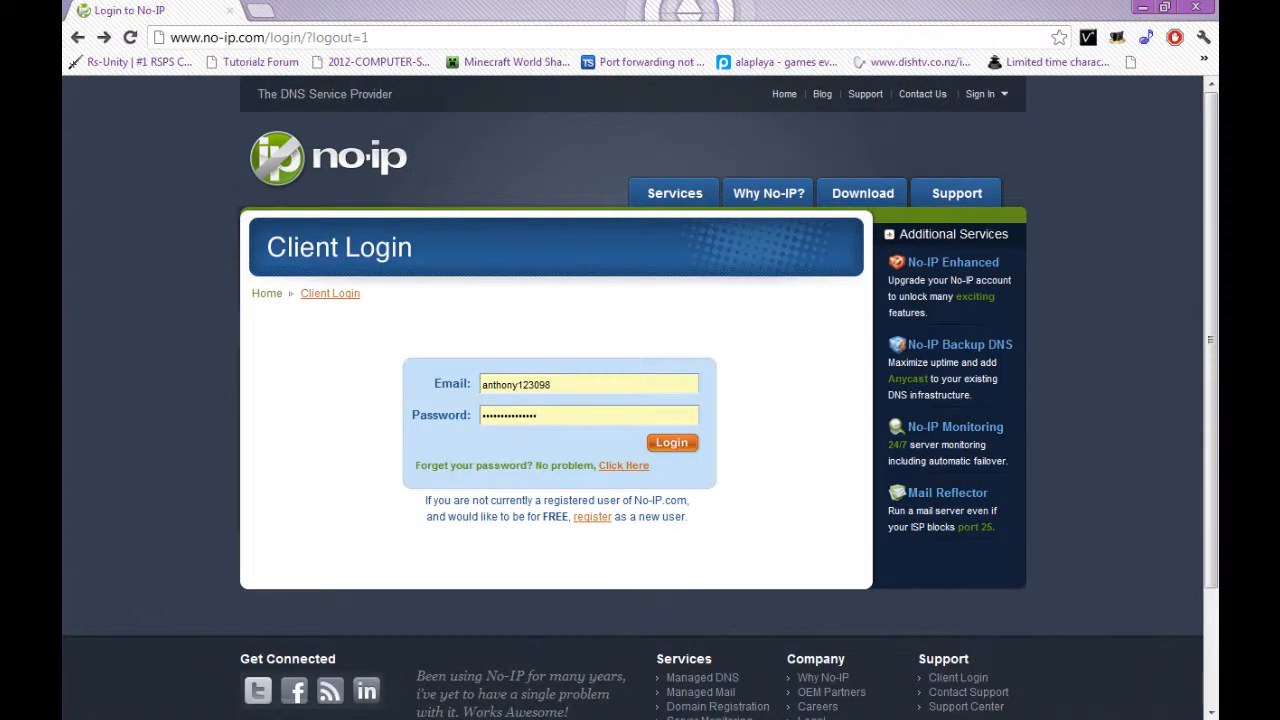
{"action": "left_click", "coordinate": [671, 442]}
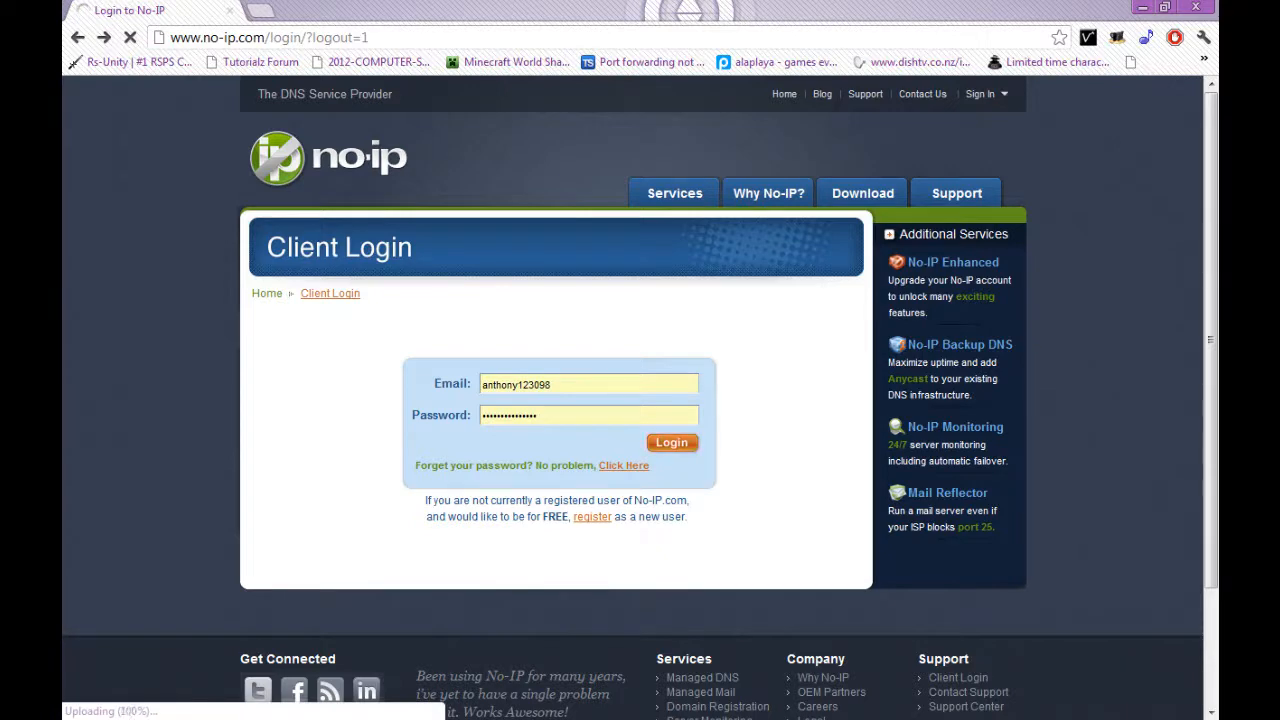
{"action": "left_click", "coordinate": [671, 442]}
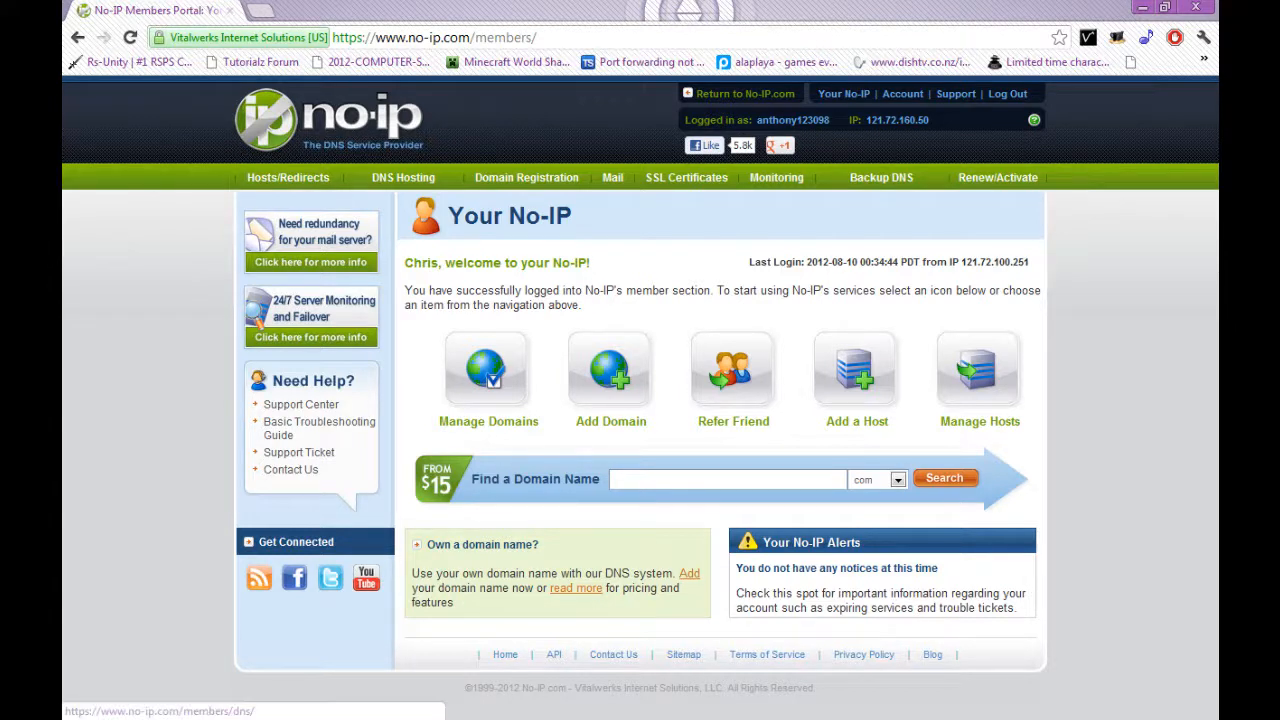
Add the host Cutepenguin on zapto.org, pointing to 121.72.160.50
{"action": "left_click", "coordinate": [979, 368]}
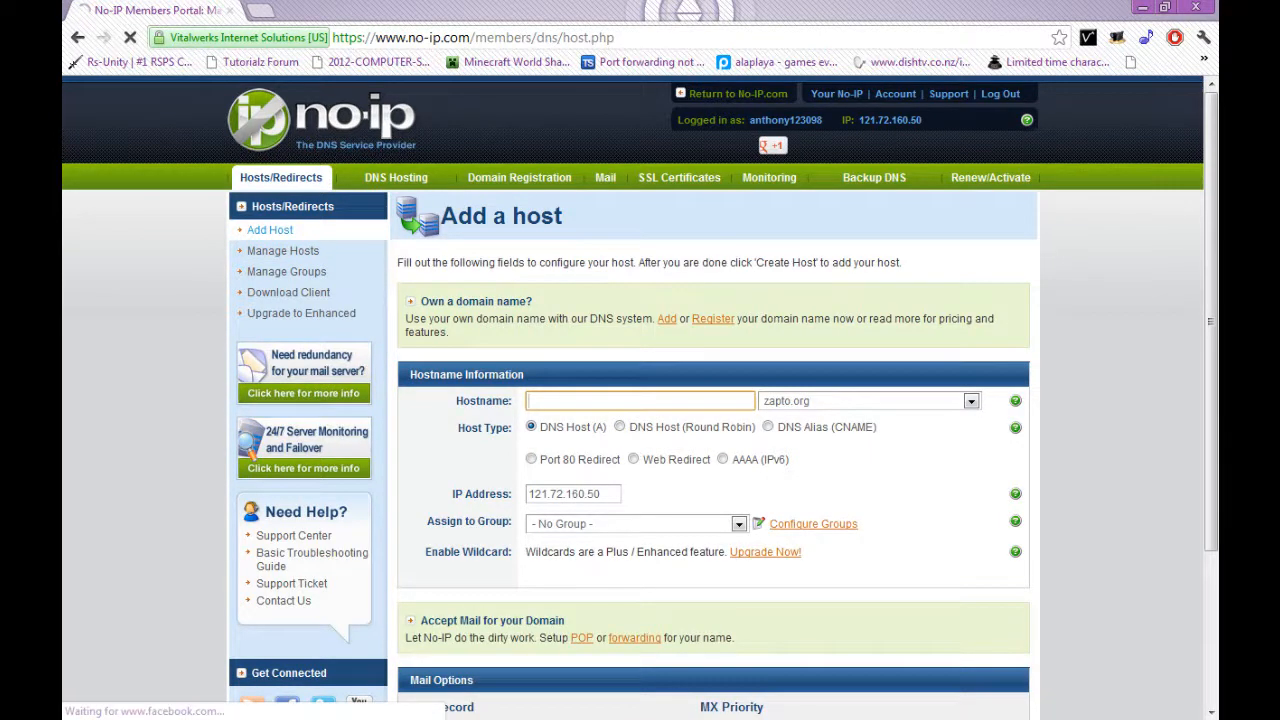
{"action": "type", "text": "Cutepengui"}
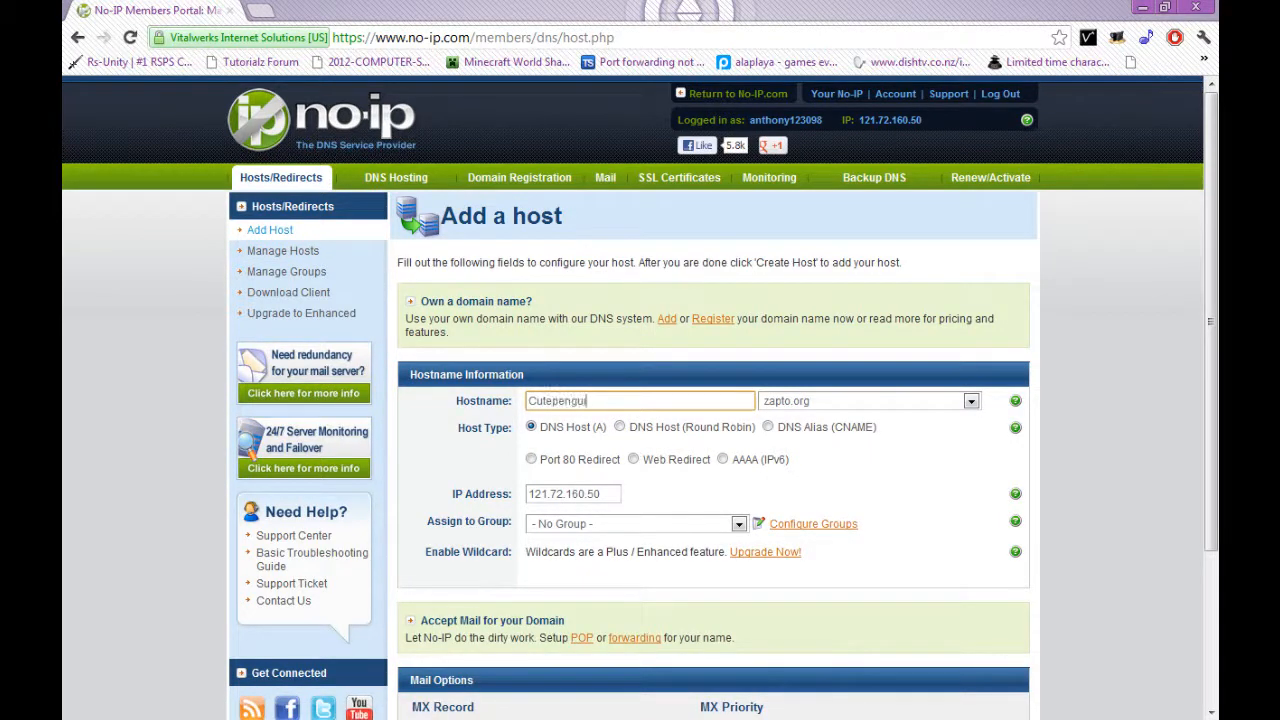
{"action": "left_click", "coordinate": [970, 400]}
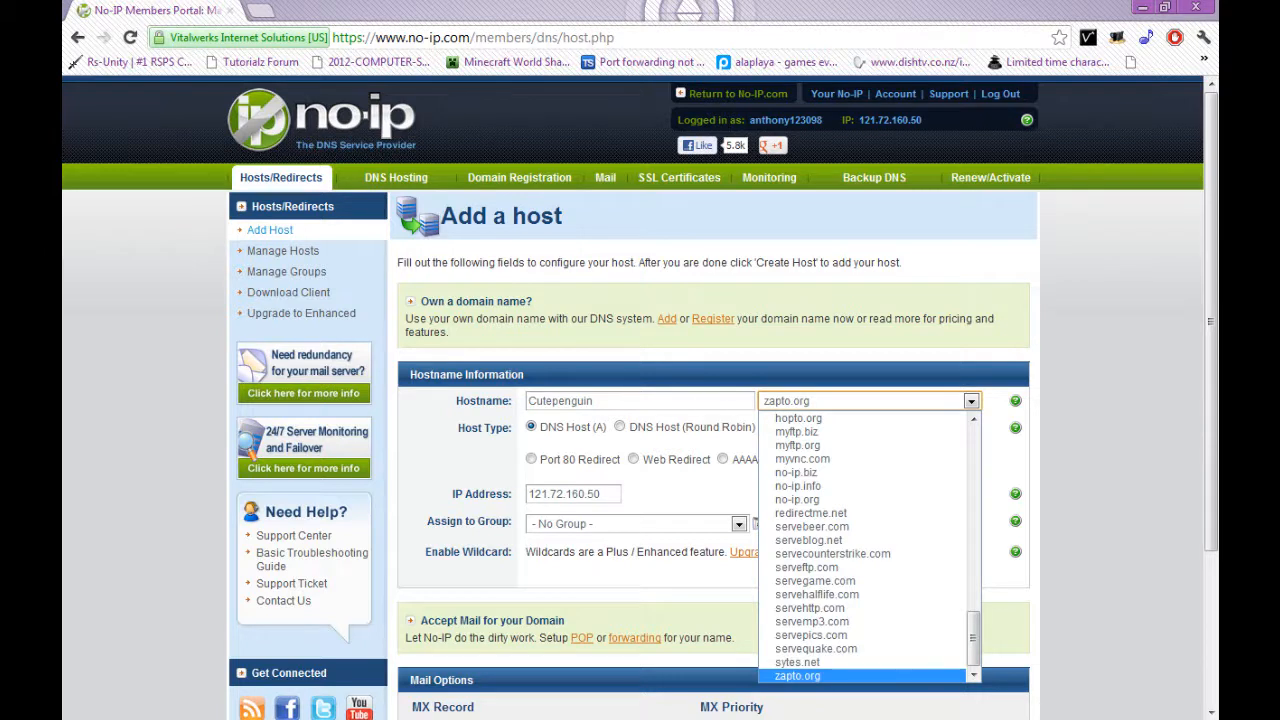
{"action": "mouse_move", "coordinate": [802, 458]}
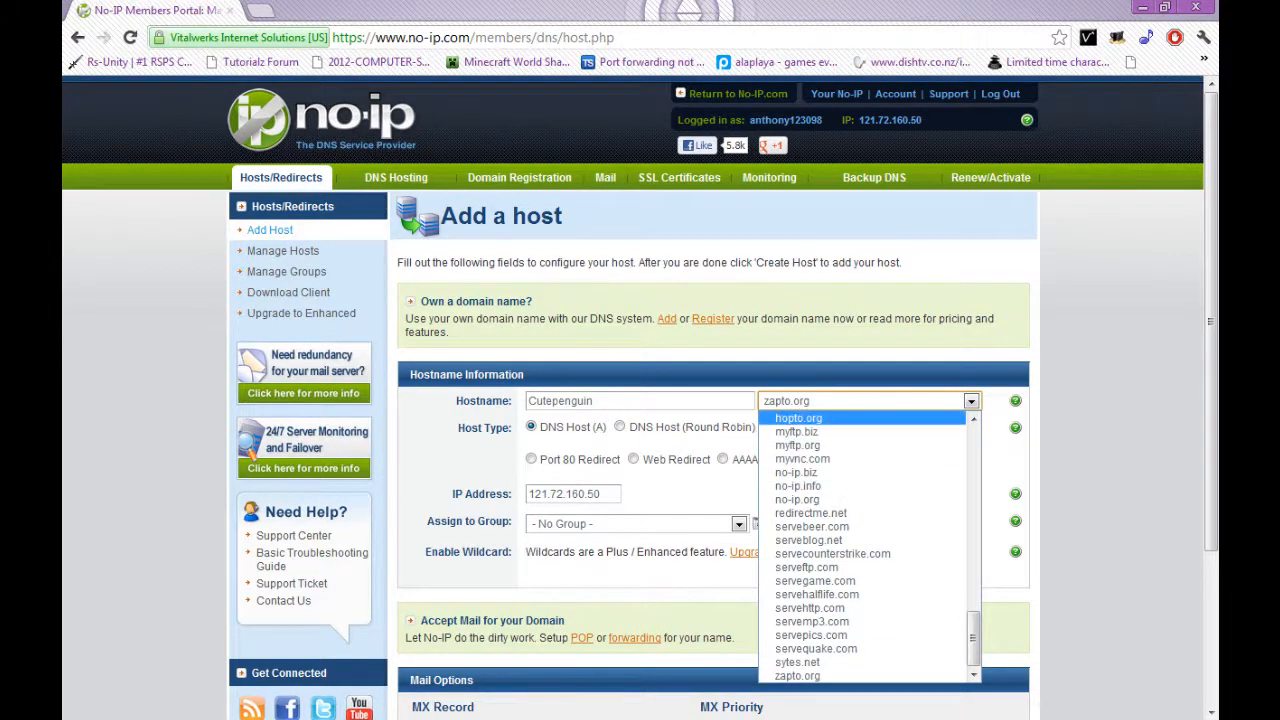
{"action": "mouse_move", "coordinate": [797, 662]}
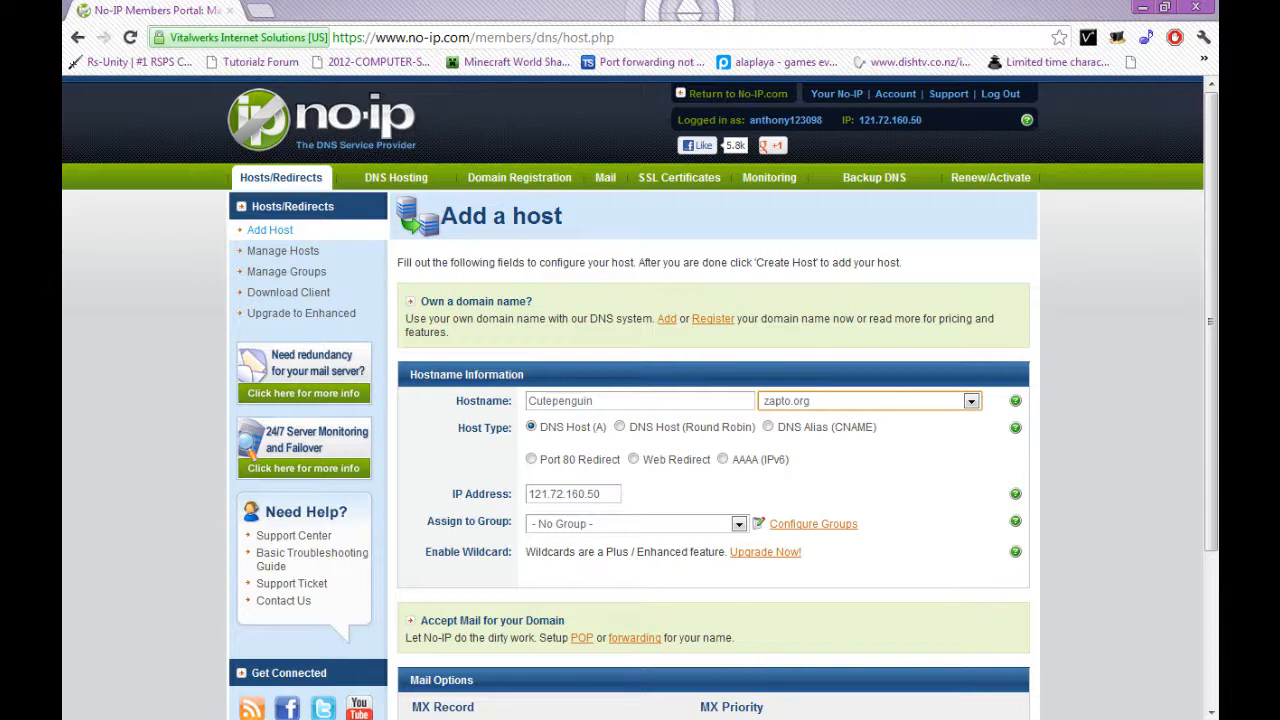
{"action": "scroll", "scroll_direction": "down", "scroll_amount": 3}
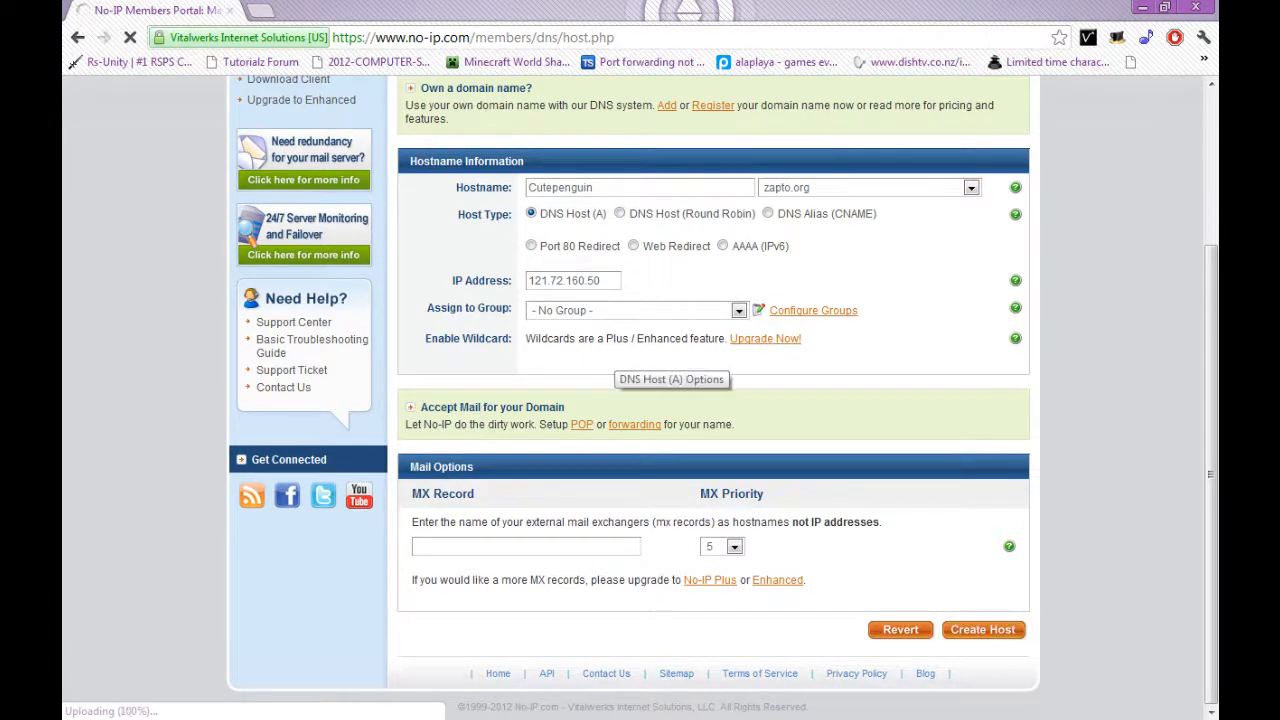
{"action": "left_click", "coordinate": [982, 629]}
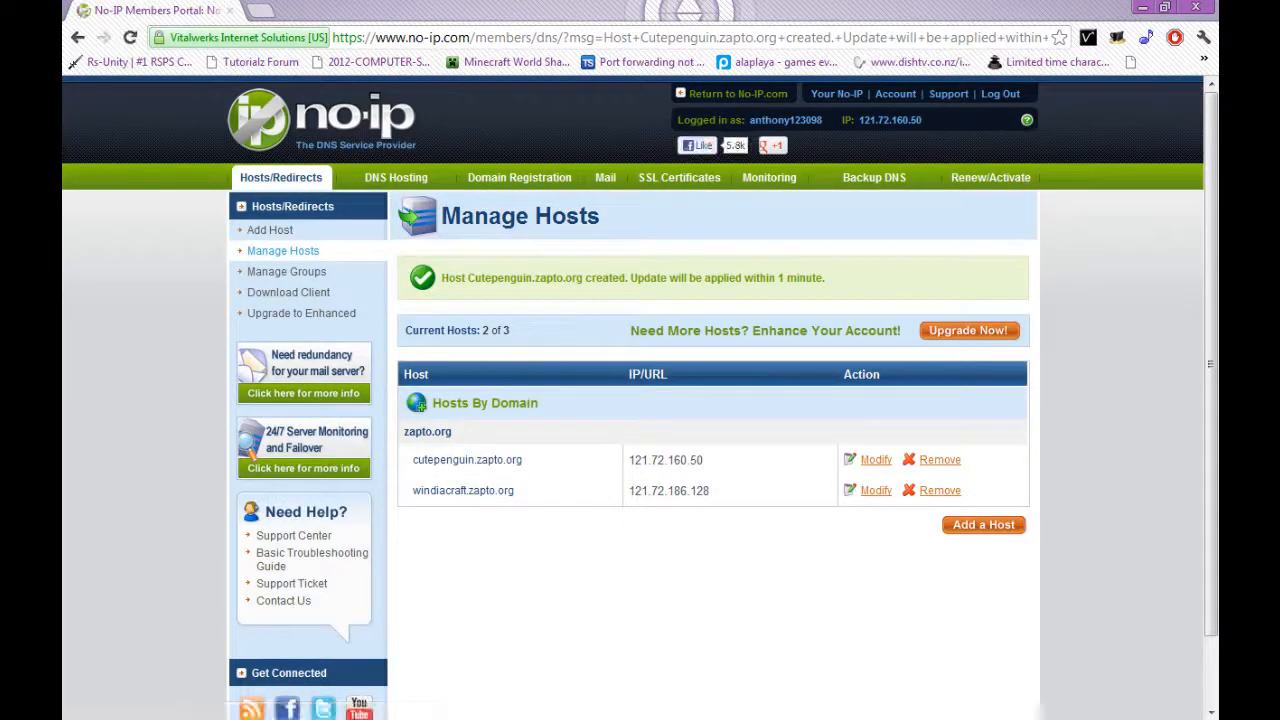
Select cutepenguin.zapto.org, return to No-IP.com and reach the Windows DUC 3.0.4 download page
{"action": "double_click", "coordinate": [498, 459]}
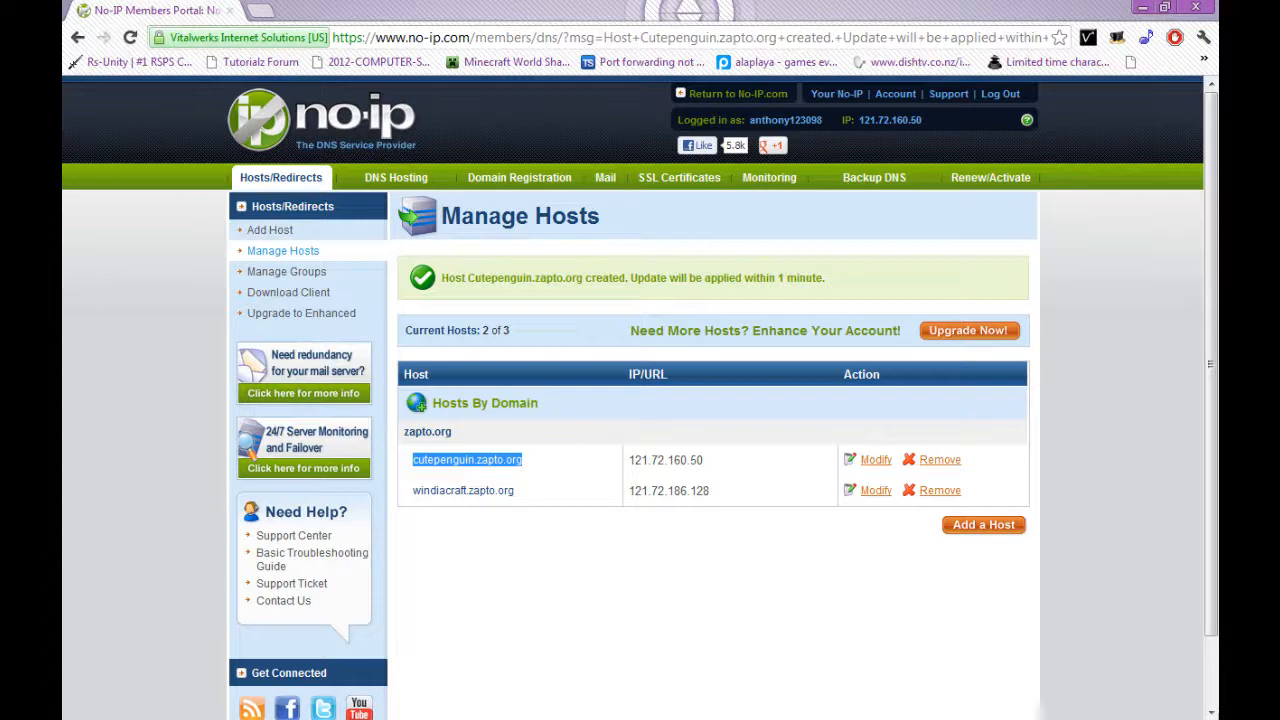
{"action": "left_click", "coordinate": [737, 93]}
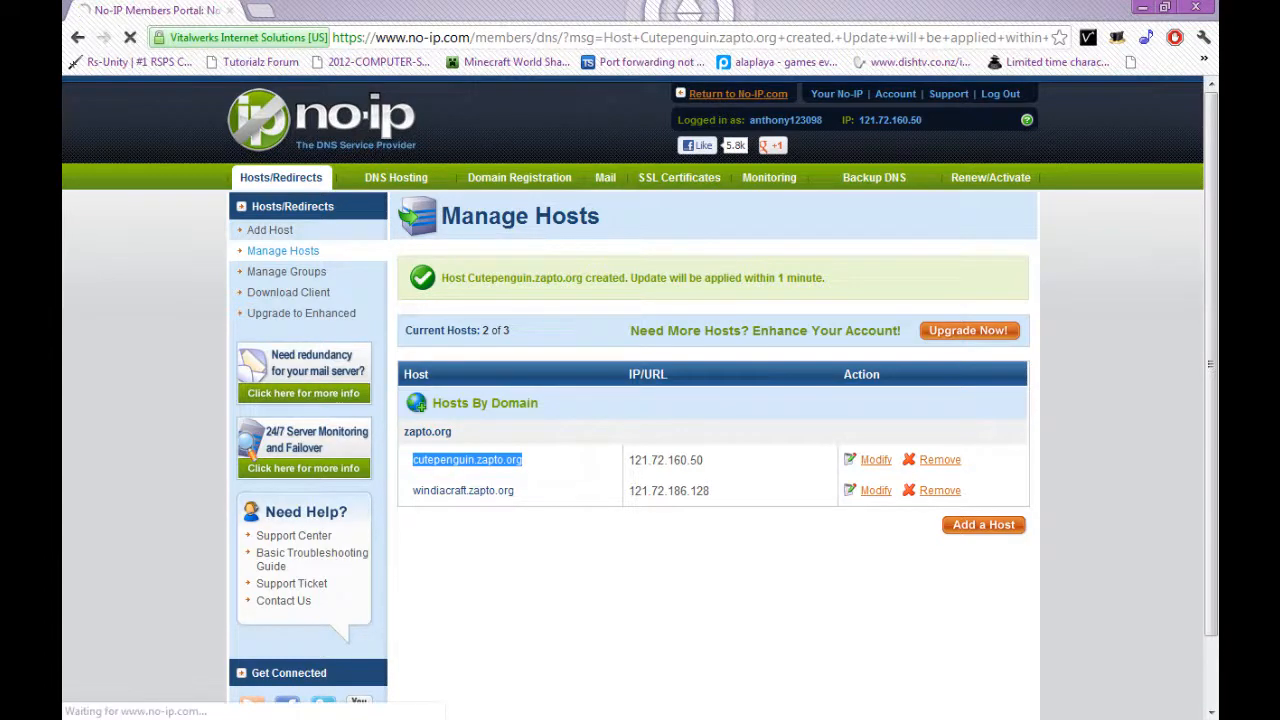
{"action": "left_click", "coordinate": [737, 93]}
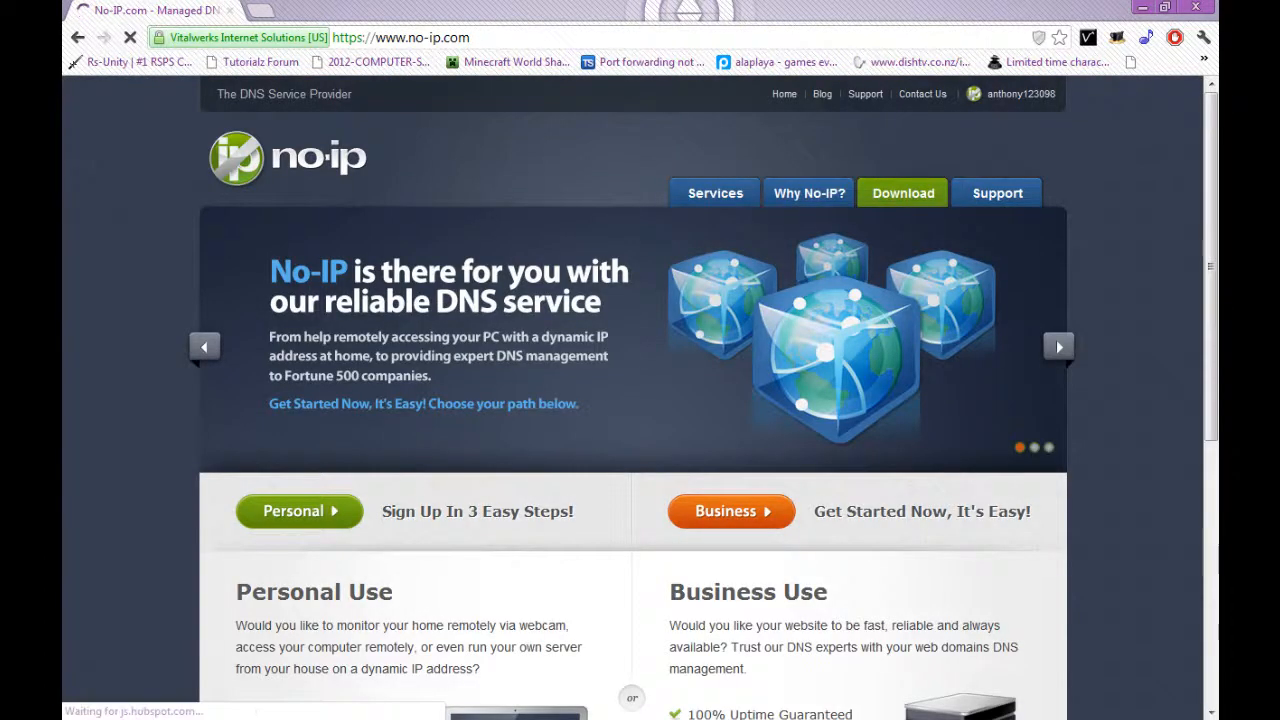
{"action": "left_click", "coordinate": [901, 193]}
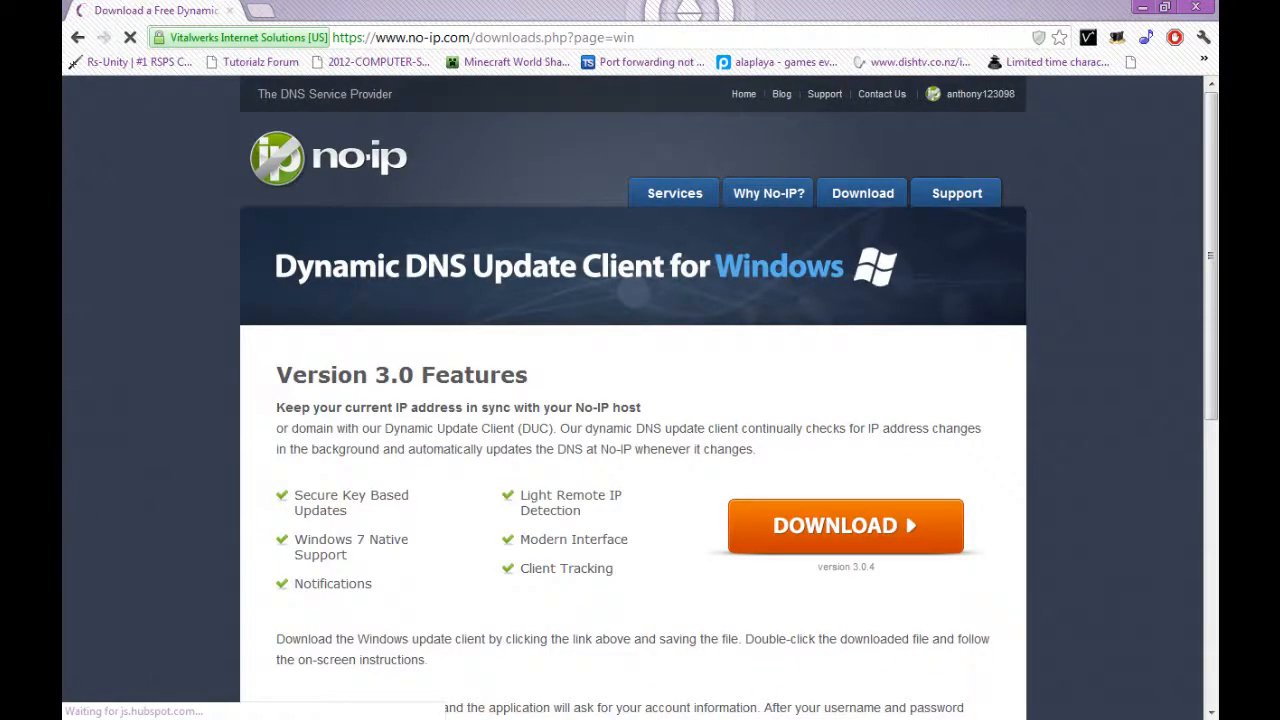
{"action": "left_click", "coordinate": [845, 525]}
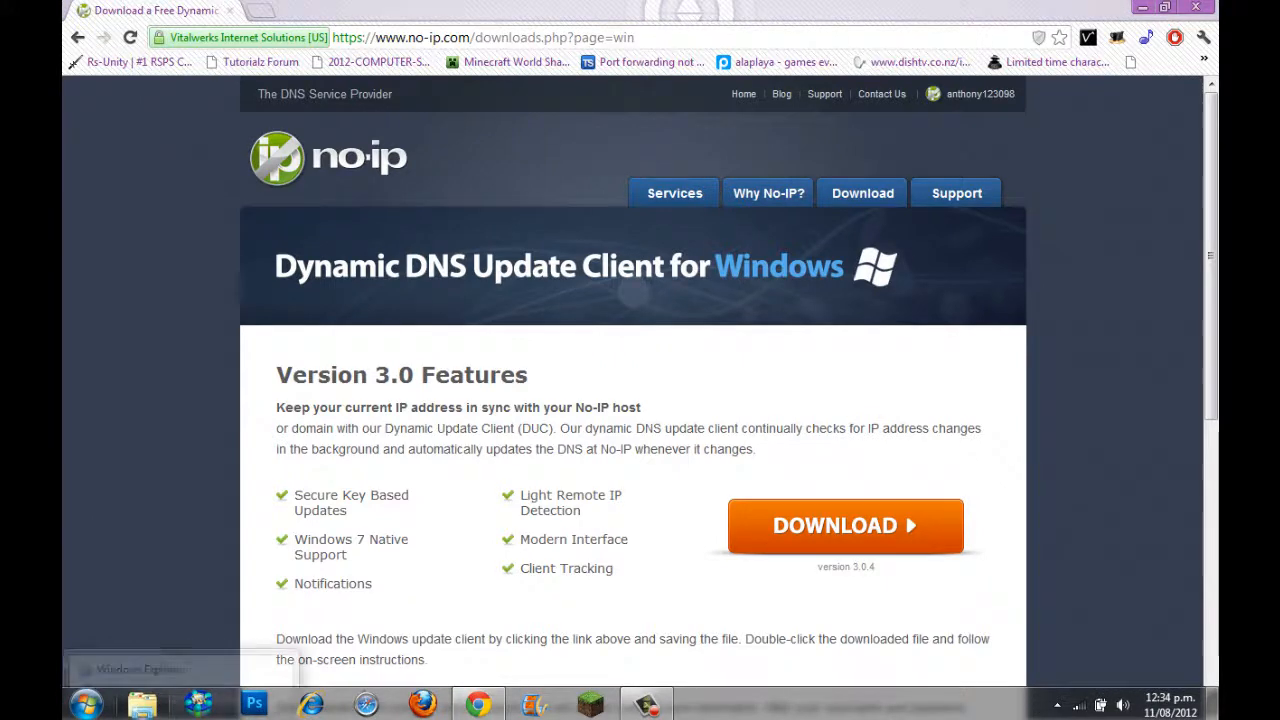
Launch DUC30.exe from the Minecraft > No-IP folder and reposition its window
{"action": "right_click", "coordinate": [140, 703]}
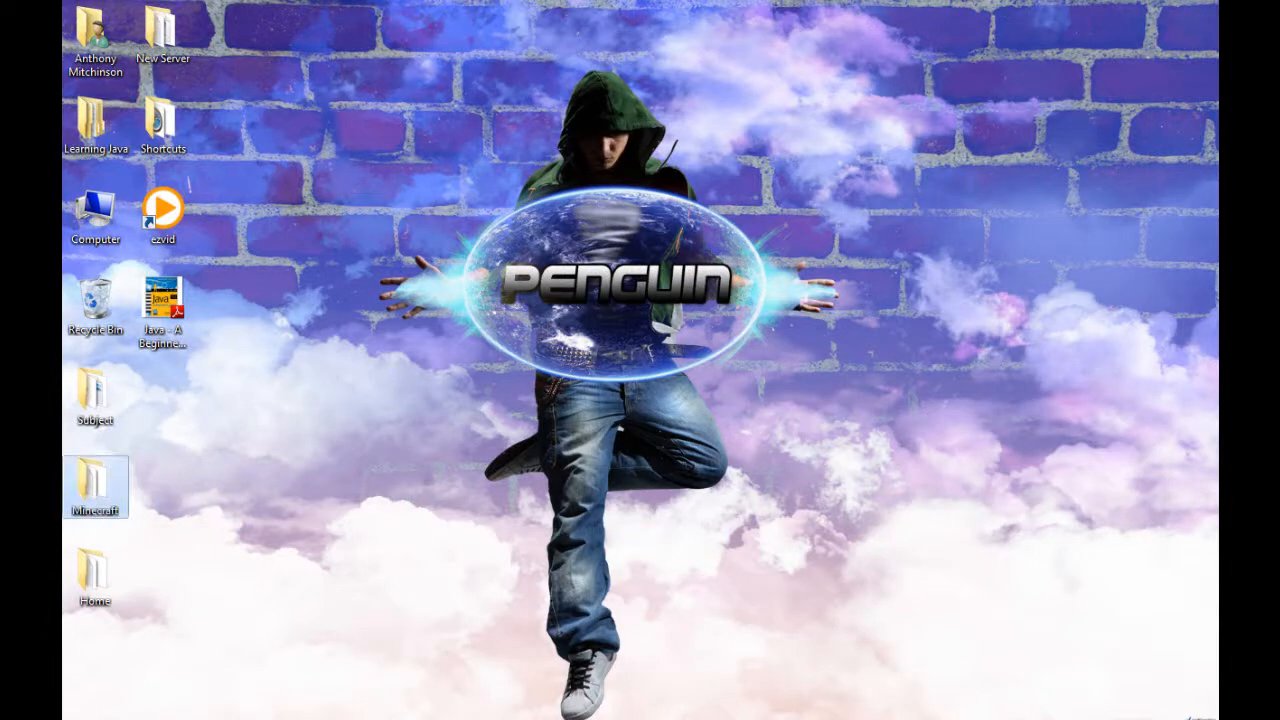
{"action": "double_click", "coordinate": [94, 487]}
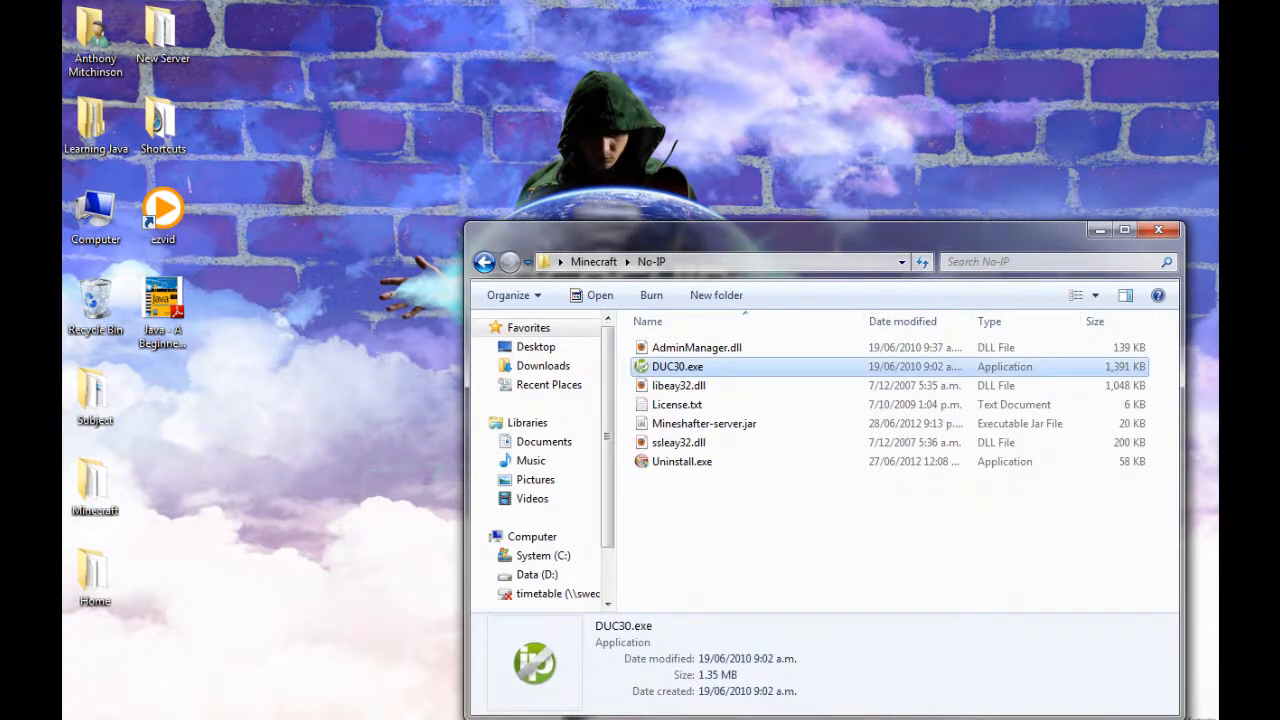
{"action": "double_click", "coordinate": [677, 366]}
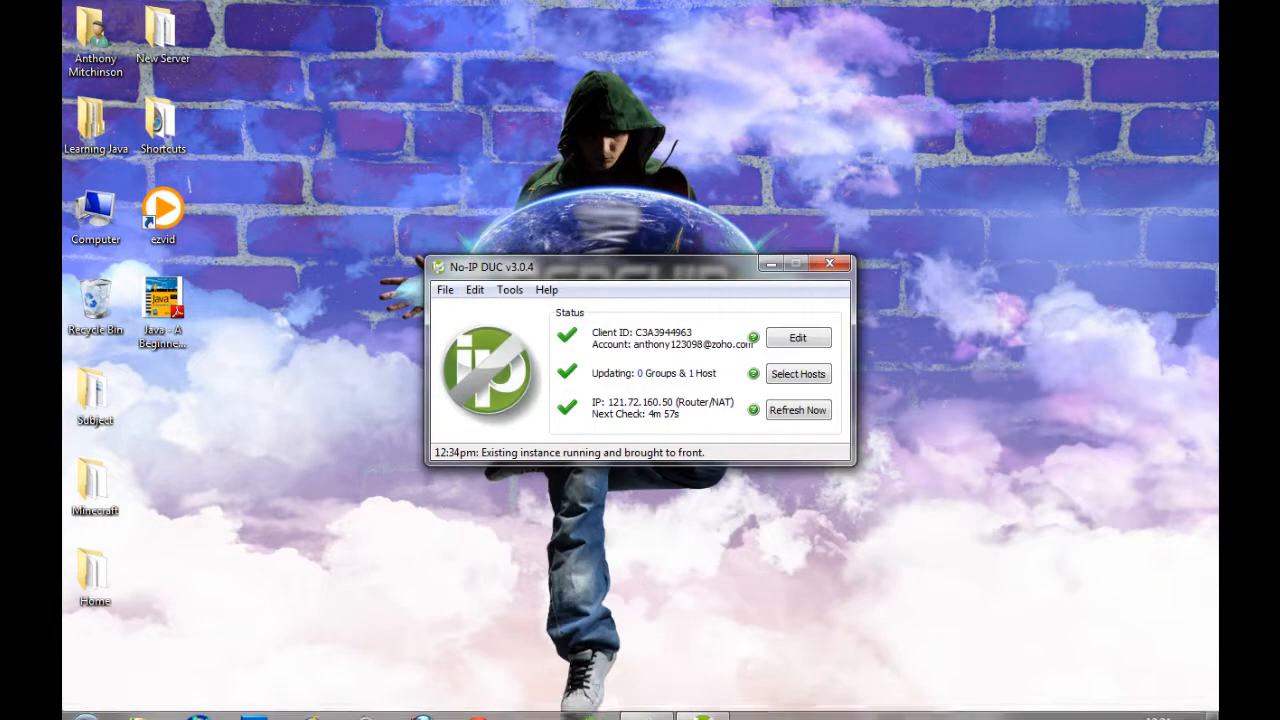
{"action": "left_click_drag", "start_coordinate": [640, 265], "coordinate": [695, 211]}
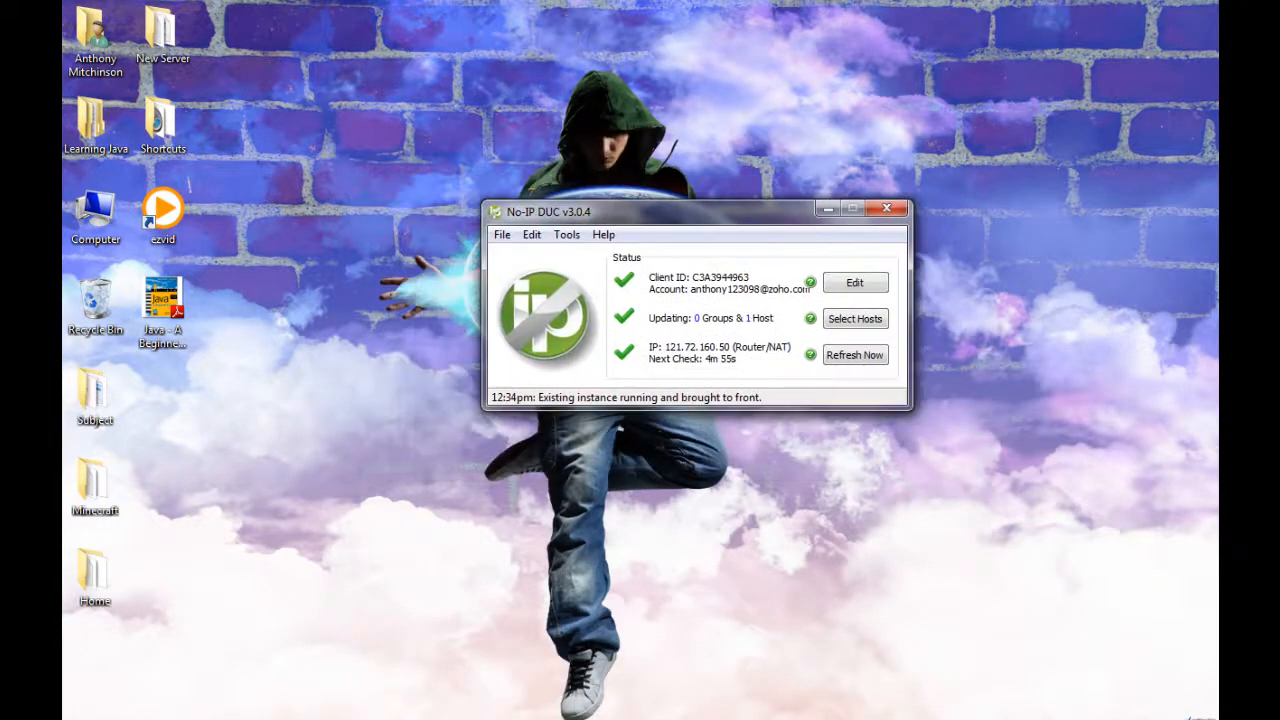
Save both zapto.org hosts for updating, refresh the IP check, and minimize the client
{"action": "left_click", "coordinate": [855, 318]}
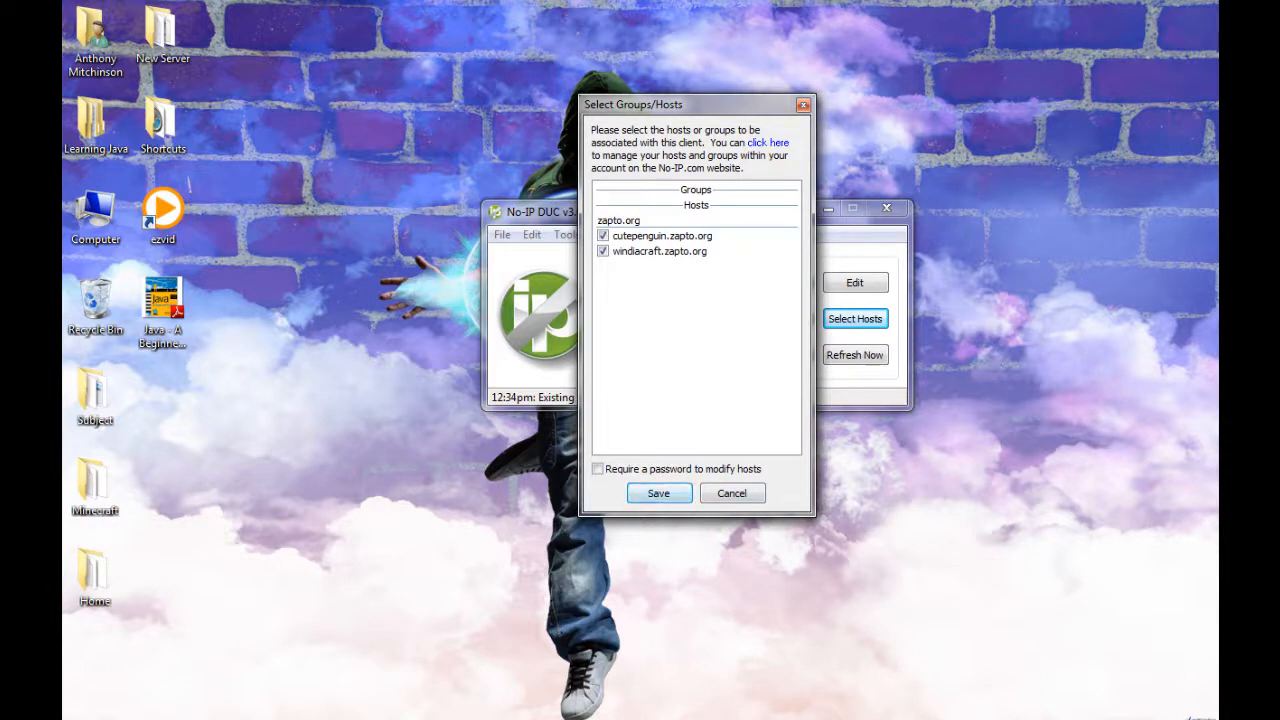
{"action": "left_click", "coordinate": [657, 492]}
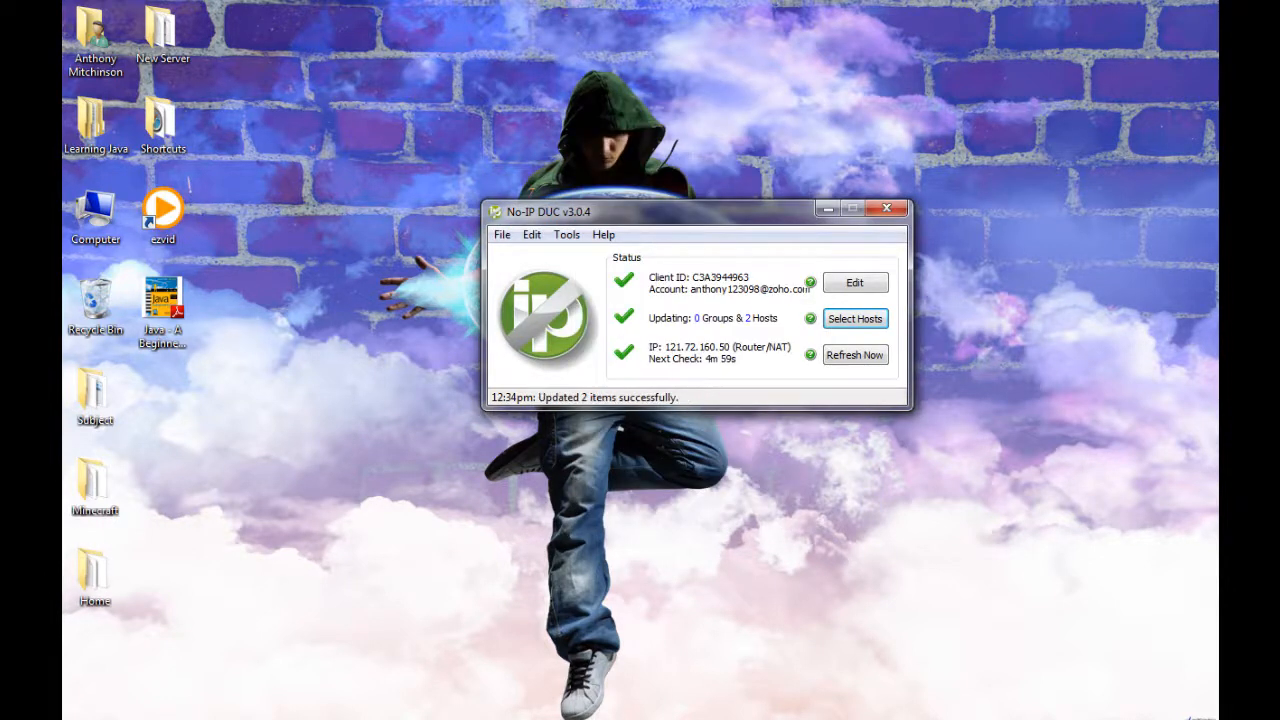
{"action": "left_click", "coordinate": [855, 355]}
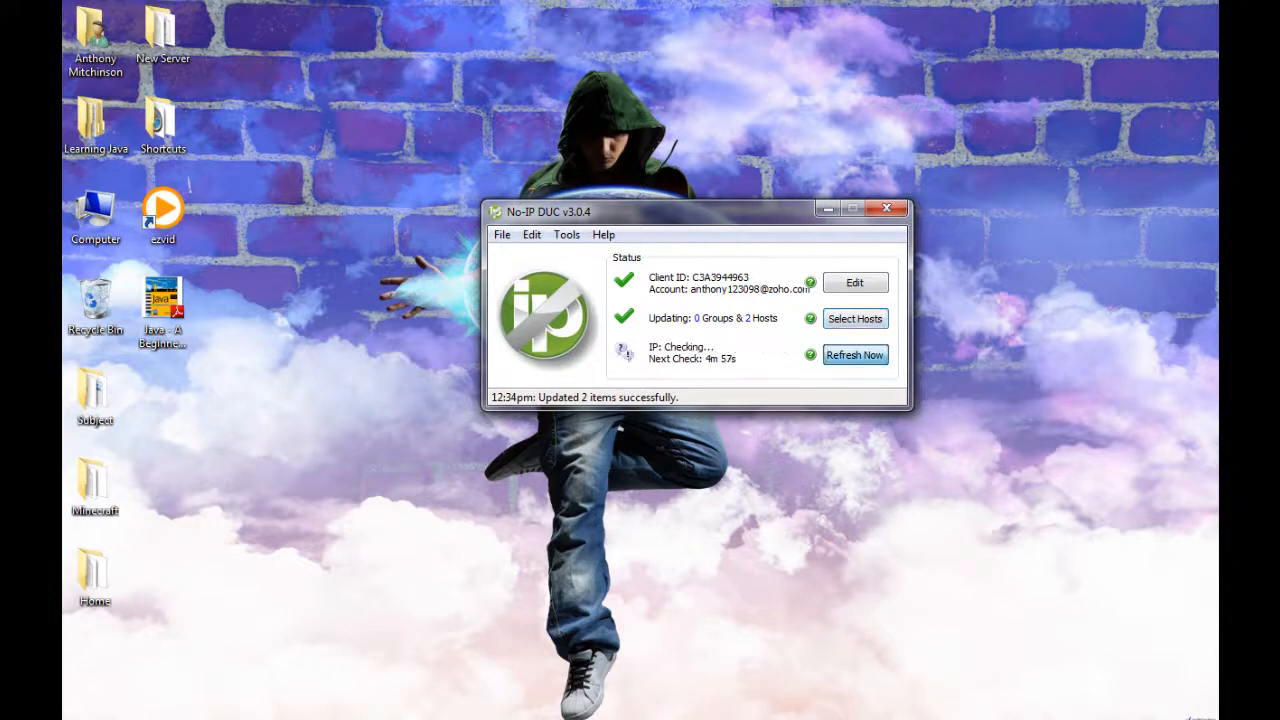
{"action": "left_click", "coordinate": [855, 355]}
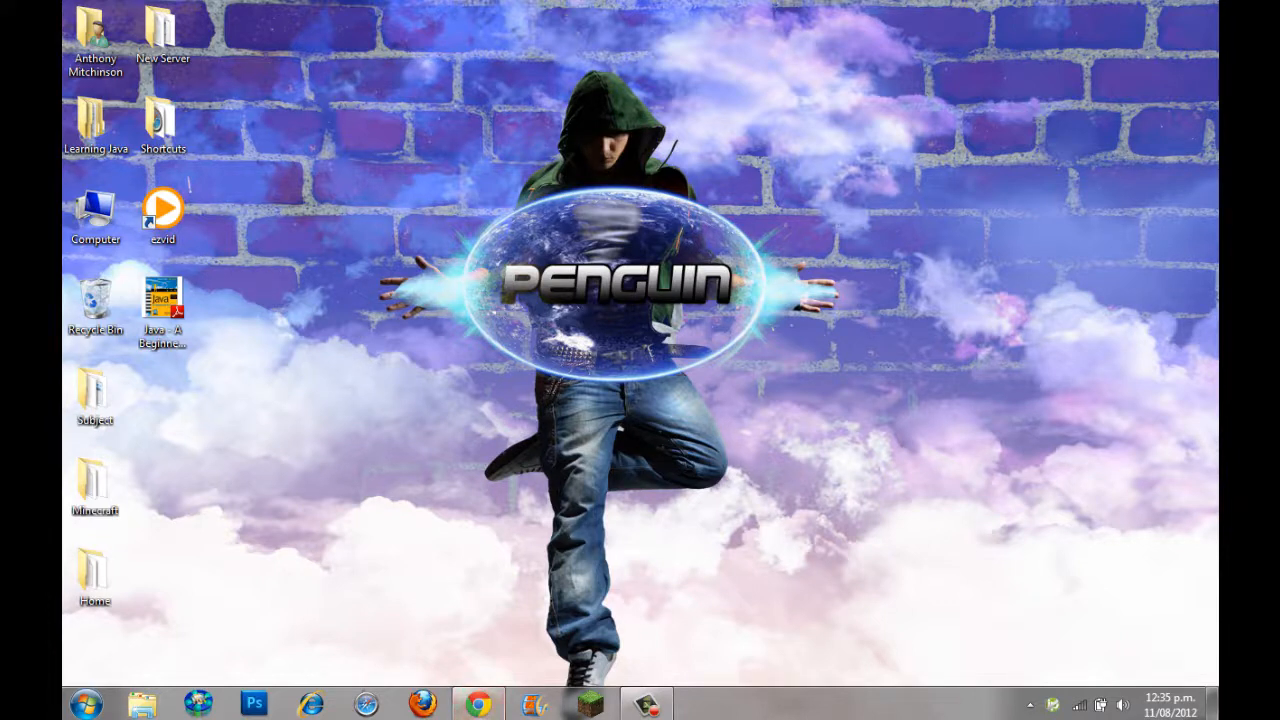
Browse Bukkit's Get Plugins list by Administration, Anti-Griefing Tools and Chat, then minimize Chrome
{"action": "left_click", "coordinate": [477, 705]}
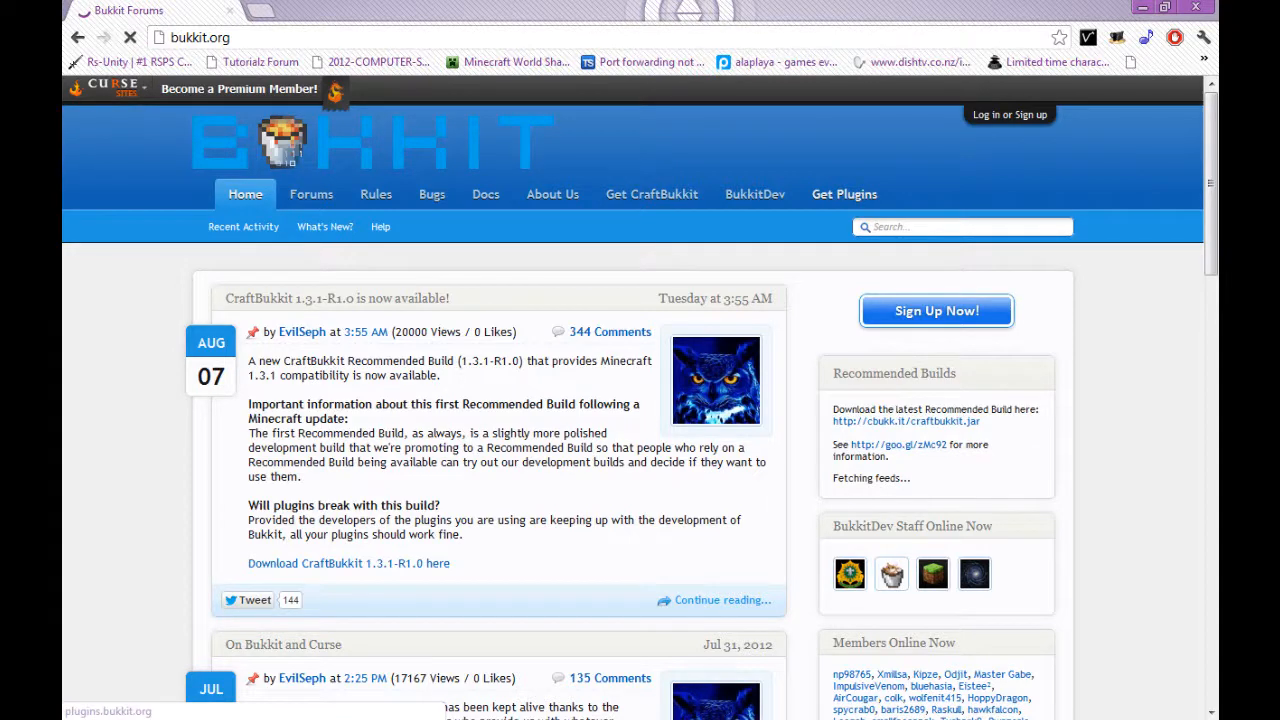
{"action": "left_click", "coordinate": [843, 194]}
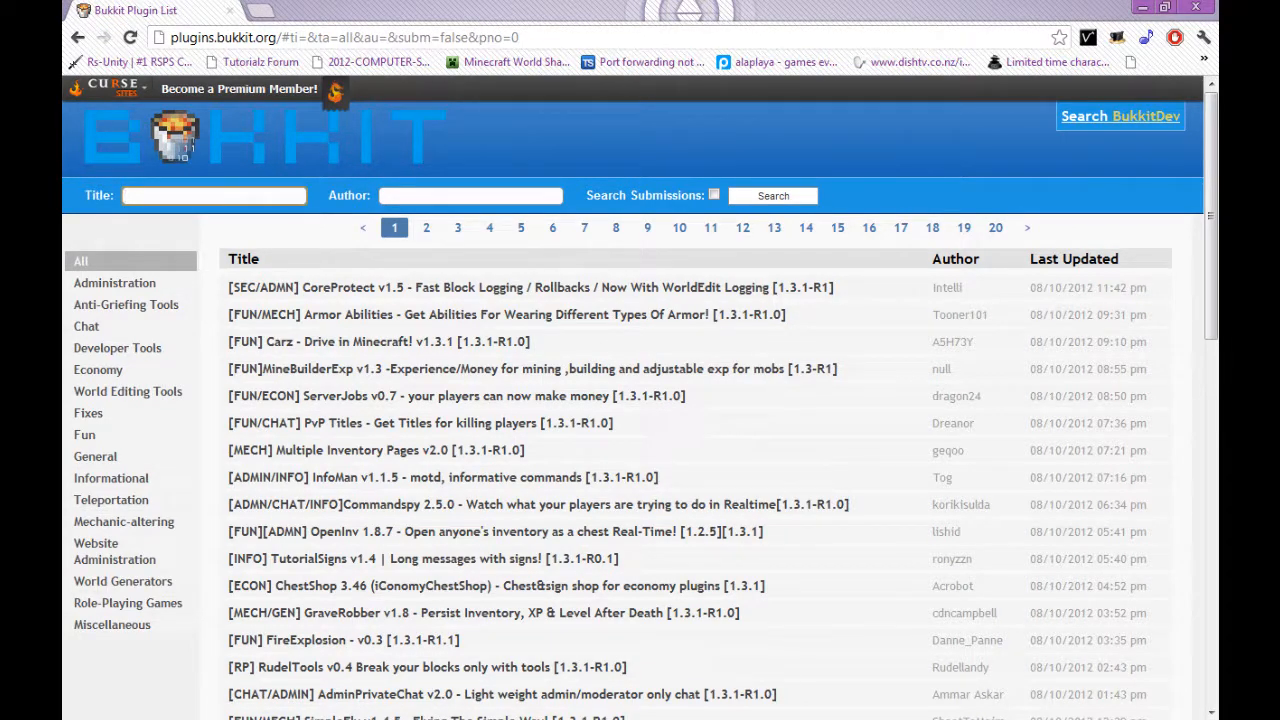
{"action": "left_click", "coordinate": [214, 195]}
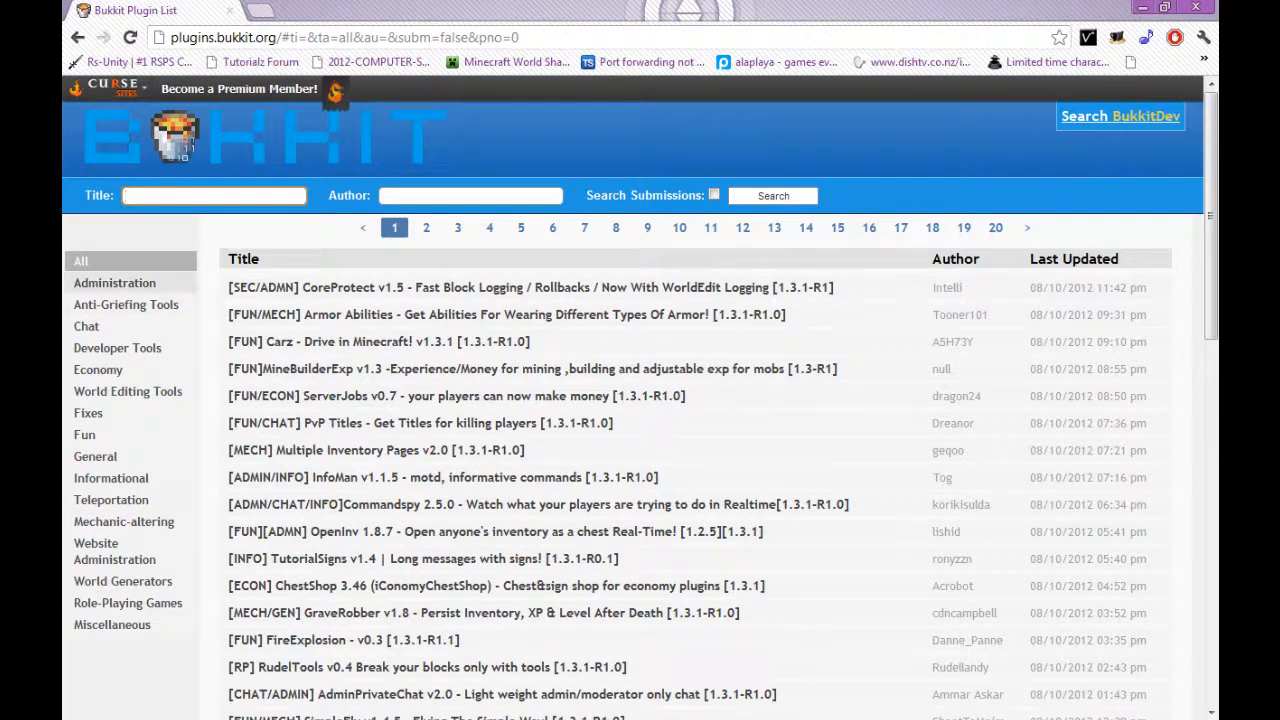
{"action": "left_click", "coordinate": [114, 282]}
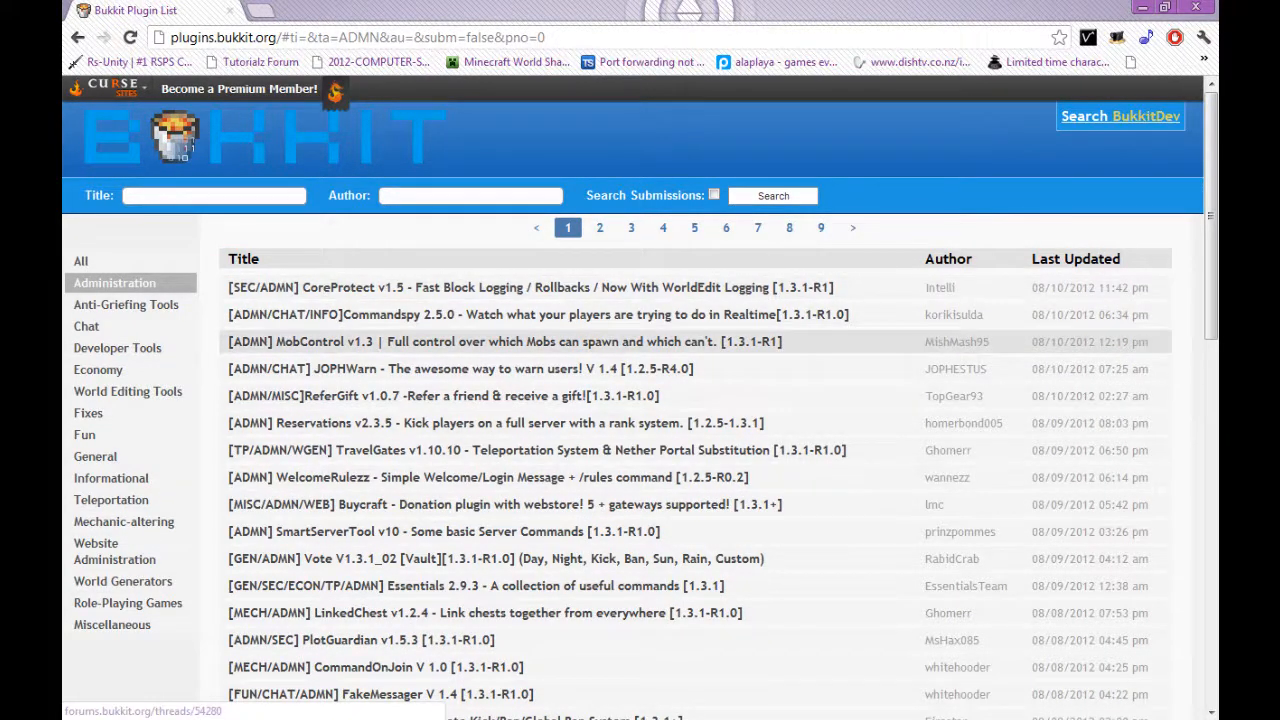
{"action": "left_click", "coordinate": [125, 304]}
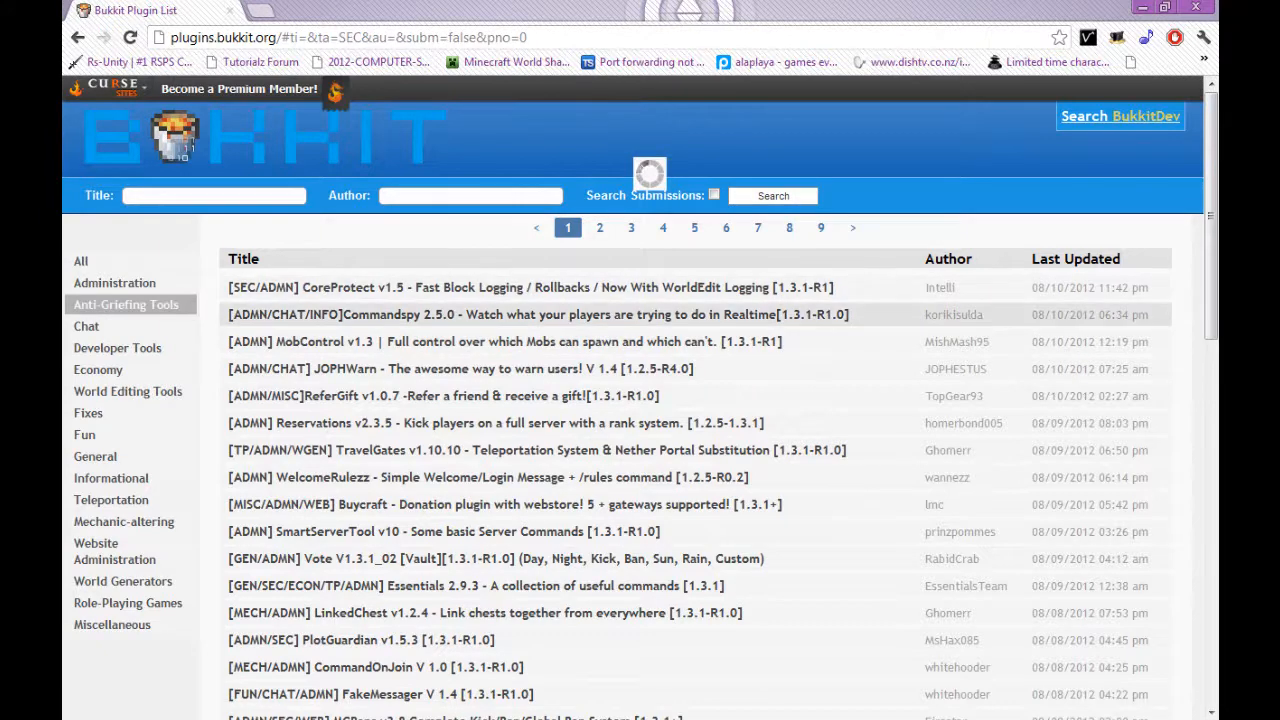
{"action": "left_click", "coordinate": [86, 326]}
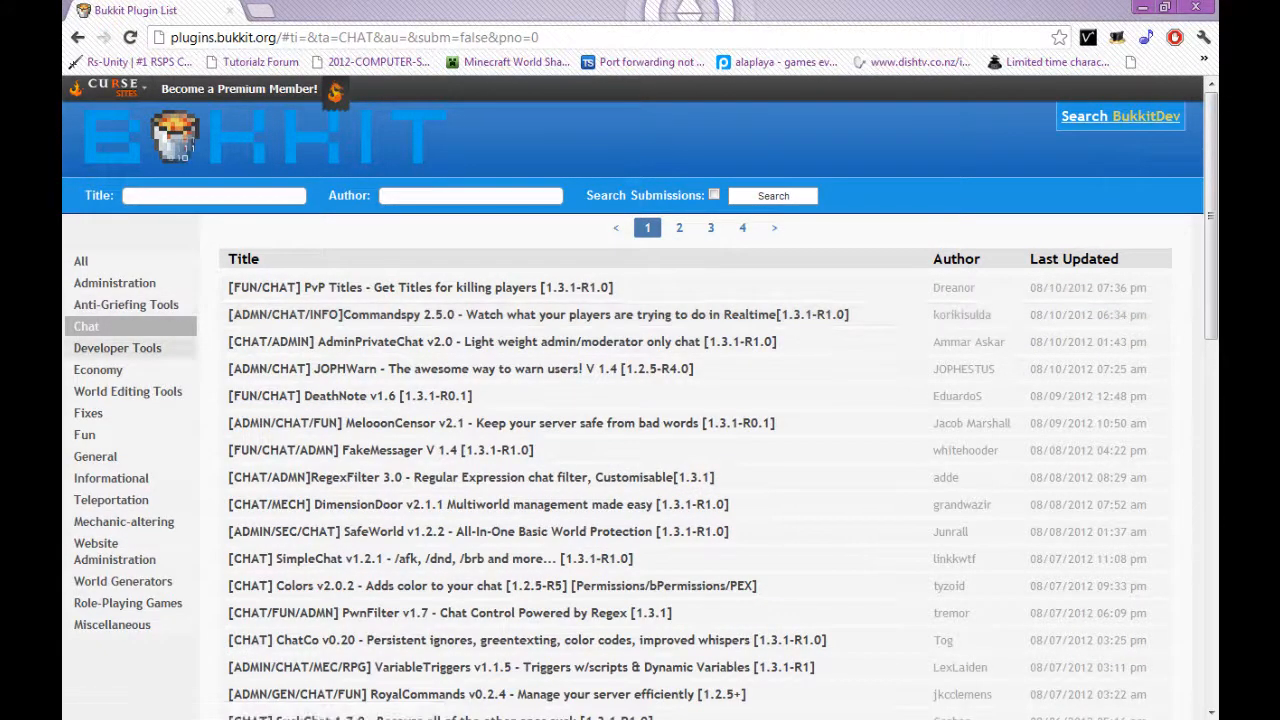
{"action": "left_click", "coordinate": [98, 369]}
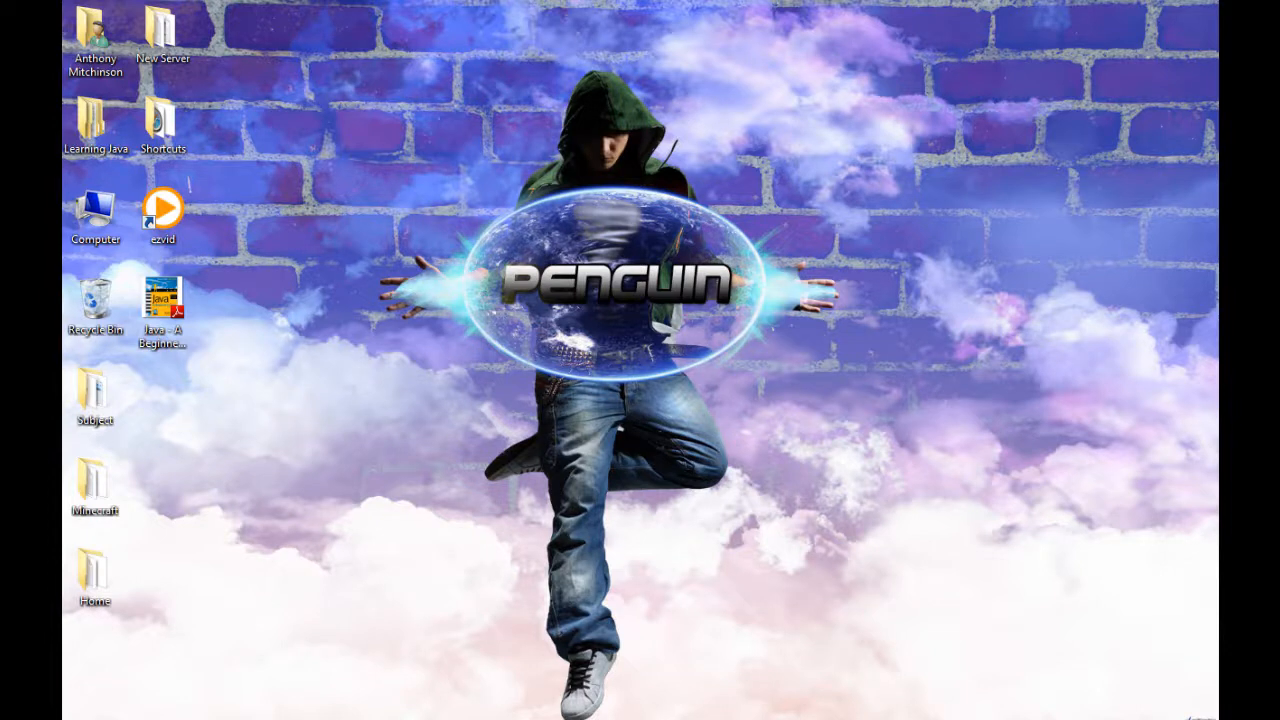
Bring Chrome back to the front showing the SMC router login page at 192.168.2.1
{"action": "left_click", "coordinate": [162, 300]}
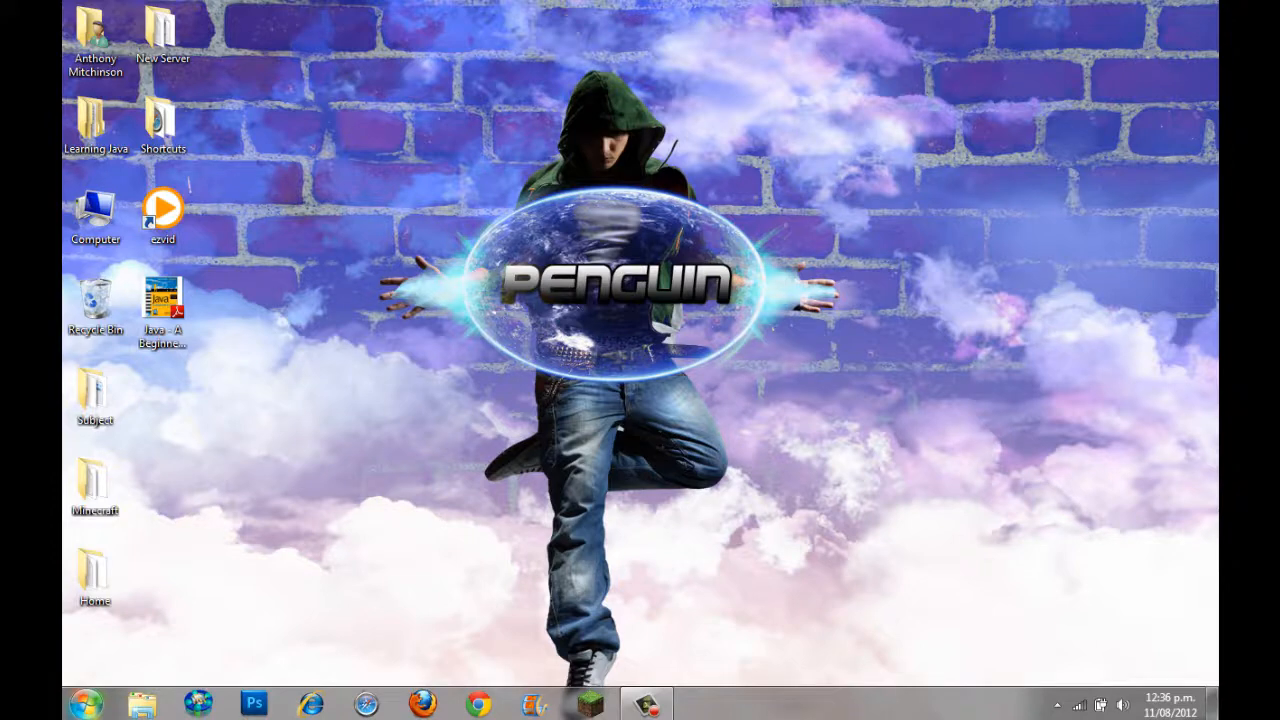
{"action": "left_click", "coordinate": [85, 703]}
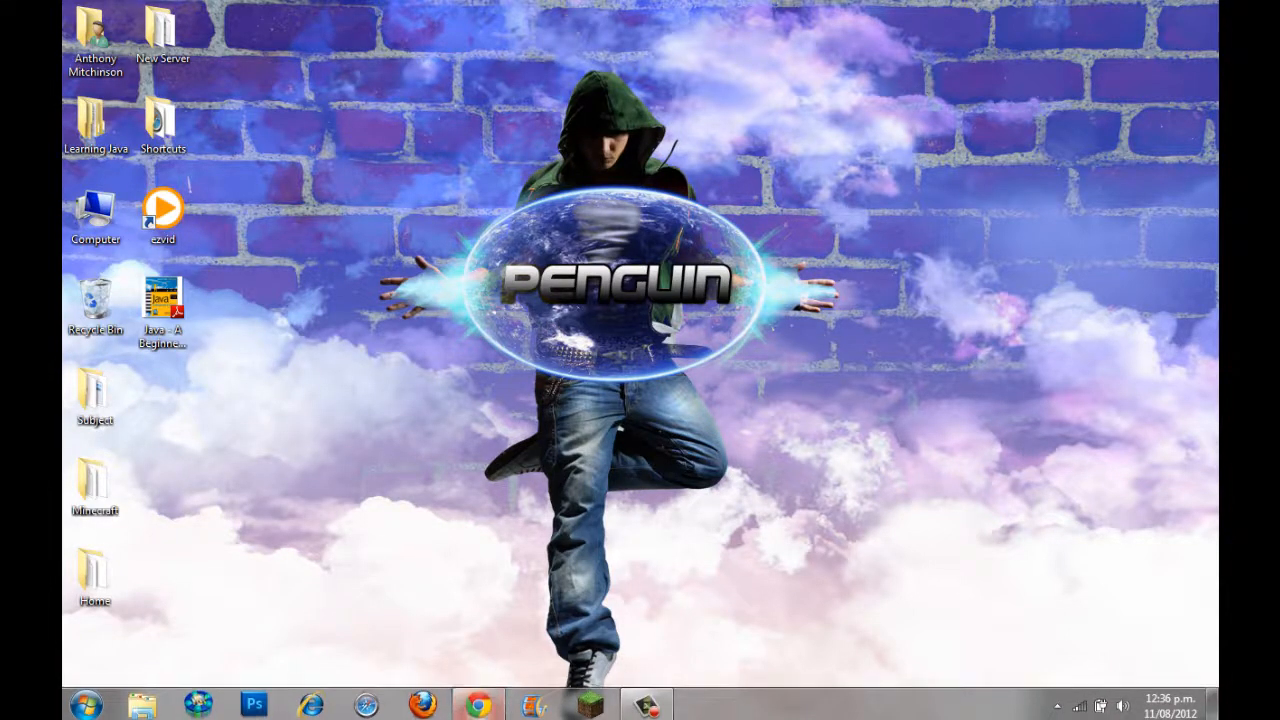
{"action": "left_click", "coordinate": [478, 705]}
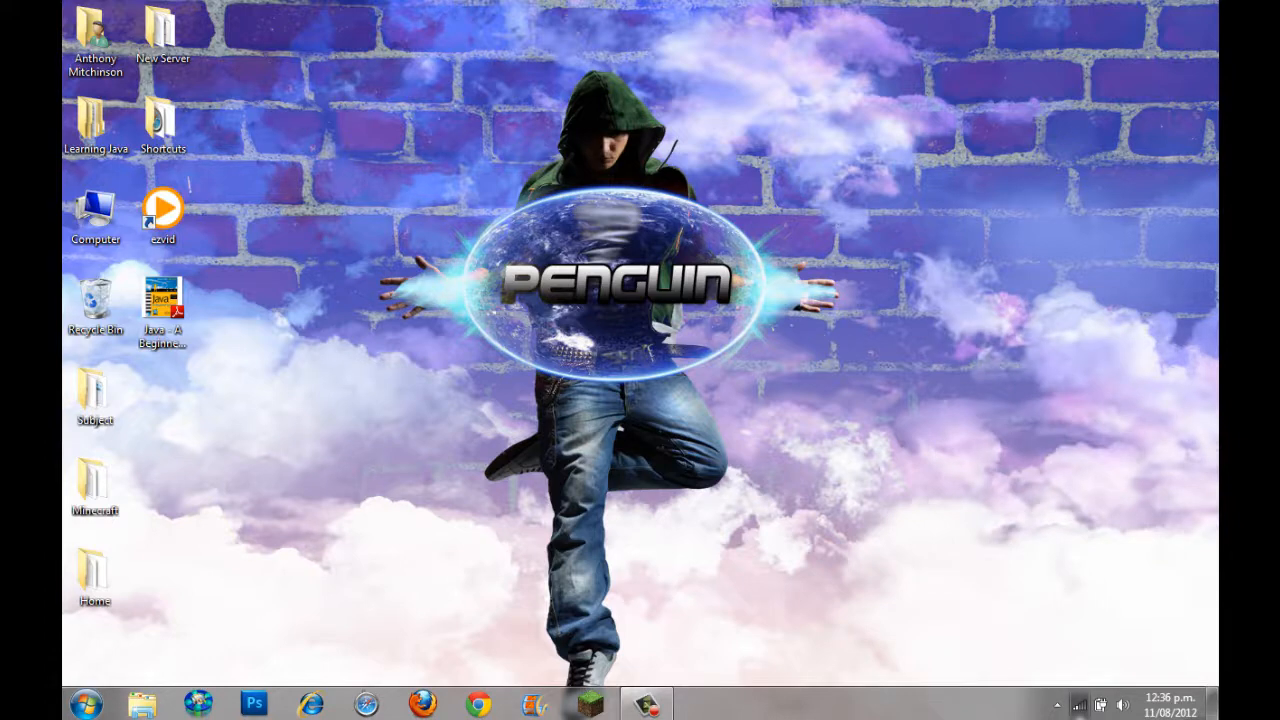
{"action": "left_click", "coordinate": [478, 705]}
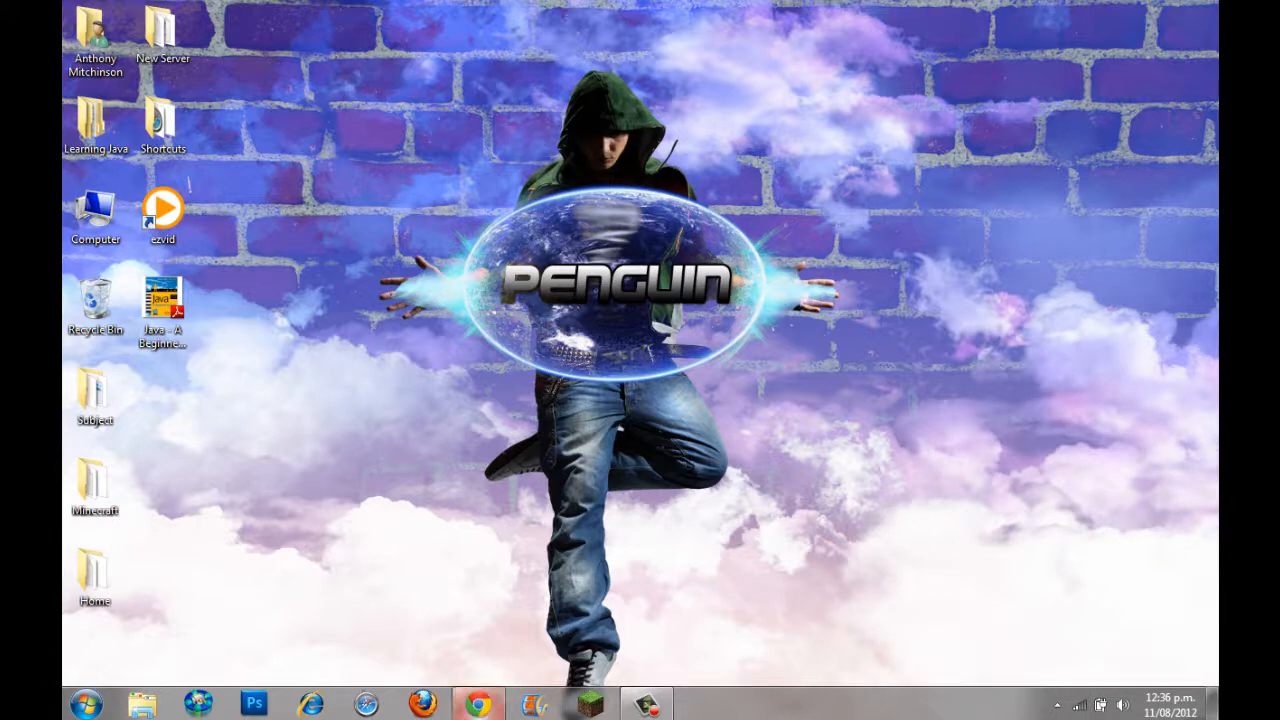
{"action": "left_click", "coordinate": [477, 705]}
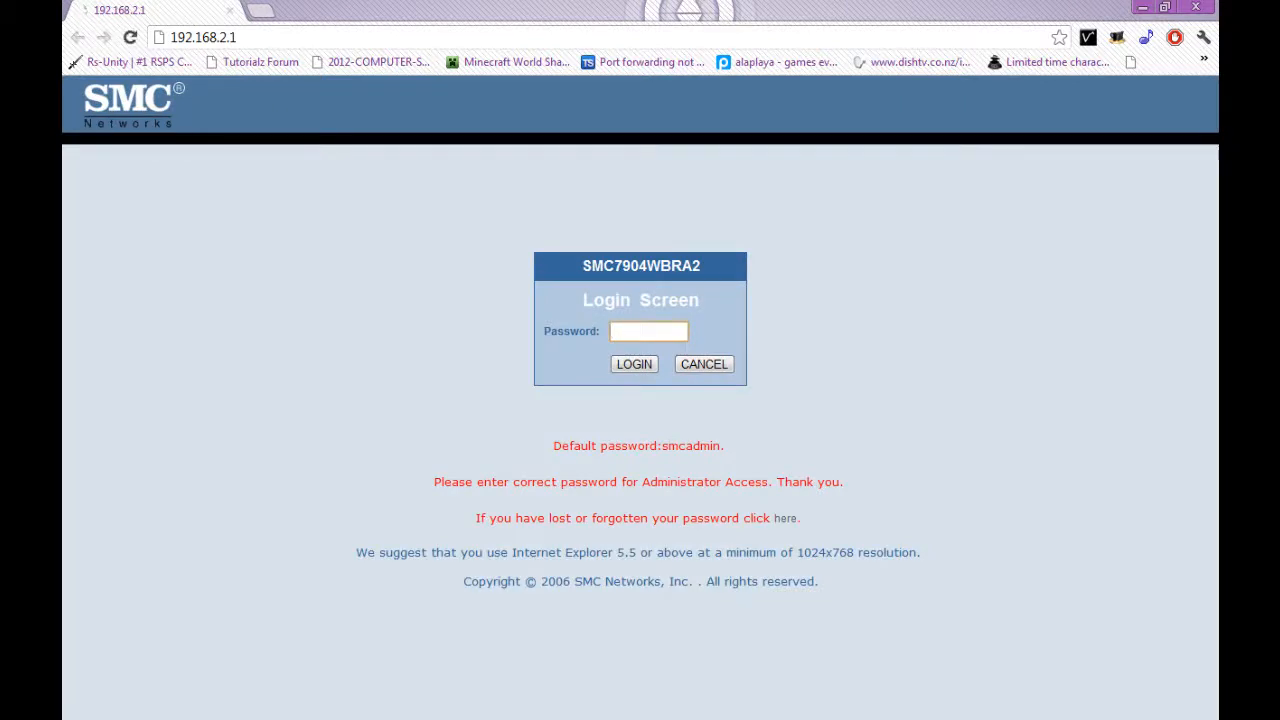
Log into the router and forward TCP&UDP ports 25565 and 25566 to 192.168.2.105
{"action": "left_click", "coordinate": [633, 363]}
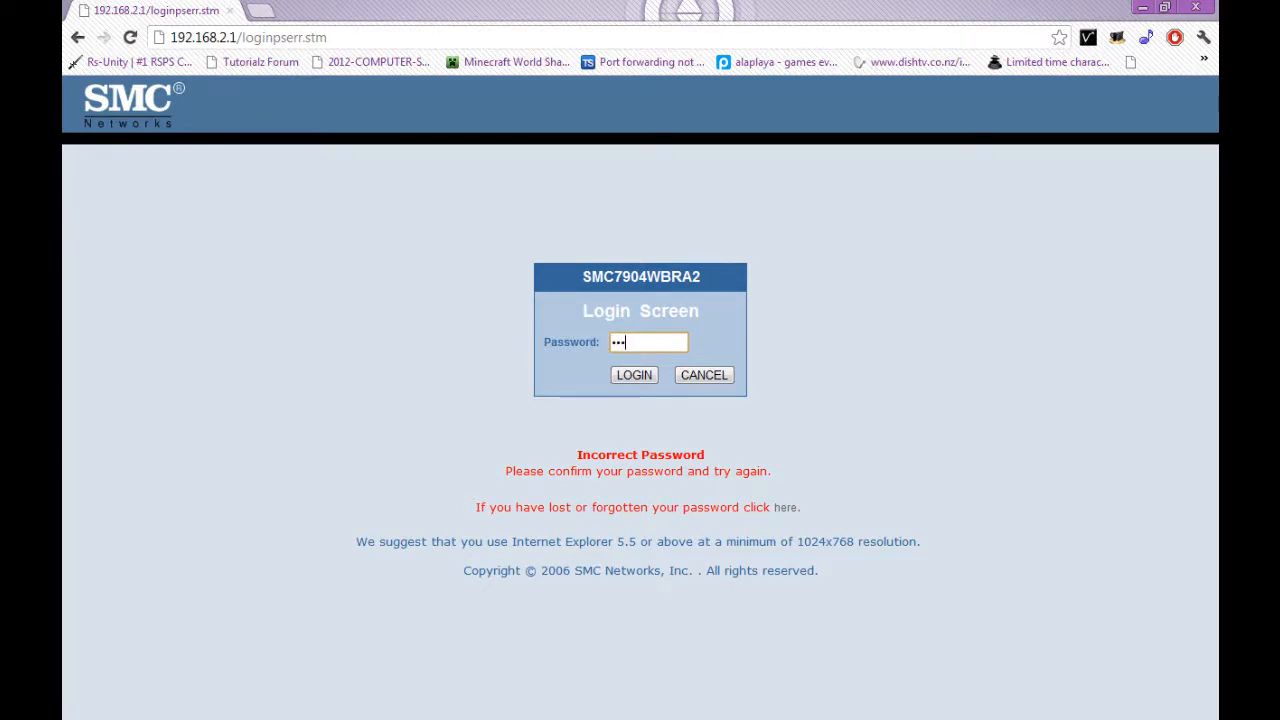
{"action": "type", "text": "•"}
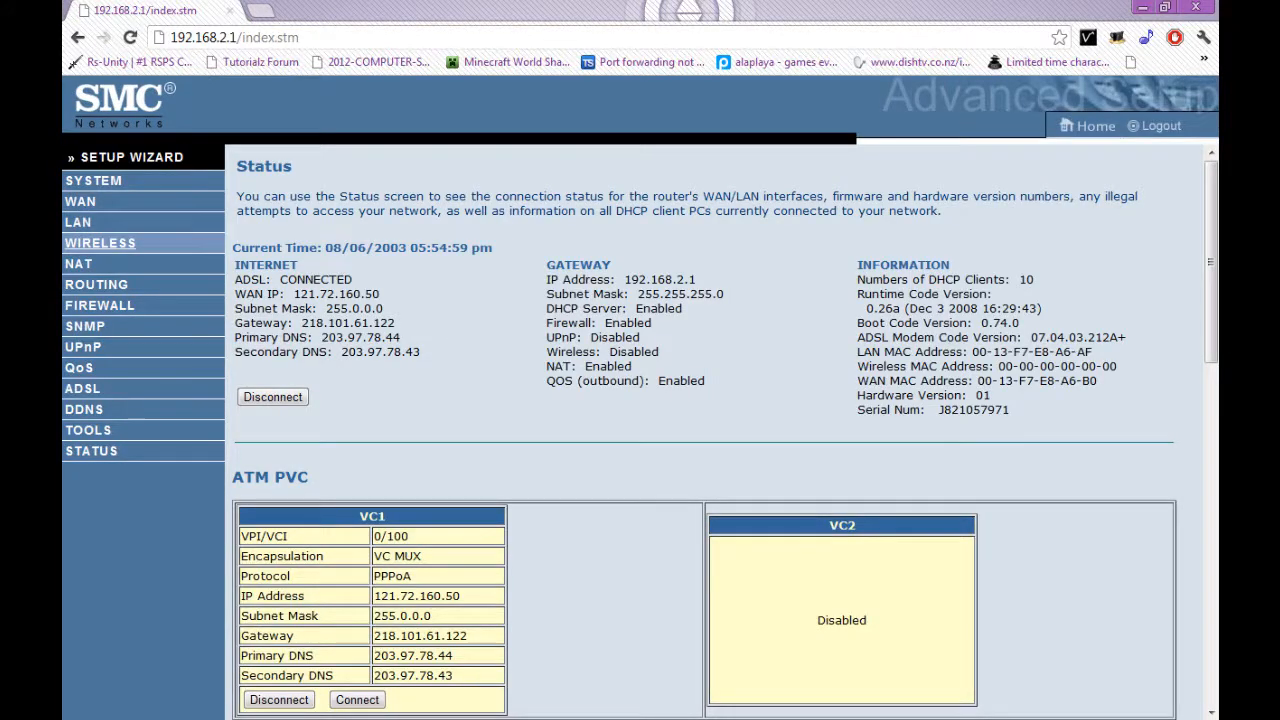
{"action": "left_click", "coordinate": [78, 263]}
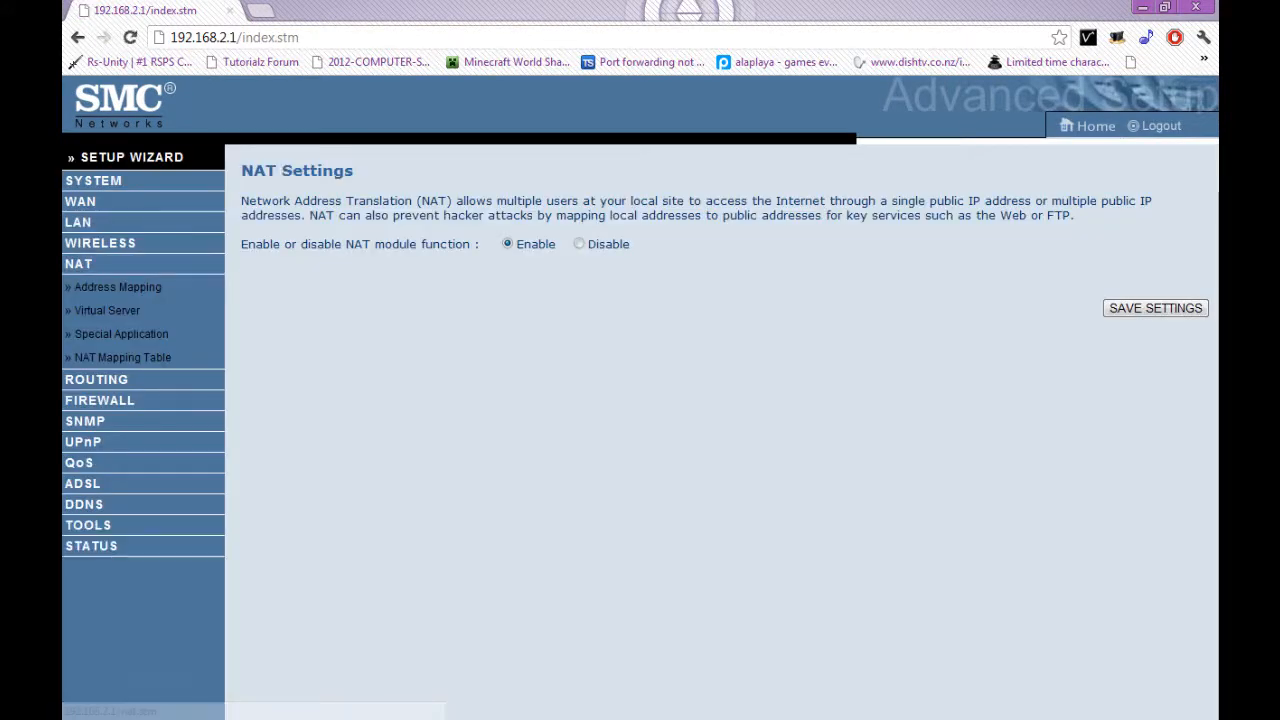
{"action": "left_click", "coordinate": [107, 310]}
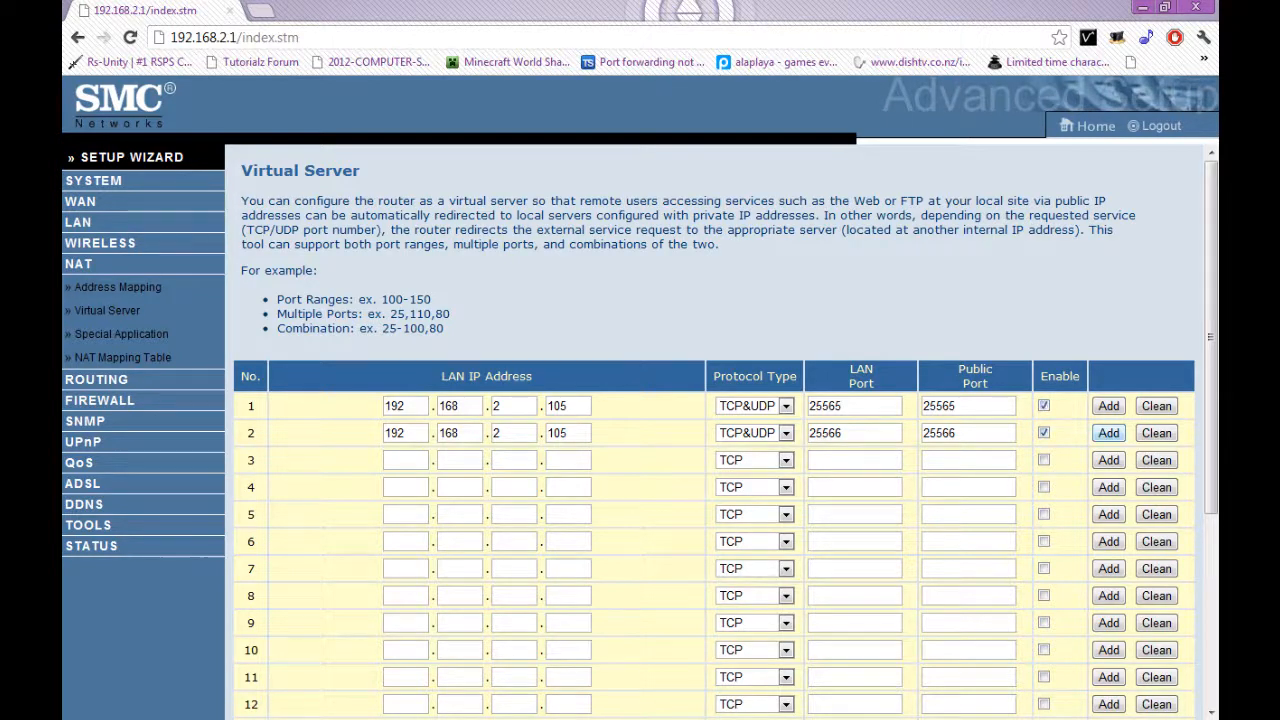
{"action": "left_click", "coordinate": [1108, 432]}
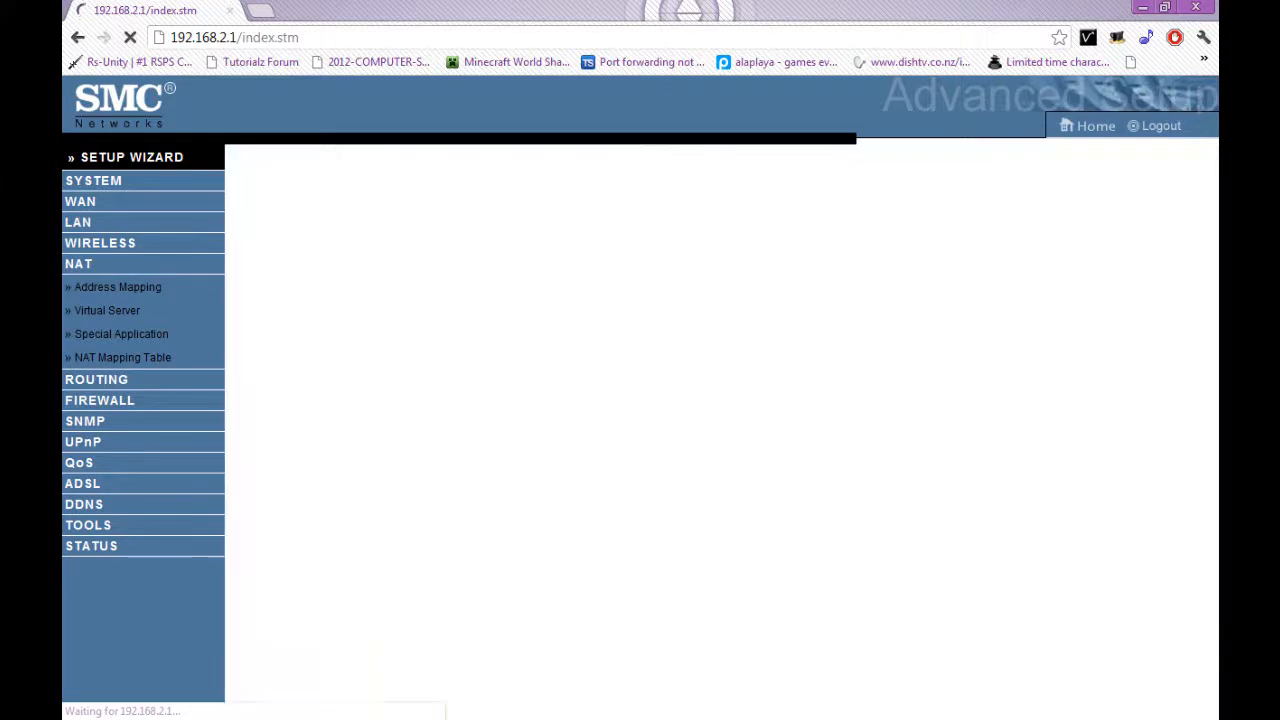
{"action": "left_click", "coordinate": [107, 310]}
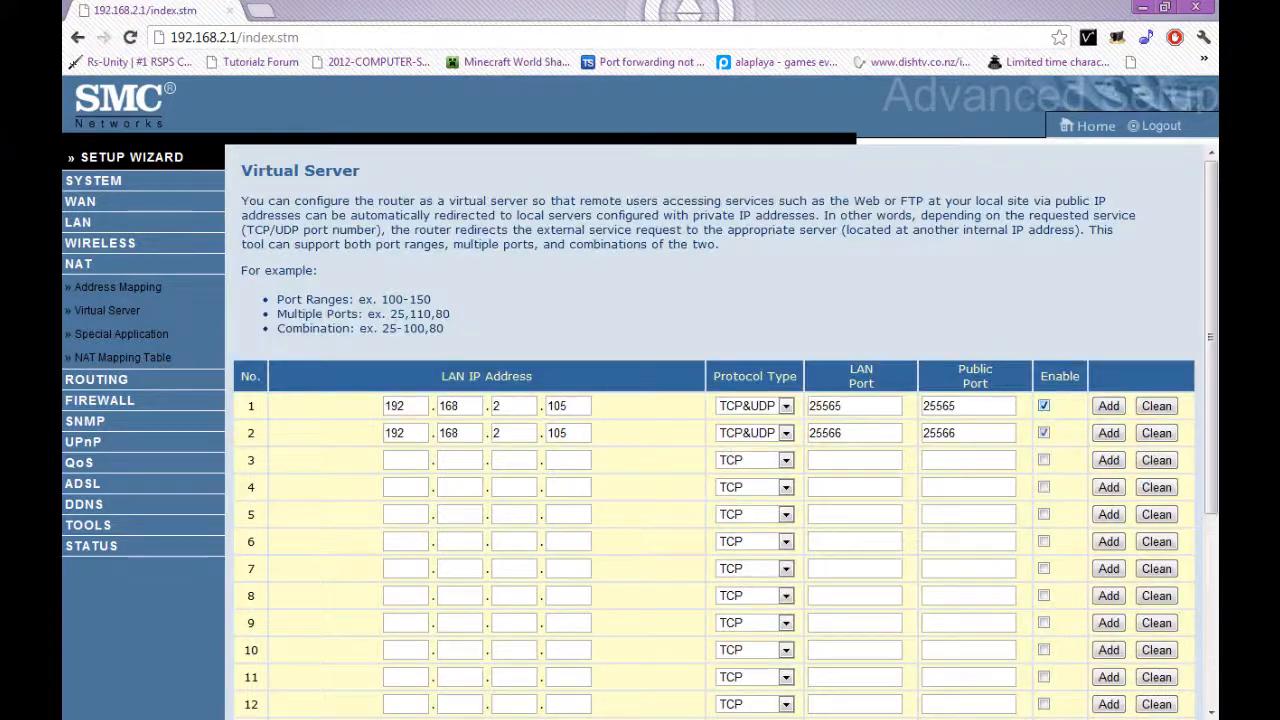